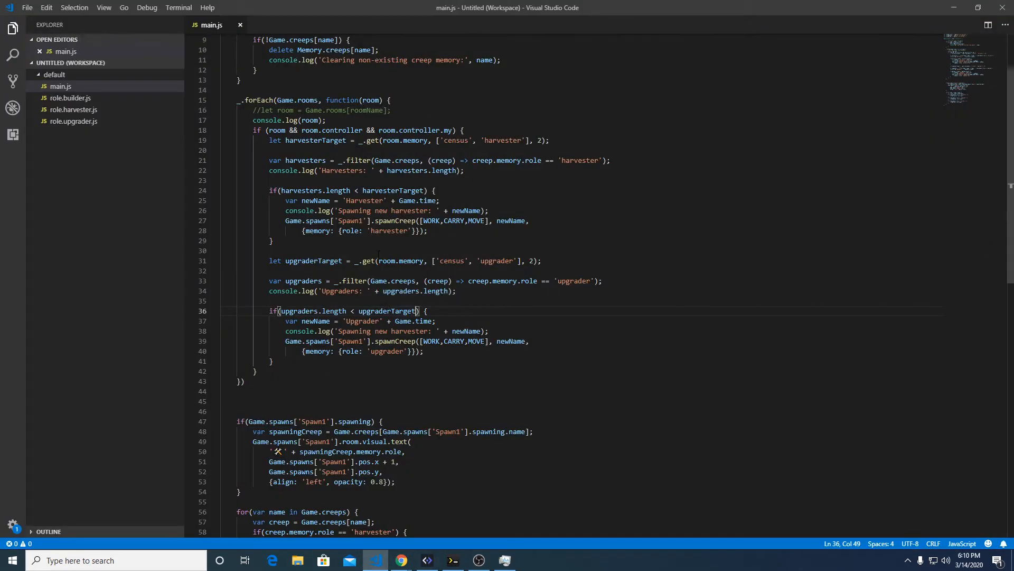
# Step: Open Screeps' Construct list and hover the Tower entry
pyautogui.doubleClick(392, 190)
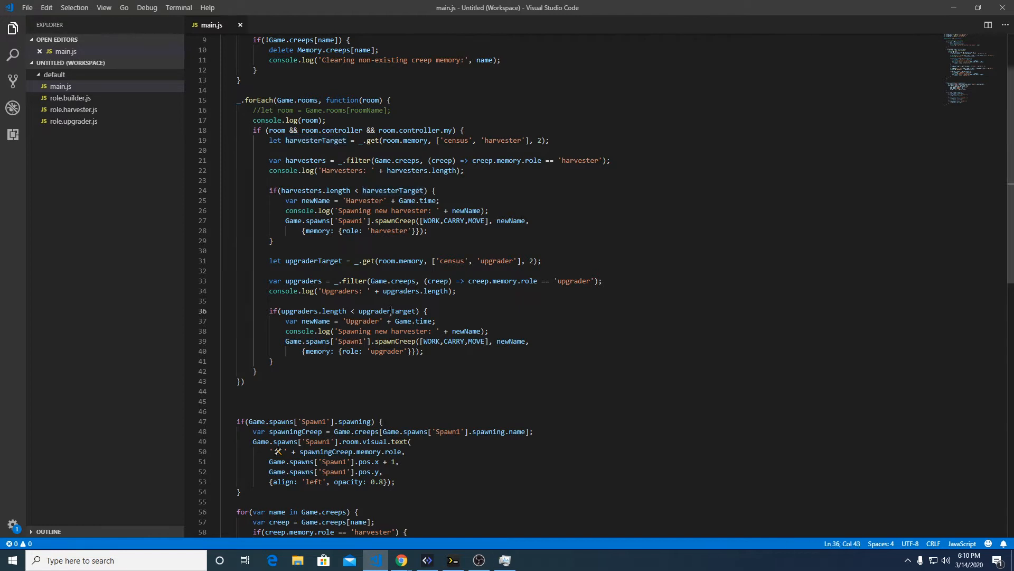
pyautogui.doubleClick(386, 311)
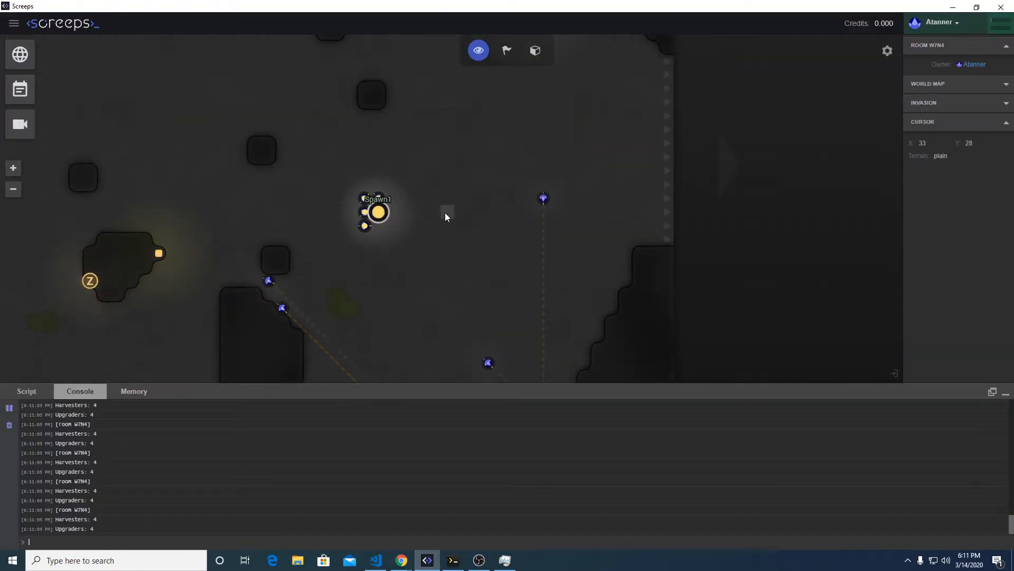
pyautogui.moveTo(536, 51)
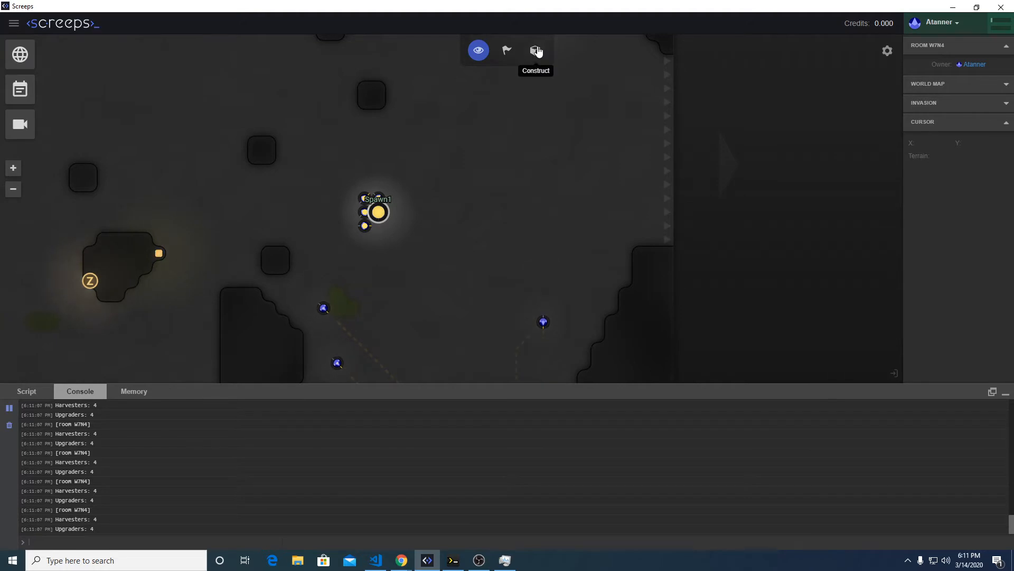
pyautogui.click(536, 50)
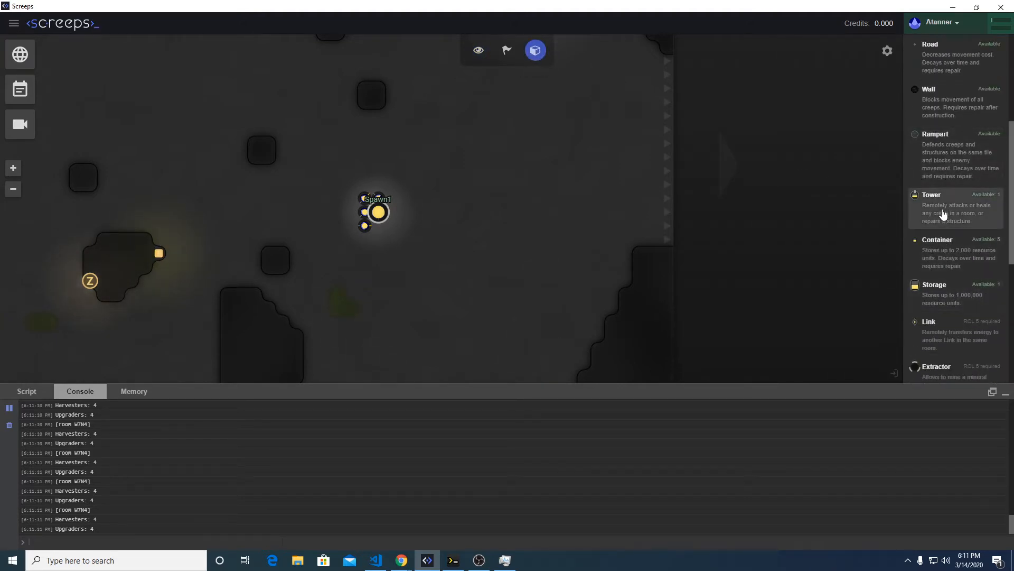
pyautogui.click(931, 194)
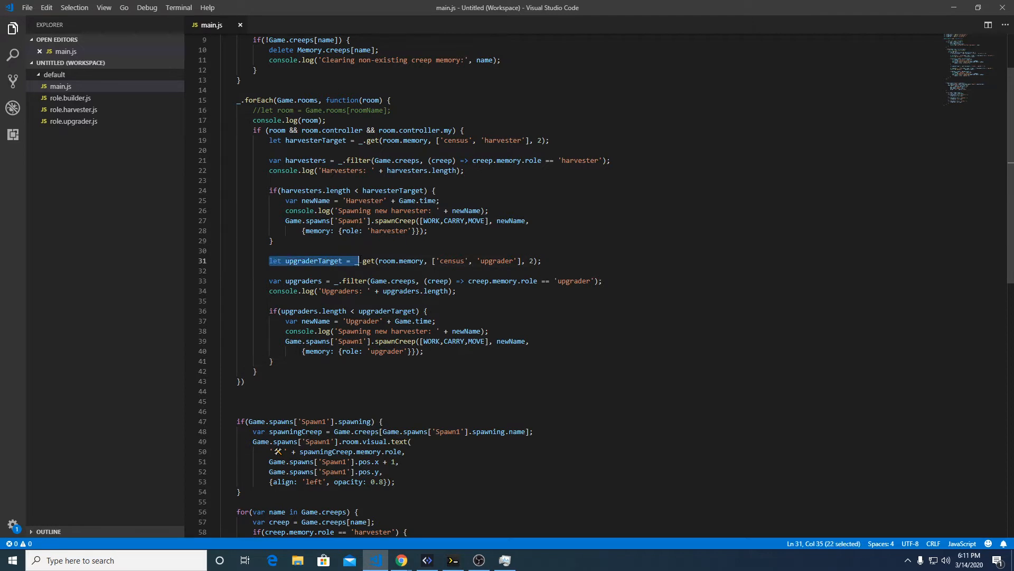
# Step: Duplicate the upgrader spawn block and rename its target variable and census key to builder
pyautogui.moveTo(357, 260); pyautogui.dragTo(524, 341)
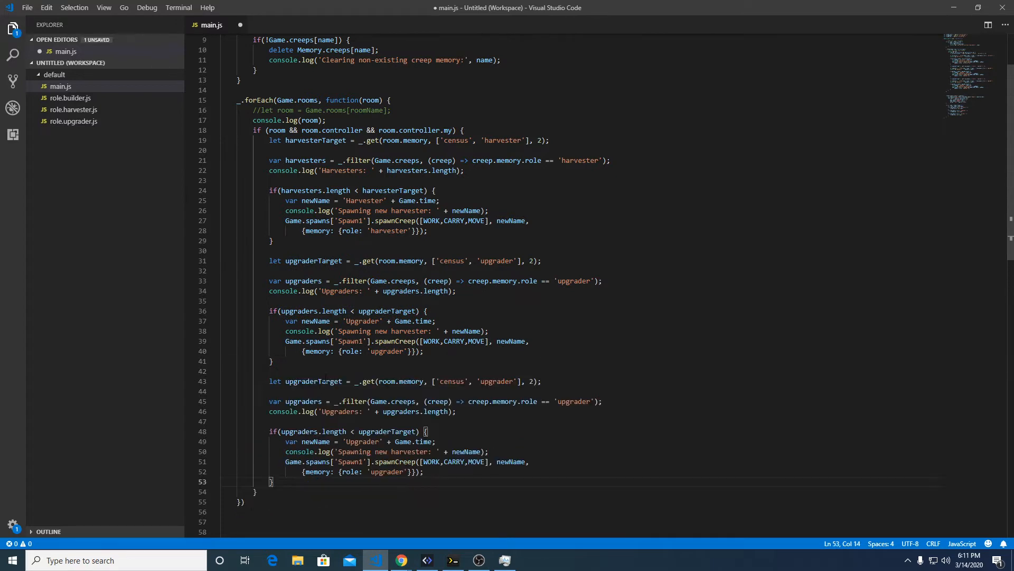
pyautogui.doubleClick(313, 381)
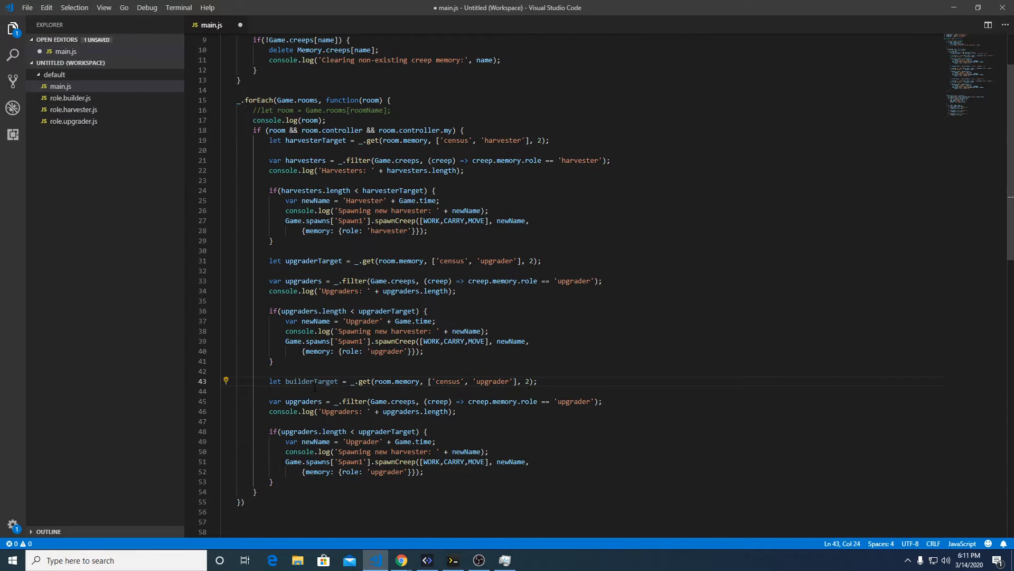
pyautogui.doubleClick(493, 381)
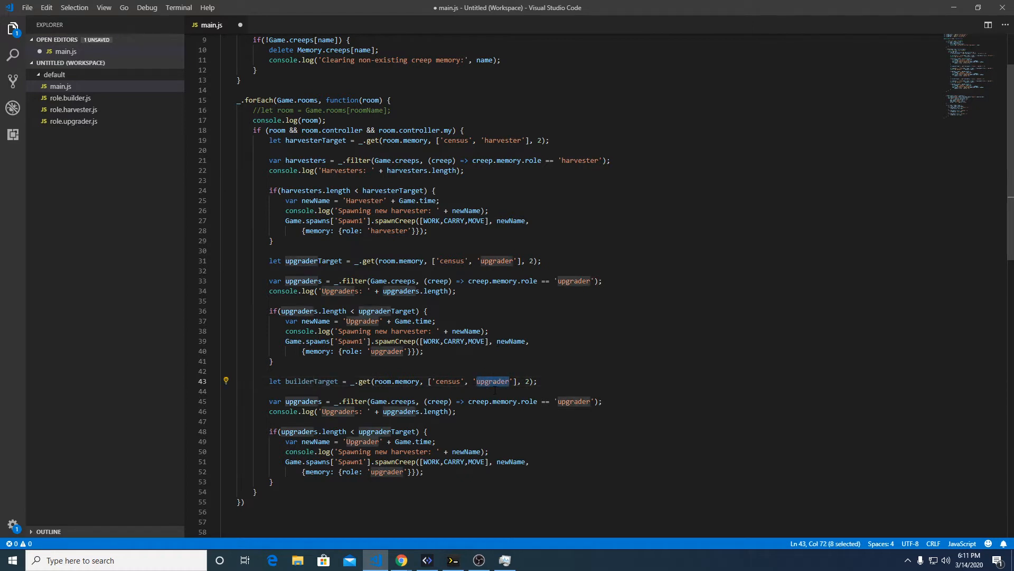
pyautogui.write('builder')
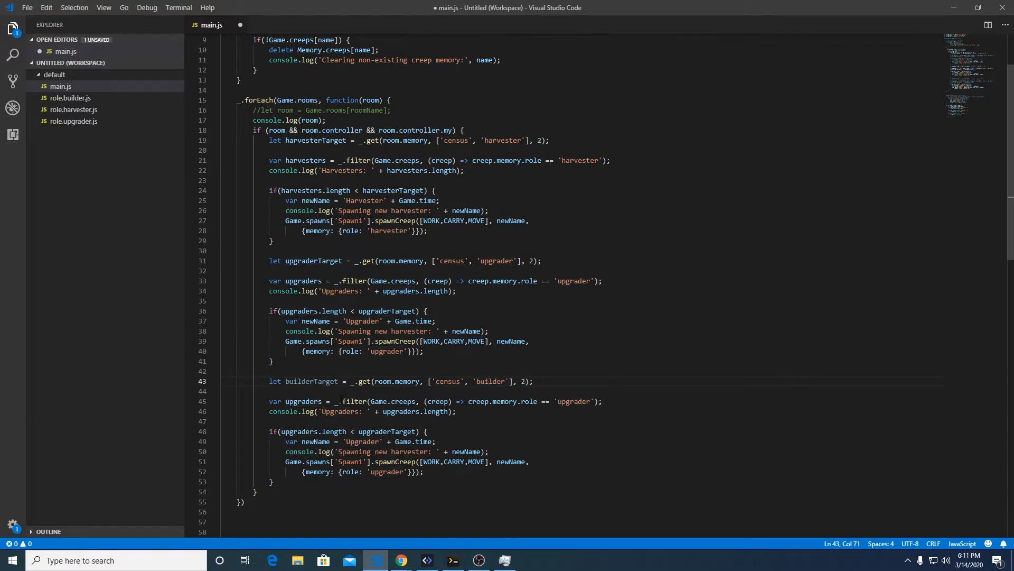
pyautogui.write('build')
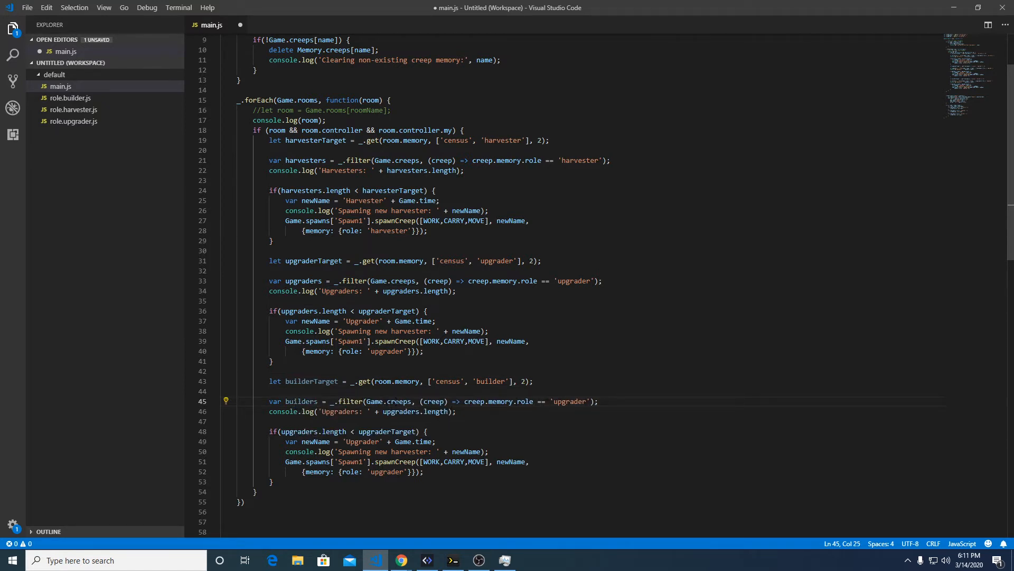
# Step: Rename the filter role, spawn message, 'Builder' name prefix and memory role to builder
pyautogui.click(518, 401)
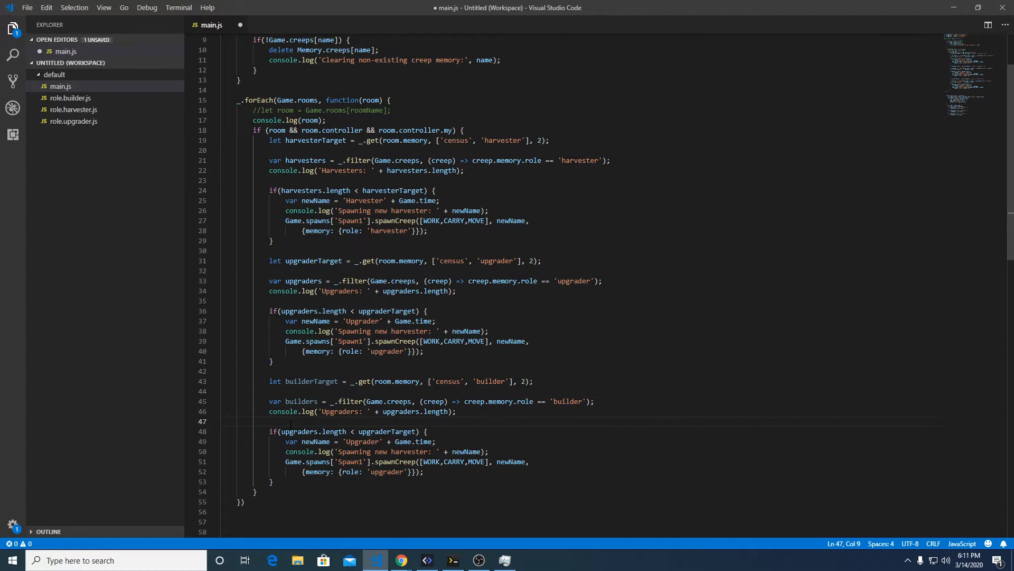
pyautogui.write('bui')
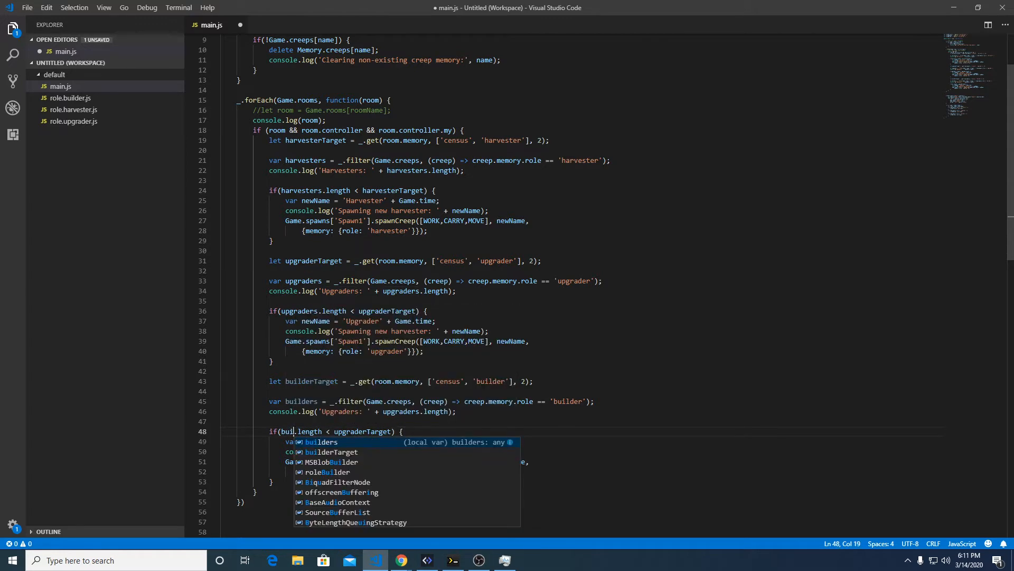
pyautogui.press('Tab')
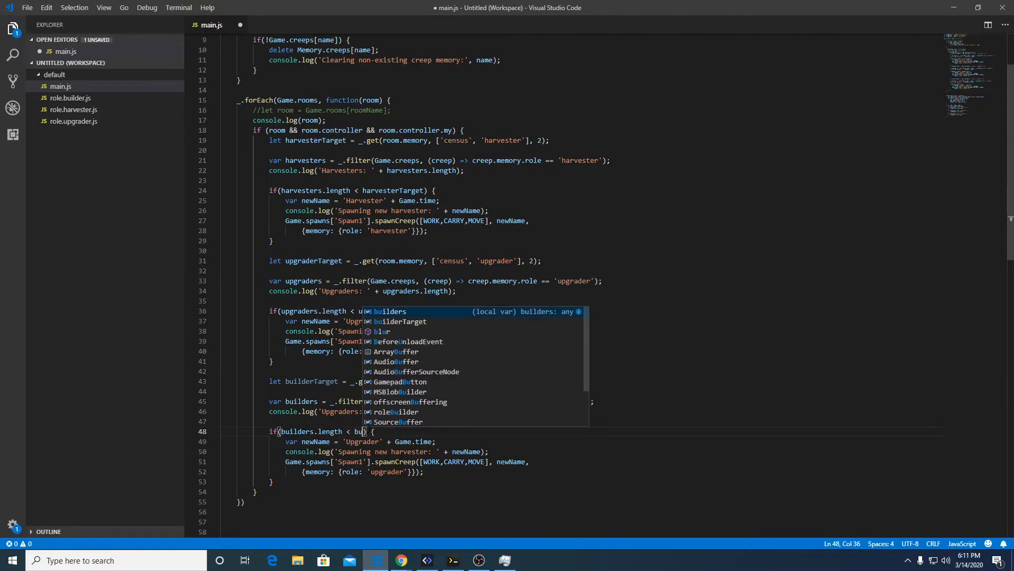
pyautogui.press('Tab')
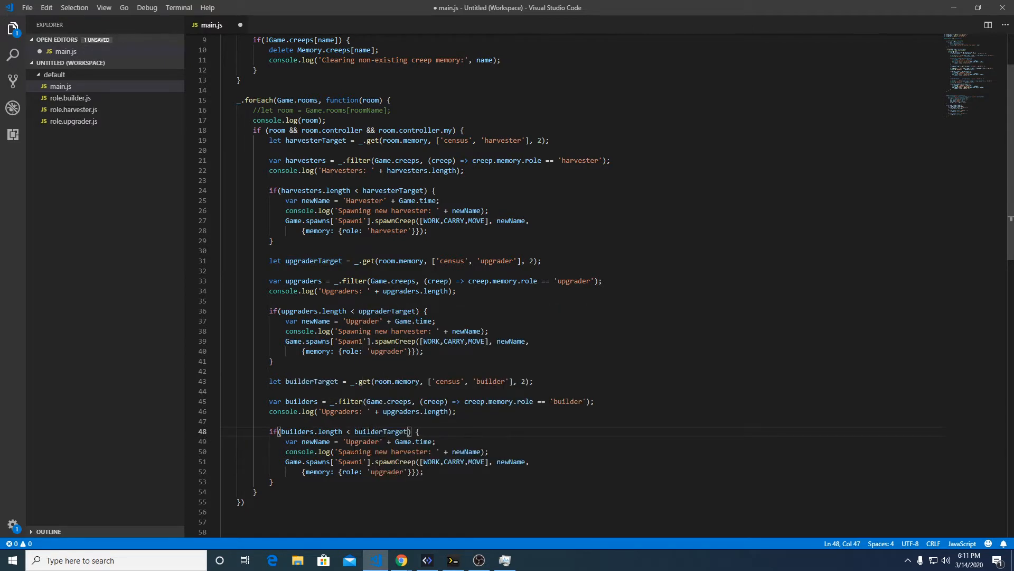
pyautogui.doubleClick(409, 451)
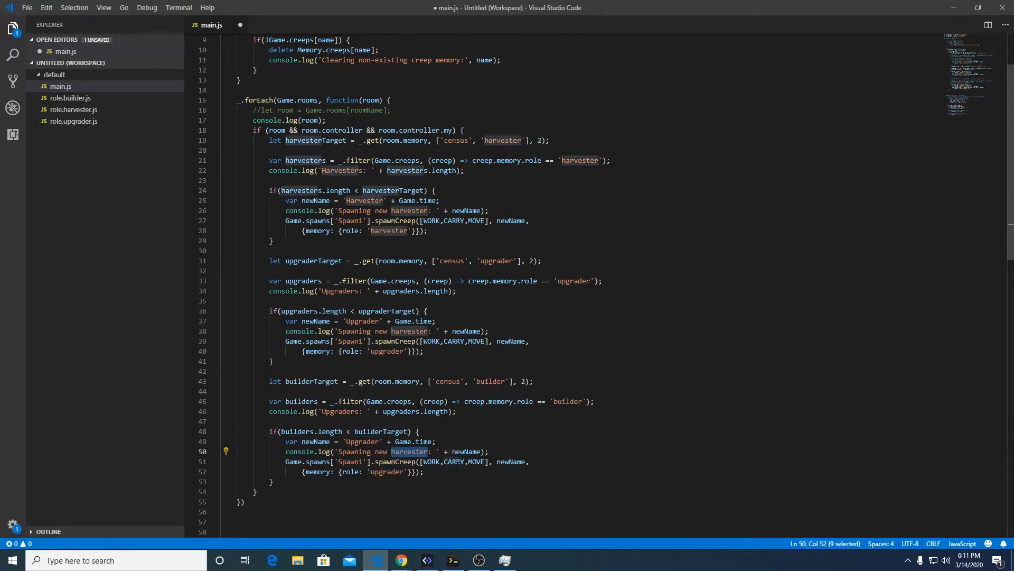
pyautogui.write('builder')
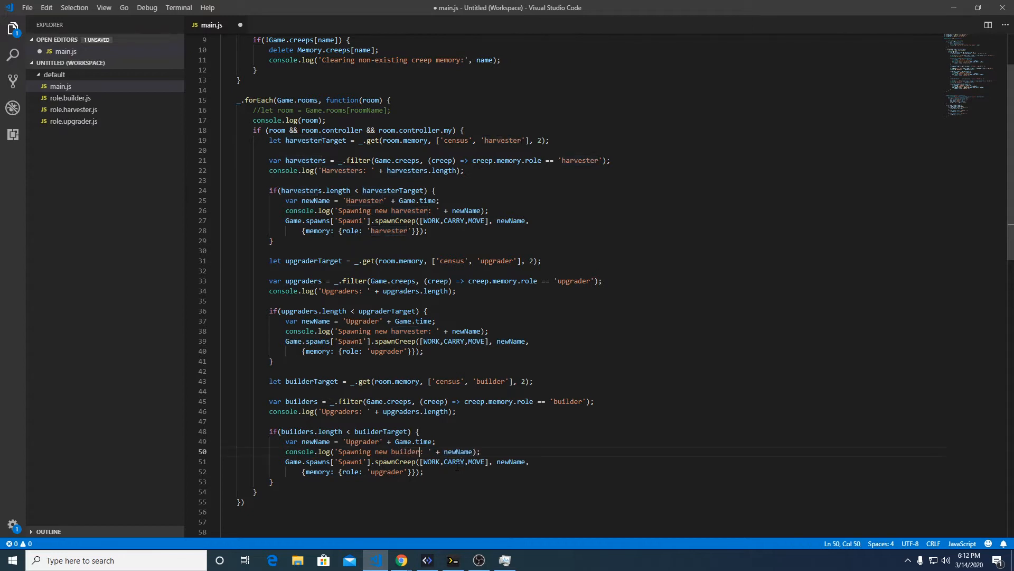
pyautogui.doubleClick(363, 442)
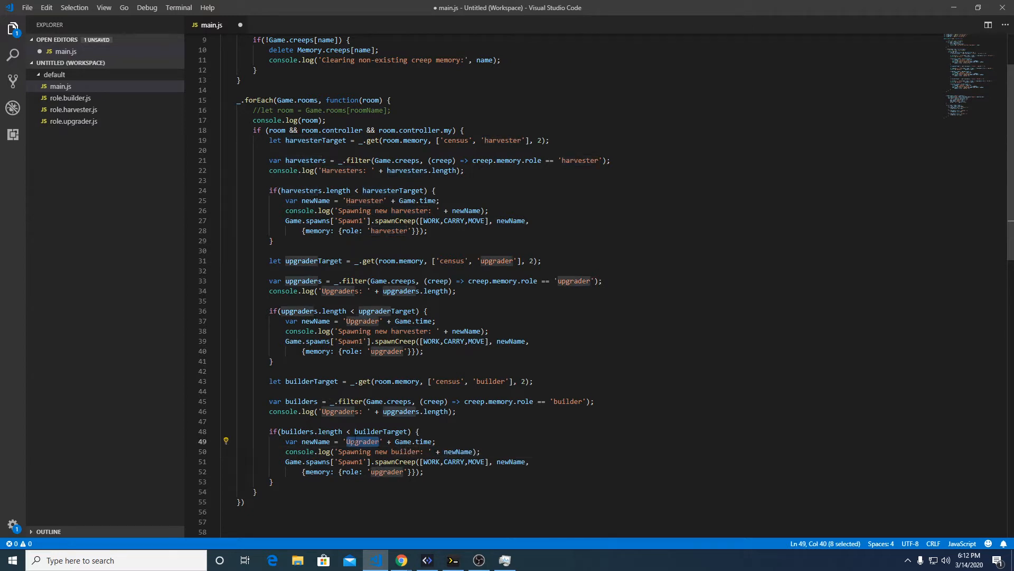
pyautogui.write('Builder')
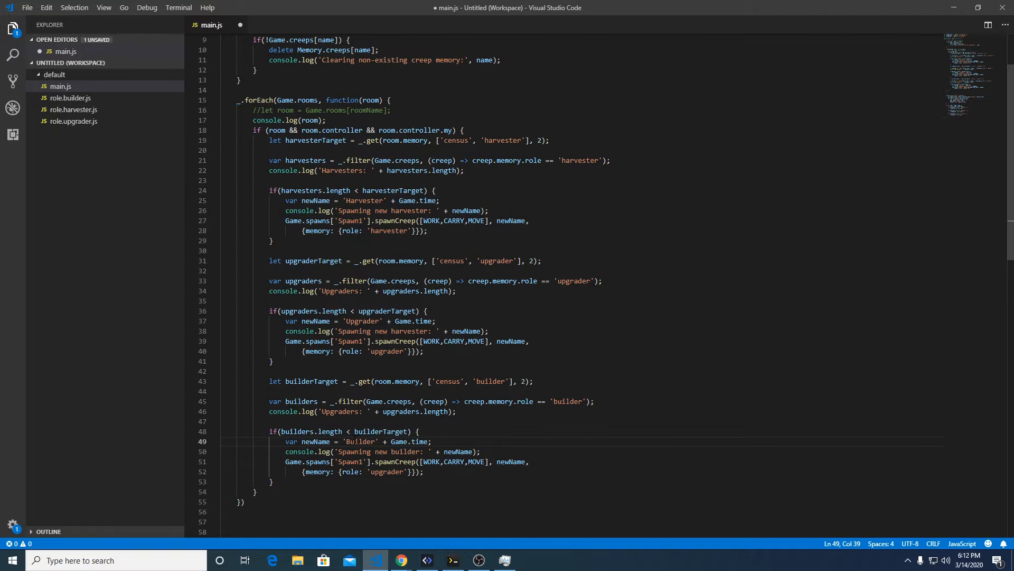
pyautogui.click(350, 461)
pyautogui.write('b')
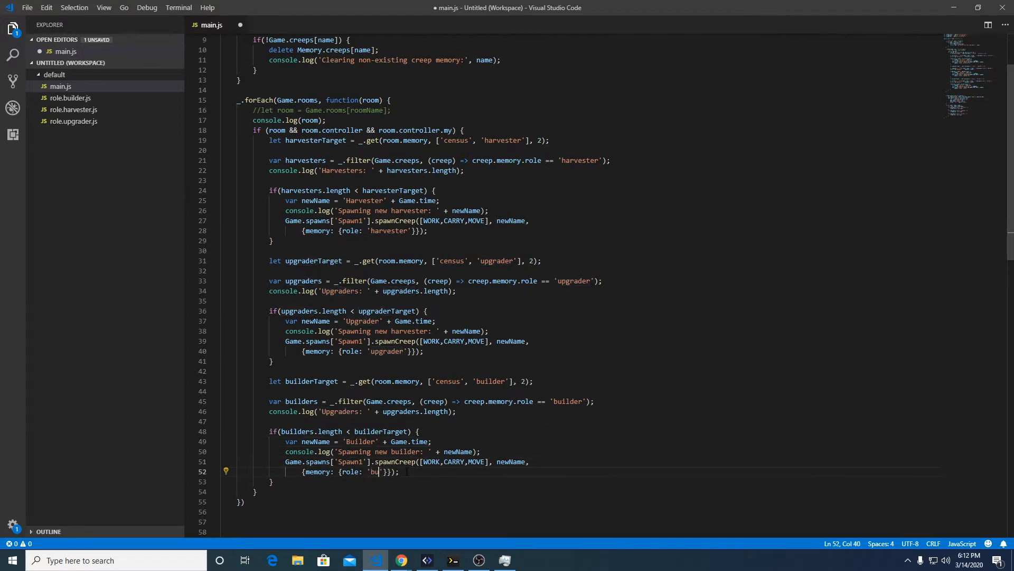
pyautogui.write('ilder')
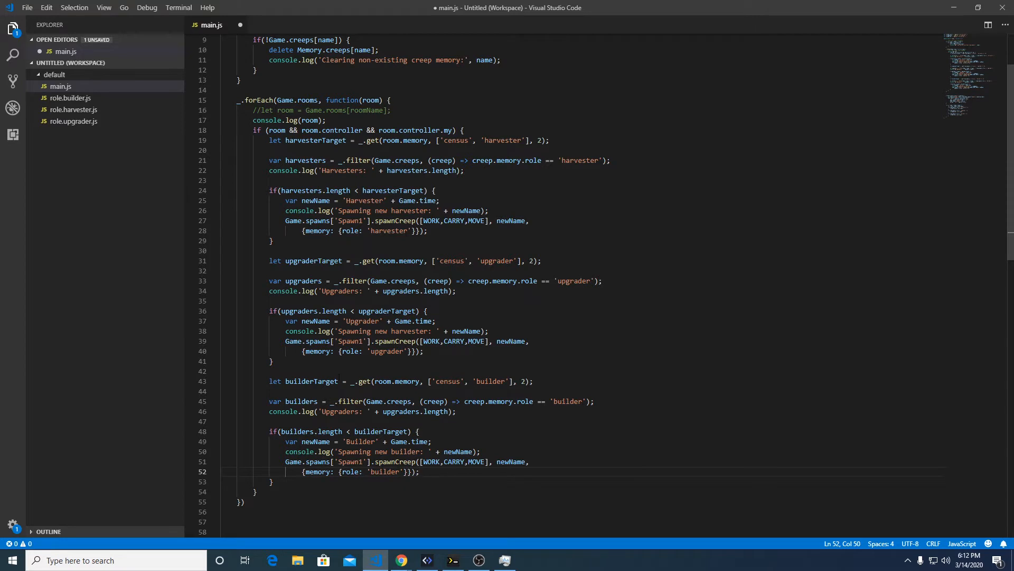
pyautogui.moveTo(70, 98)
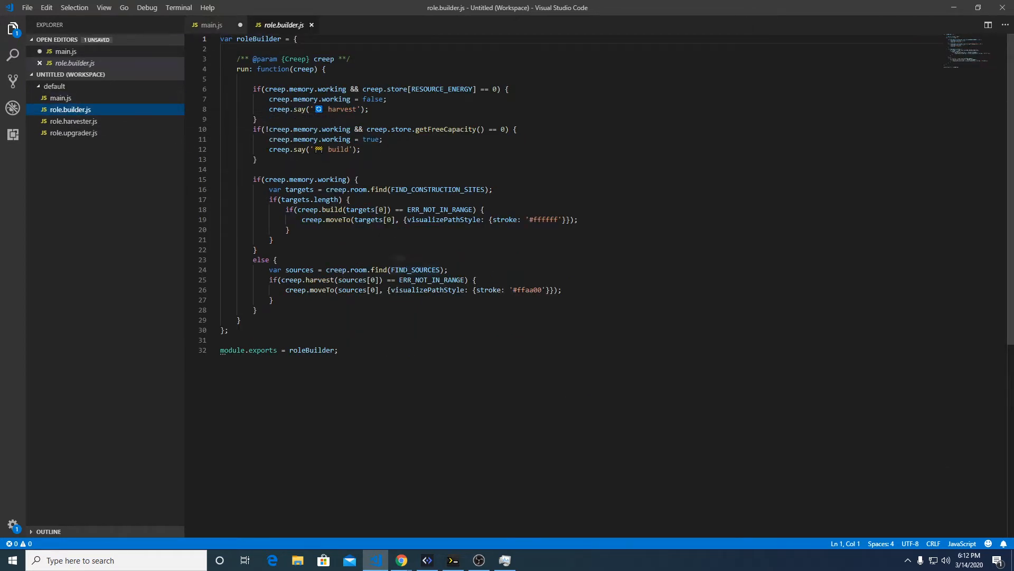
# Step: Open role.builder.js from the Explorer to view its construction-site search
pyautogui.click(369, 109)
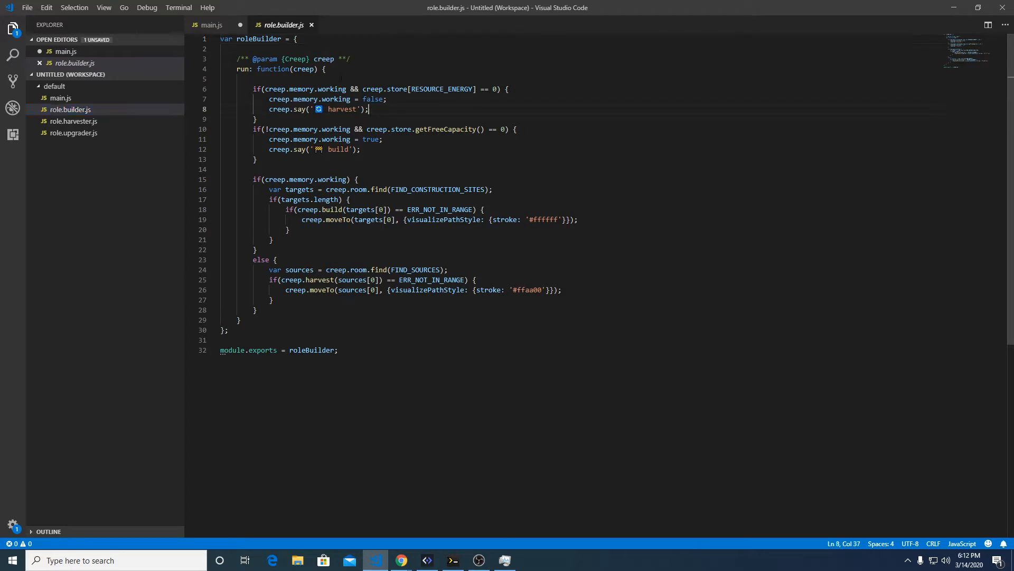
pyautogui.moveTo(66, 123)
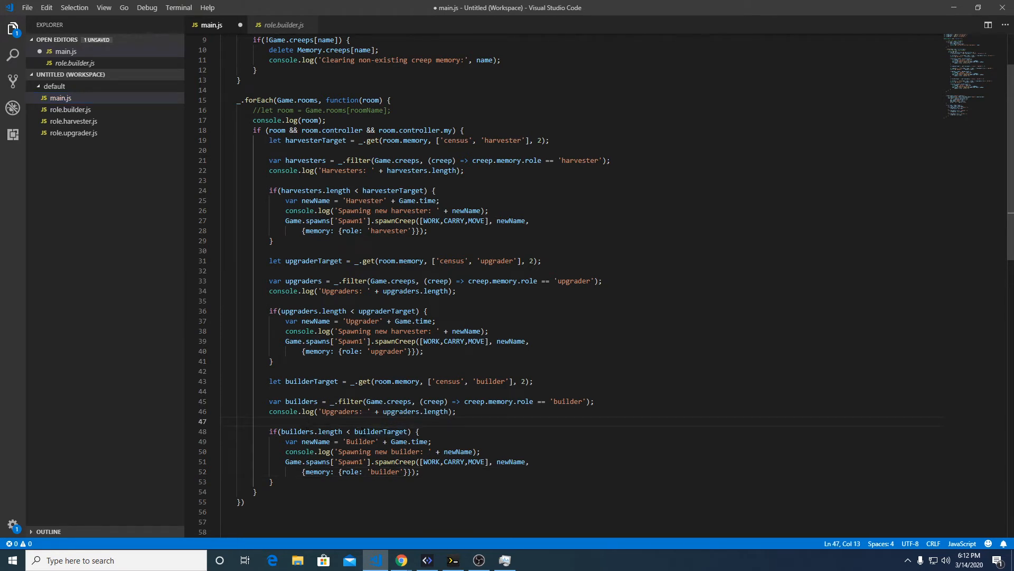
# Step: Add a sites variable holding the room's FIND_CONSTRUCTION_SITES results to main.js
pyautogui.write('let')
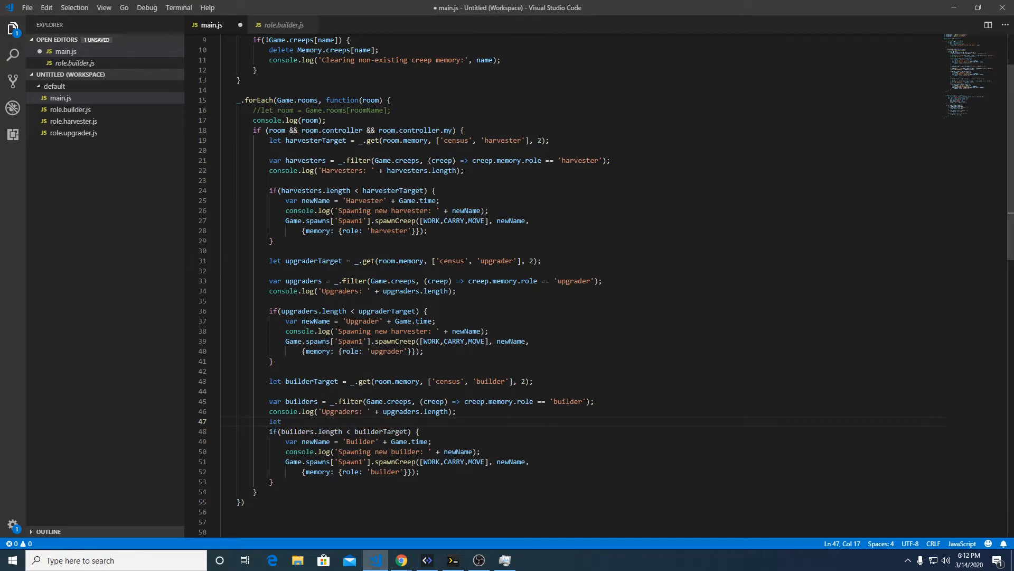
pyautogui.write('sites = var targets = creep.room.find(FIND_CONSTRUCTION_SITES);')
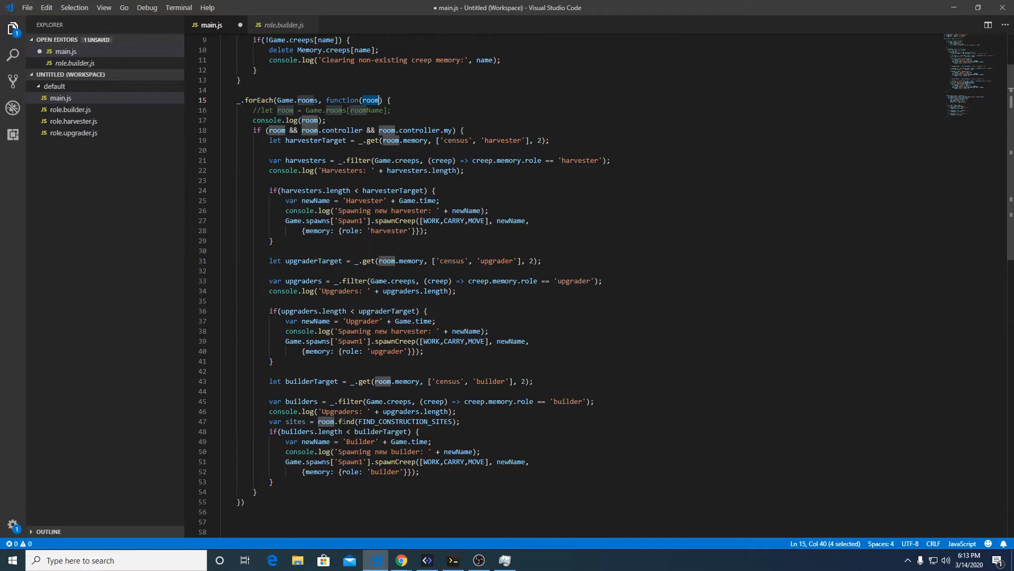
pyautogui.click(459, 421)
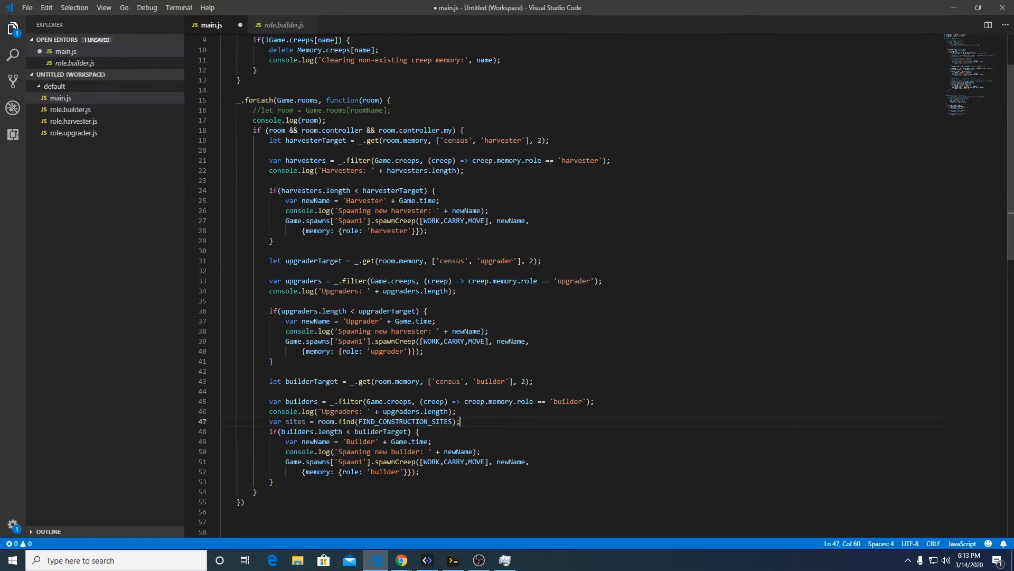
# Step: Make the builder spawn condition sites.length > 0 && builders.length < builderTarget
pyautogui.click(283, 432)
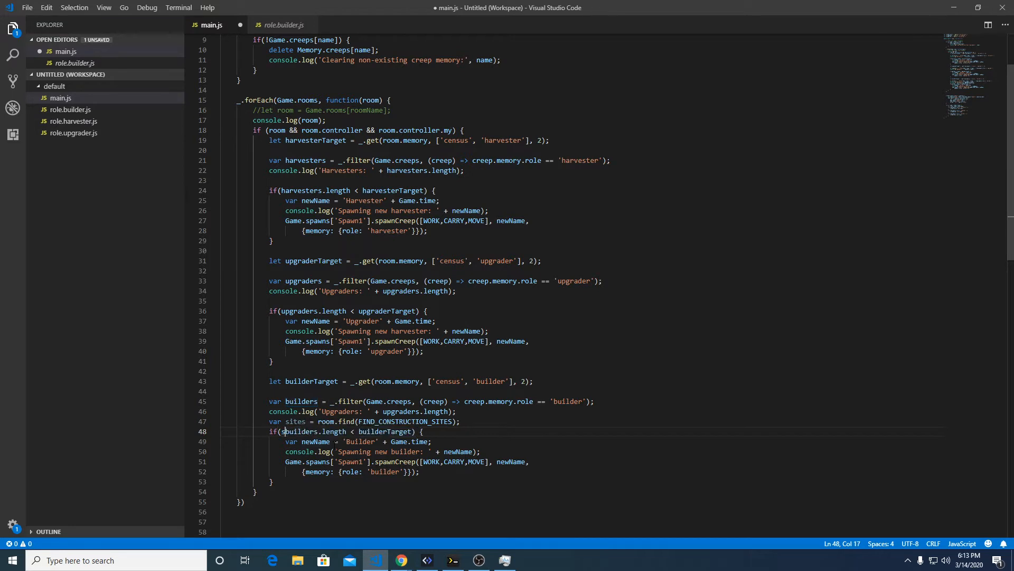
pyautogui.write('sites.length >')
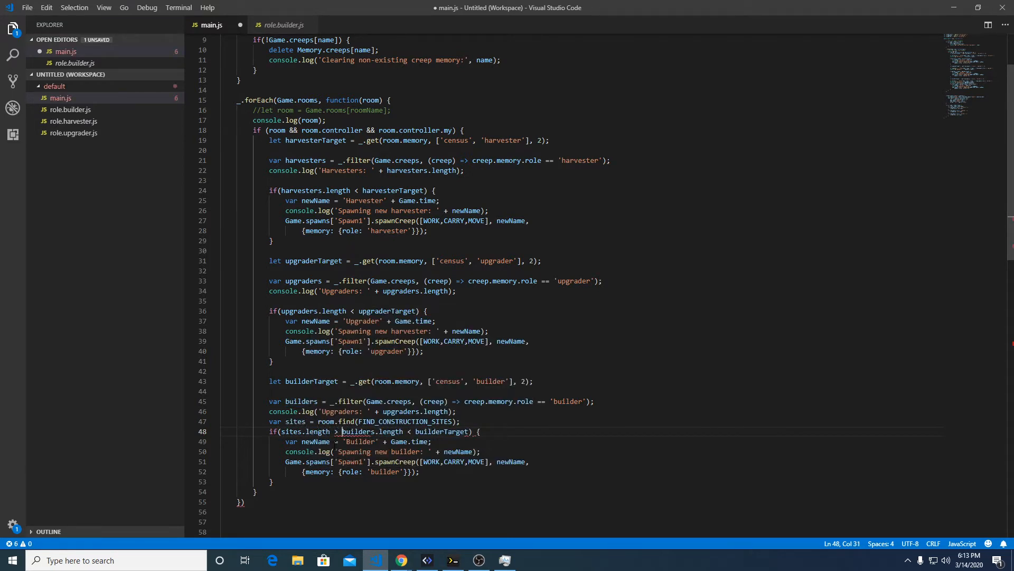
pyautogui.write('0')
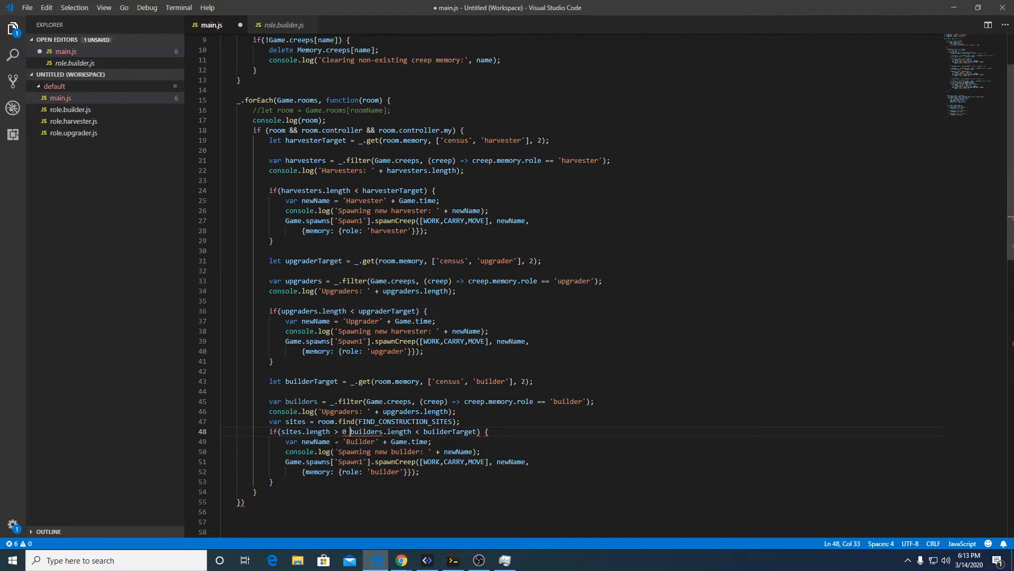
pyautogui.write('&&')
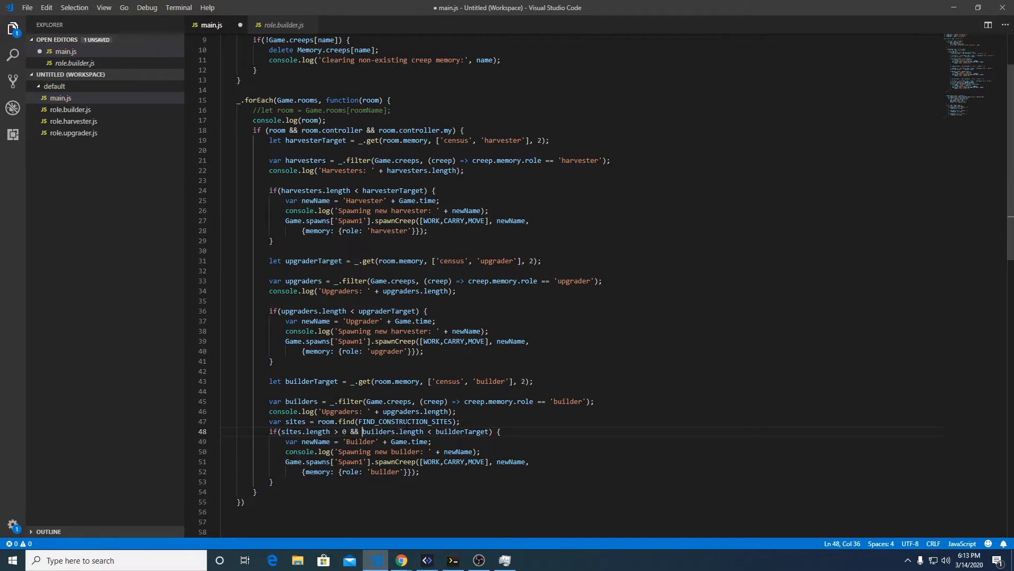
pyautogui.doubleClick(462, 432)
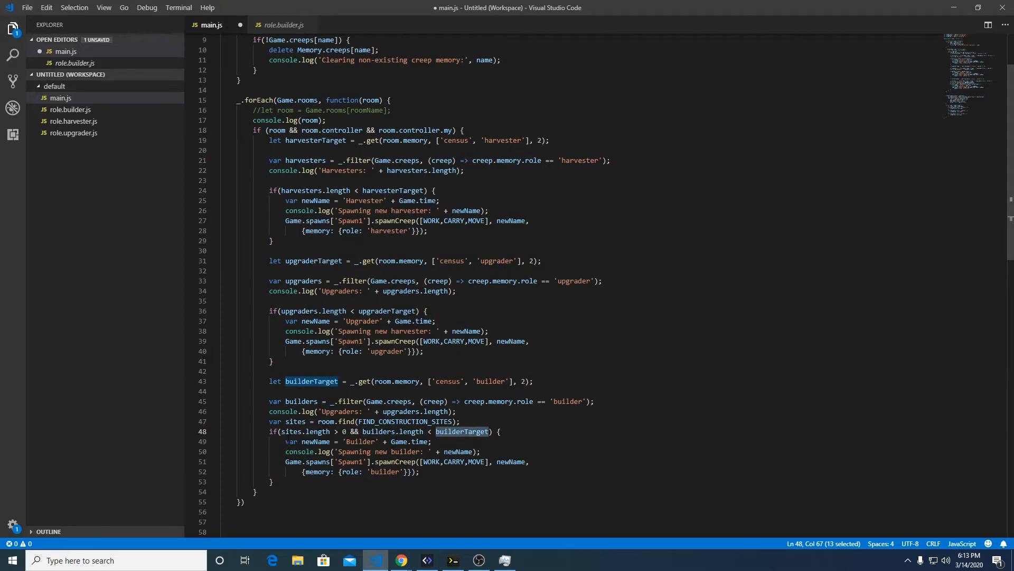
pyautogui.click(490, 331)
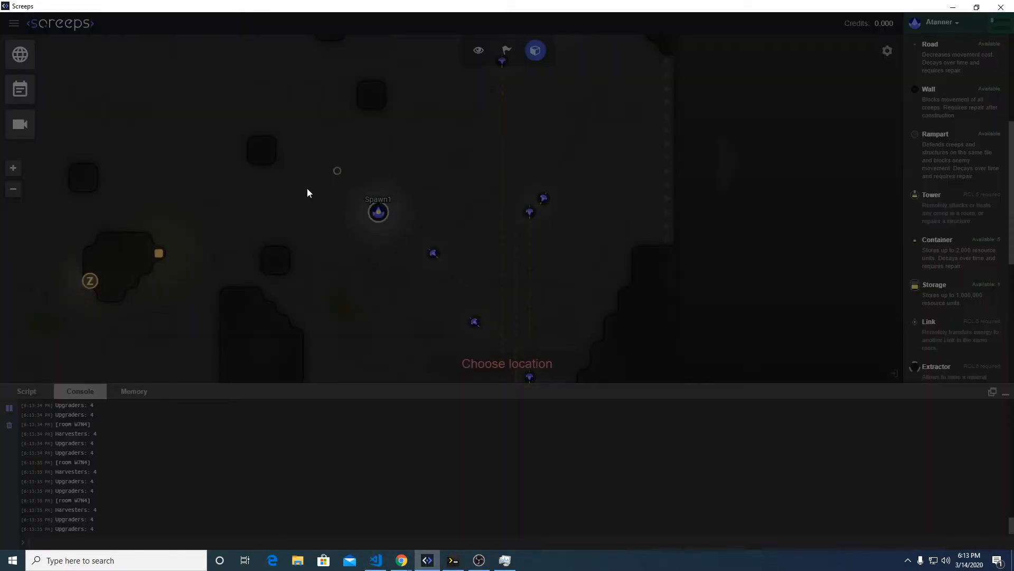
# Step: Cancel construction placement and pan the room map to the spawn area
pyautogui.click(478, 50)
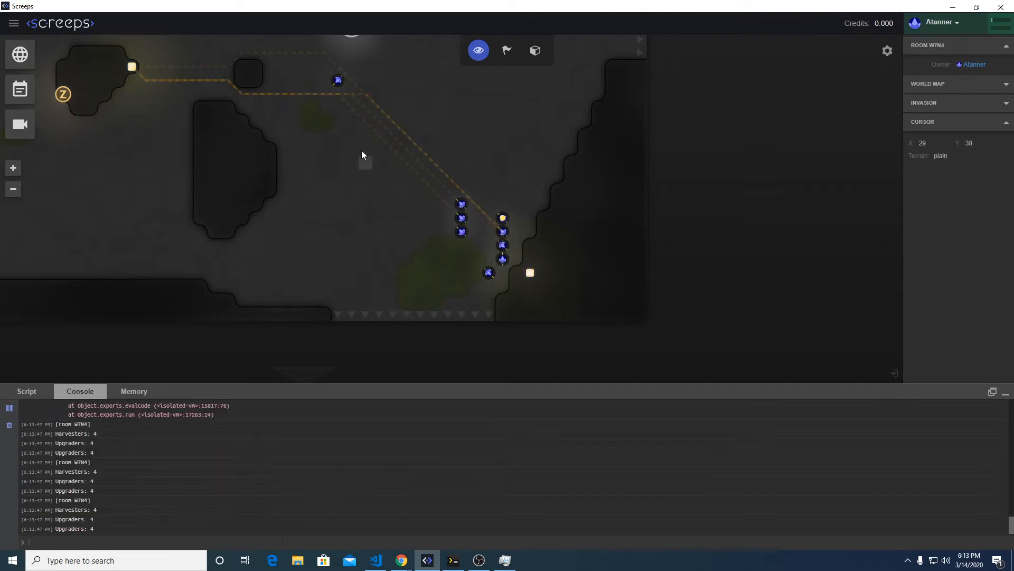
pyautogui.moveTo(363, 155); pyautogui.dragTo(389, 277)
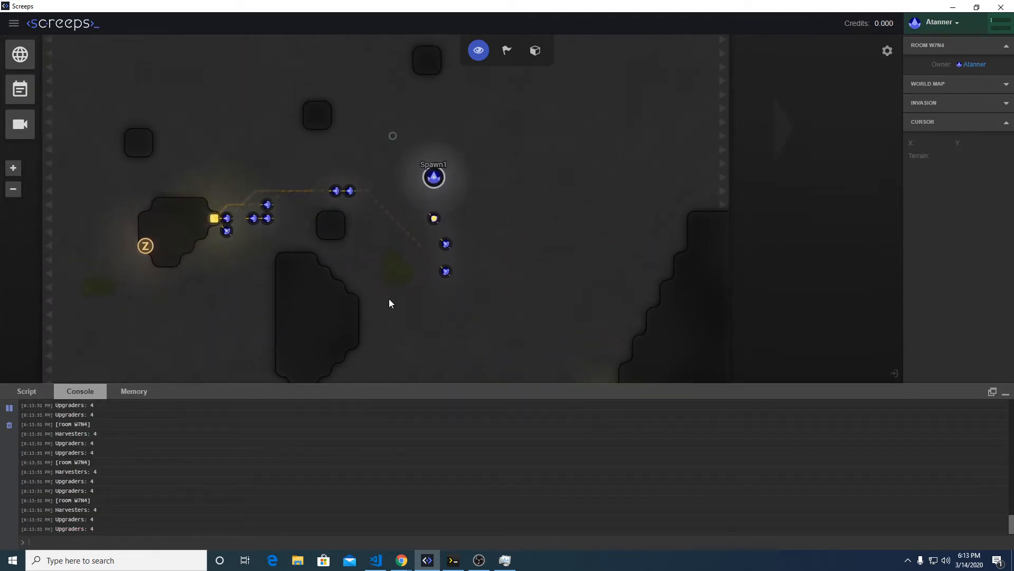
pyautogui.moveTo(506, 229)
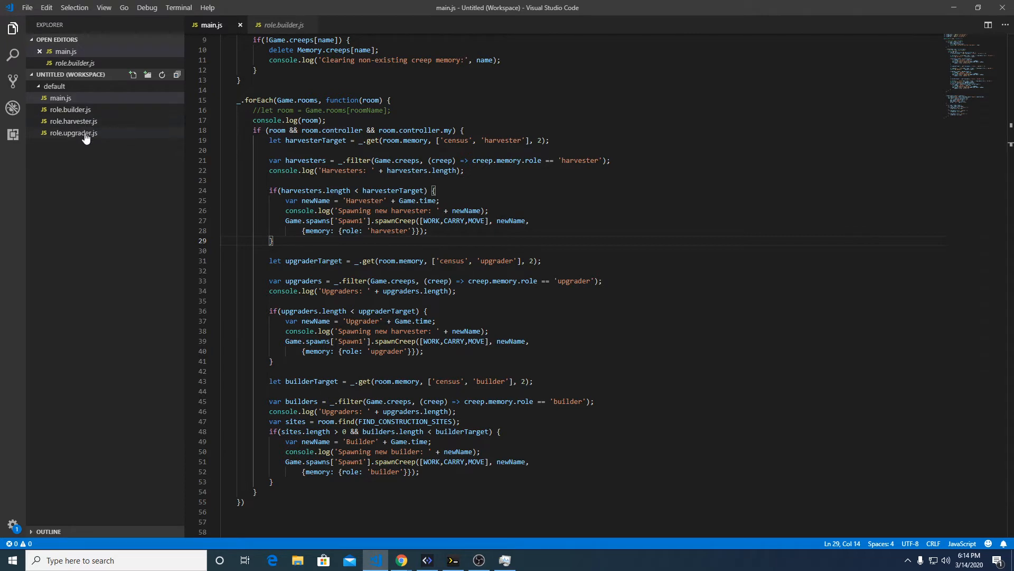
# Step: Open role.upgrader.js and start typing 'let source = creep.' in the else branch
pyautogui.click(72, 133)
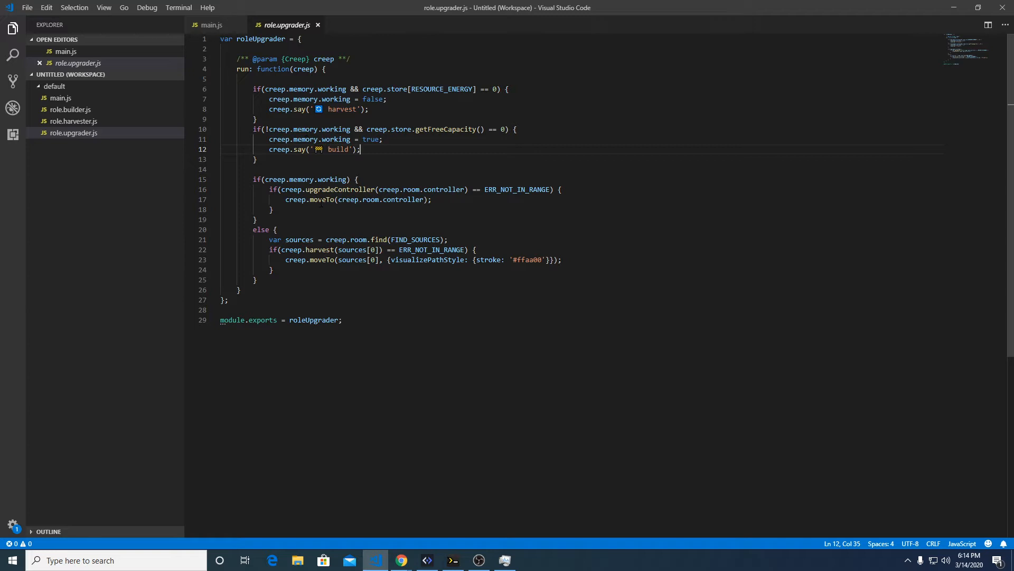
pyautogui.doubleClick(415, 239)
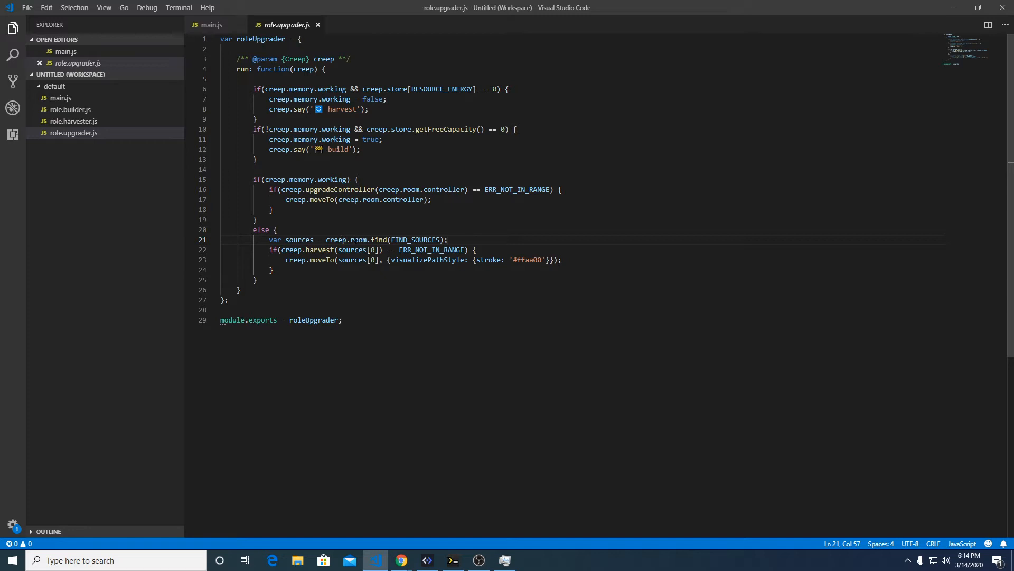
pyautogui.click(415, 239)
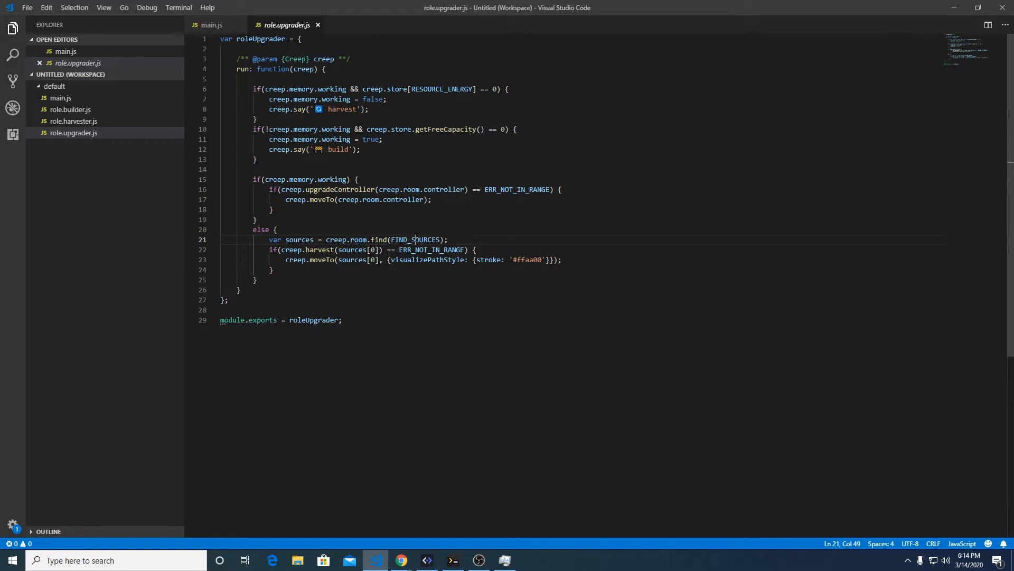
pyautogui.doubleClick(416, 239)
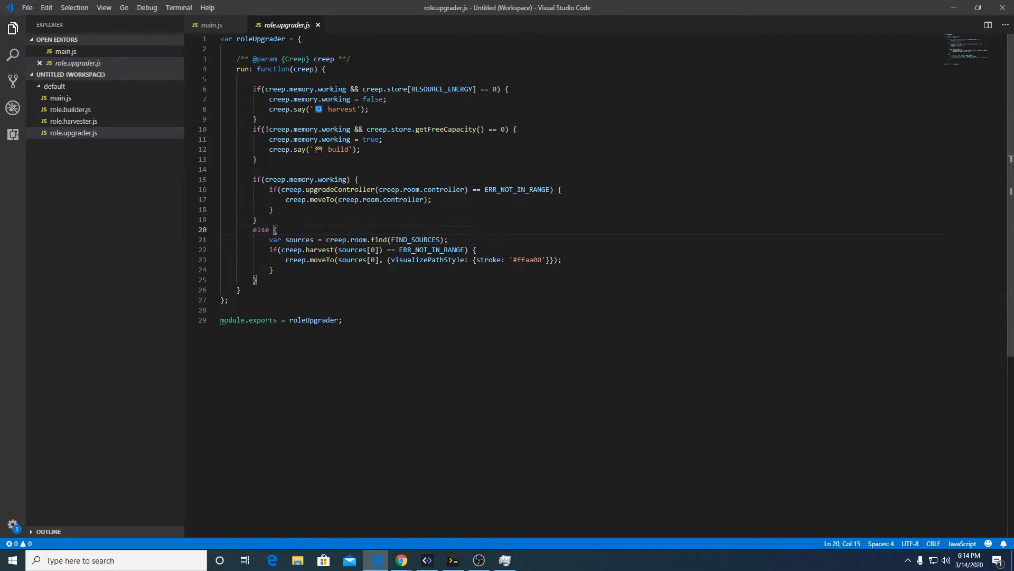
pyautogui.write('let source')
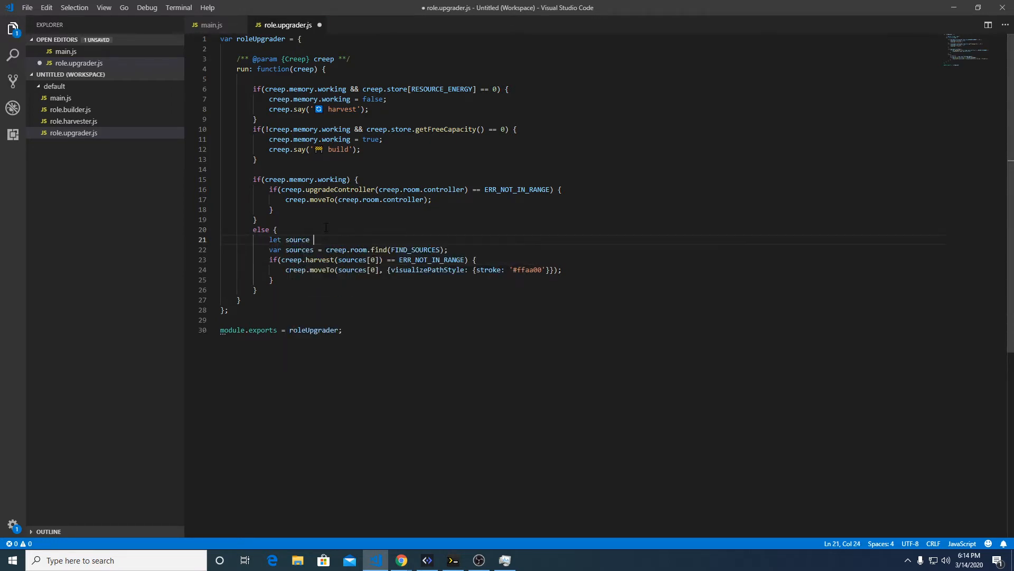
pyautogui.write('=')
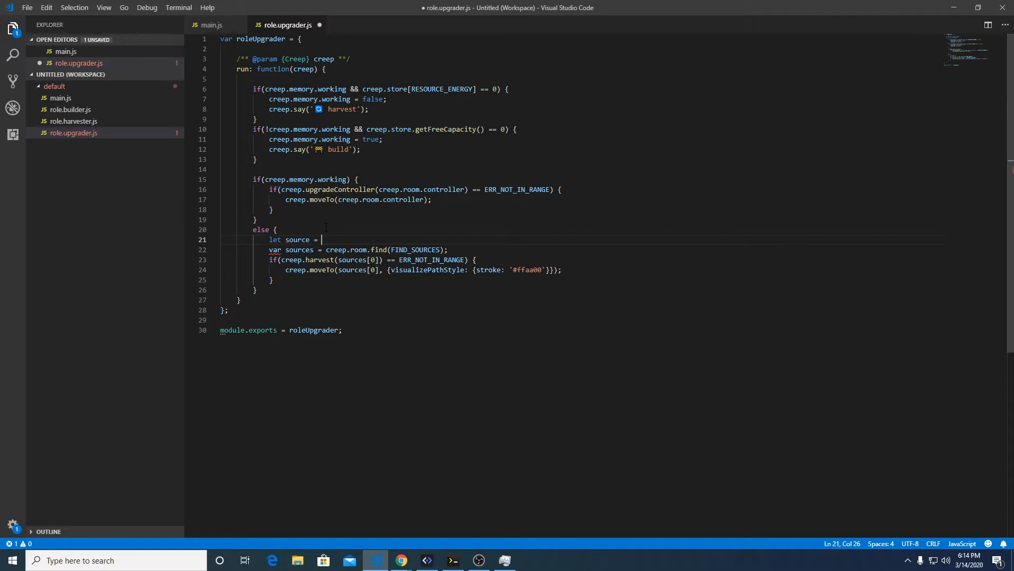
pyautogui.write('creep.memory')
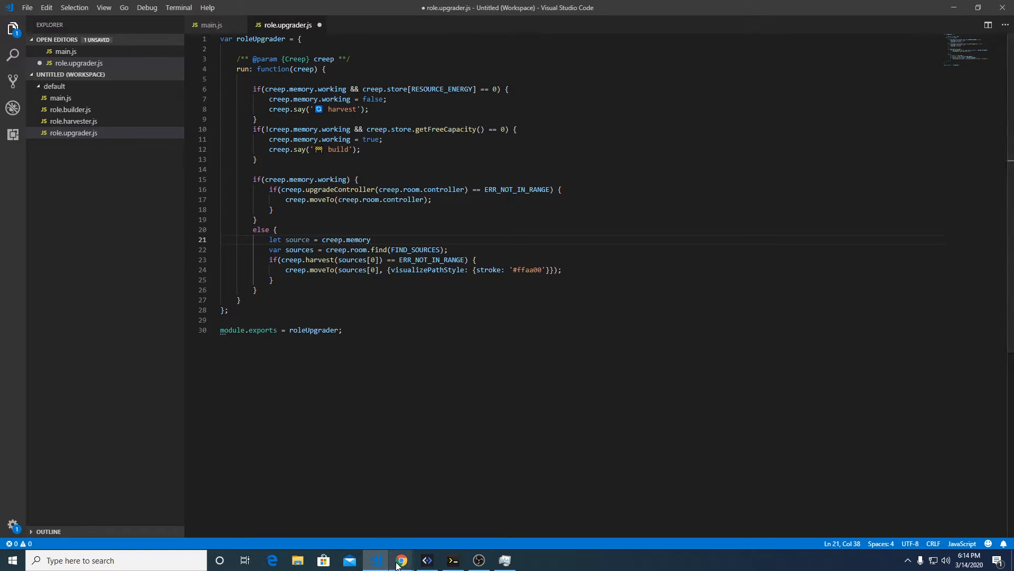
# Step: Read the Creep.memory docs, shorthand for Memory.creeps[creep.name], then return to VS Code
pyautogui.click(401, 560)
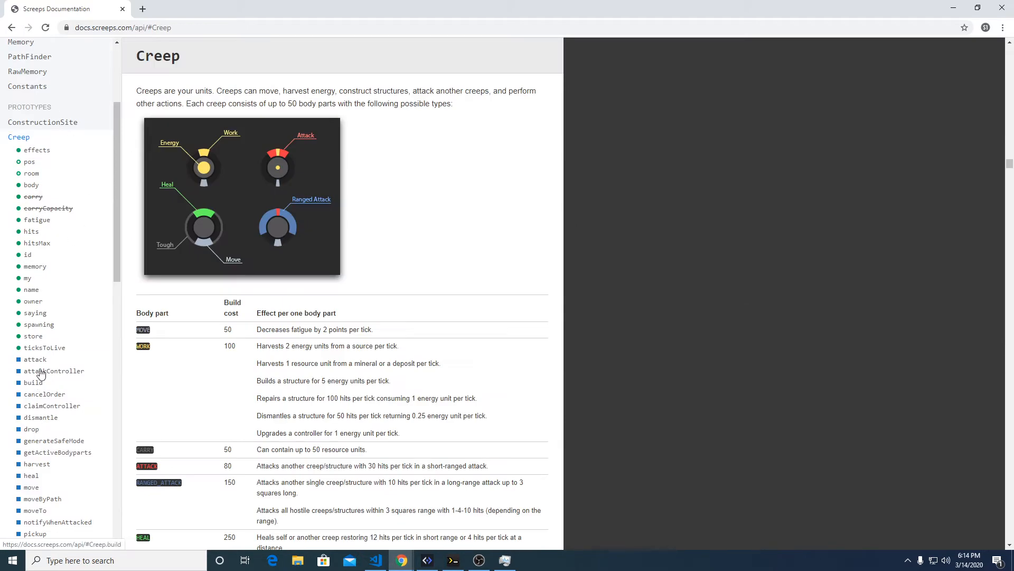
pyautogui.scroll(-3)
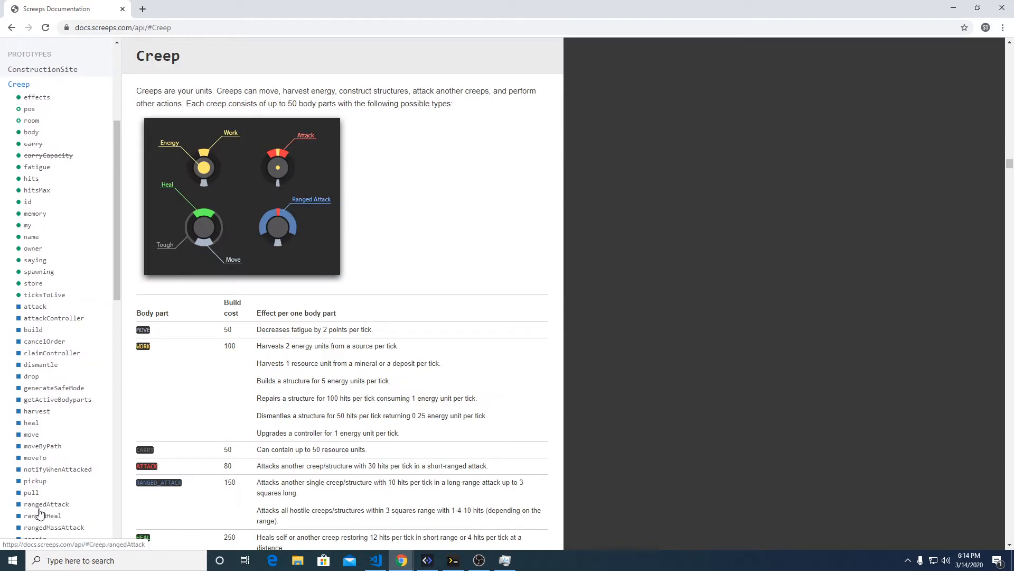
pyautogui.click(35, 214)
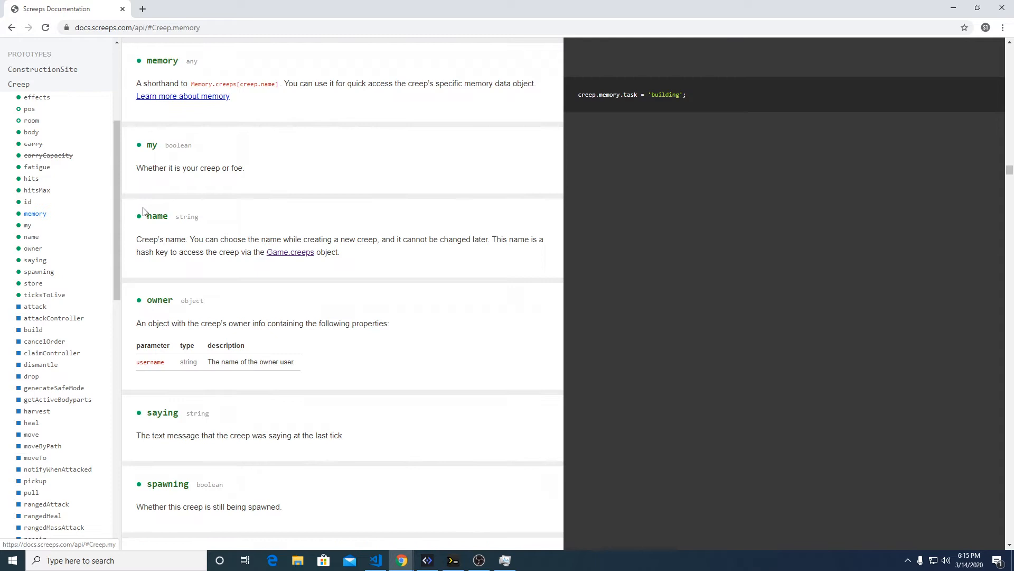
pyautogui.moveTo(136, 83); pyautogui.dragTo(192, 83)
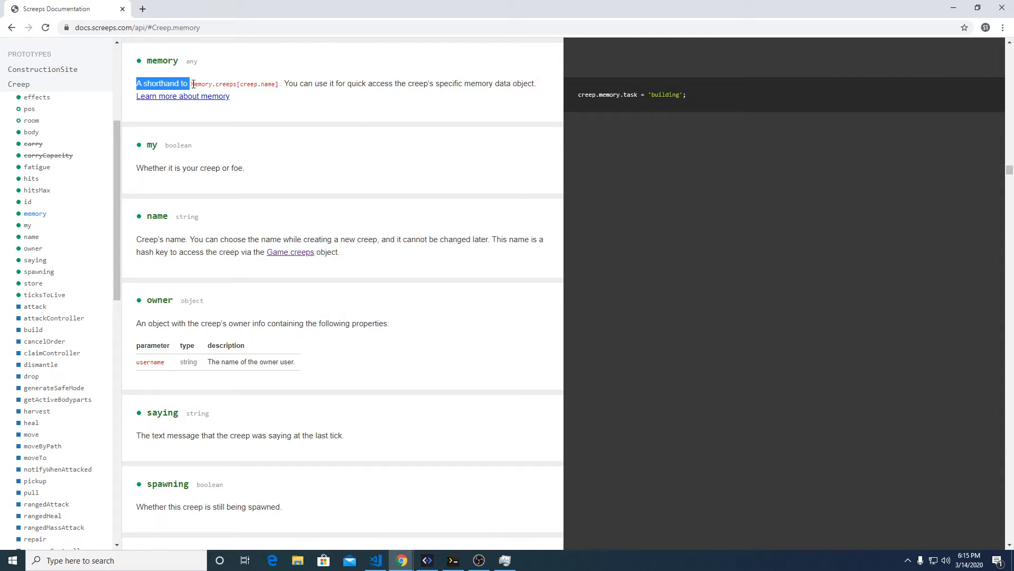
pyautogui.click(197, 84)
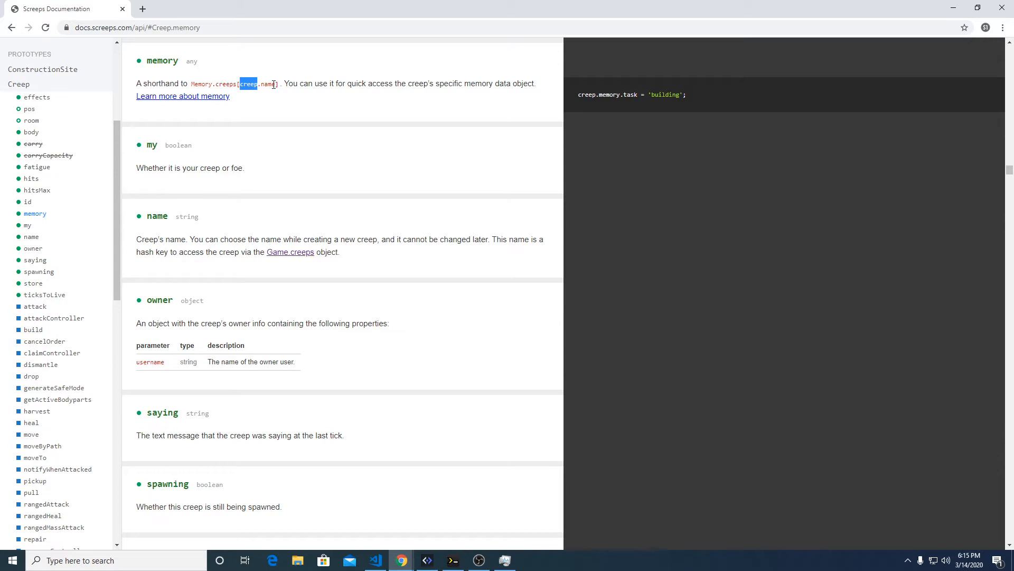
pyautogui.click(452, 560)
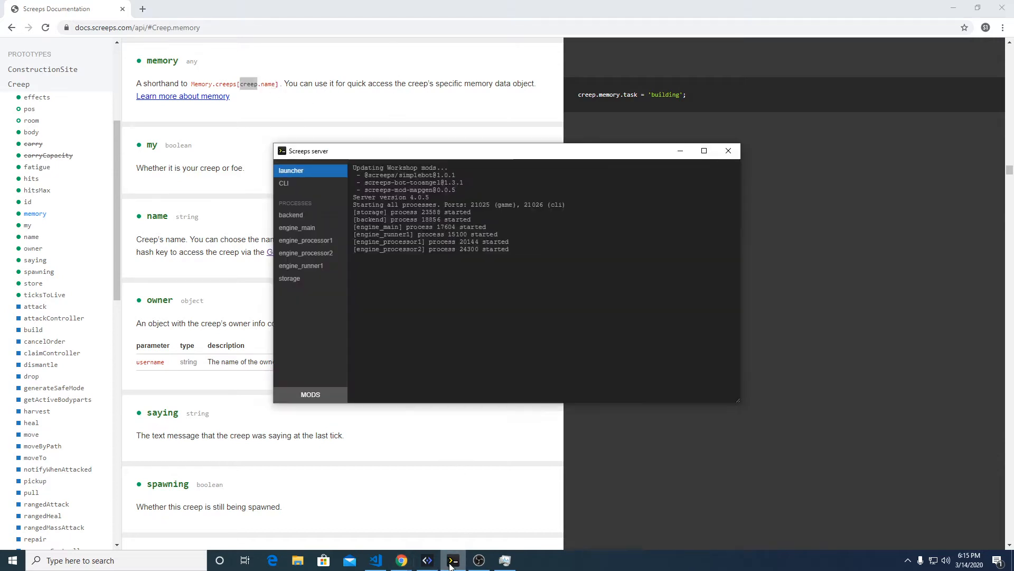
pyautogui.click(374, 560)
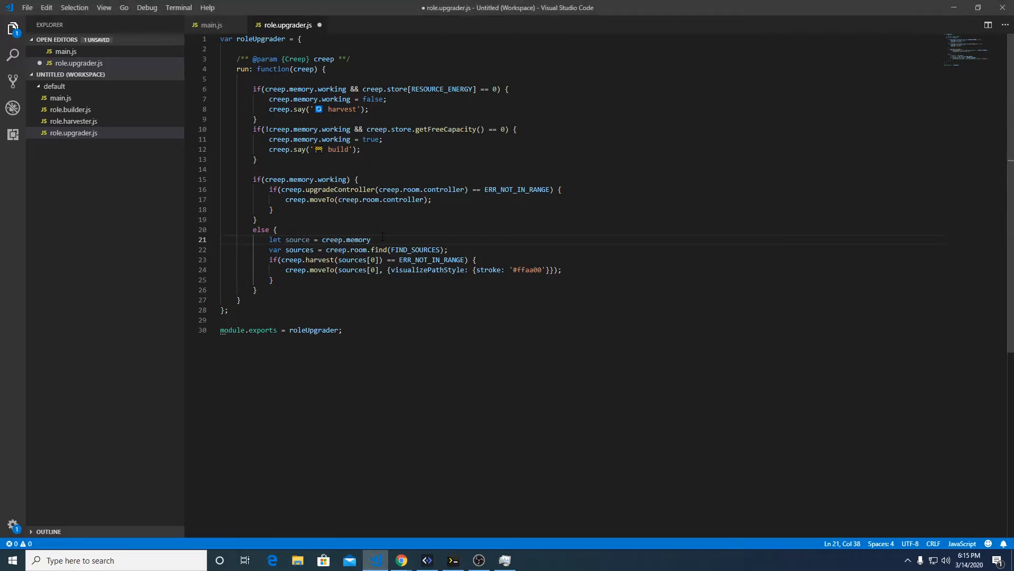
# Step: Change the upgrader's source line to Game.getObjectById(creep.memory.source)
pyautogui.write('.source')
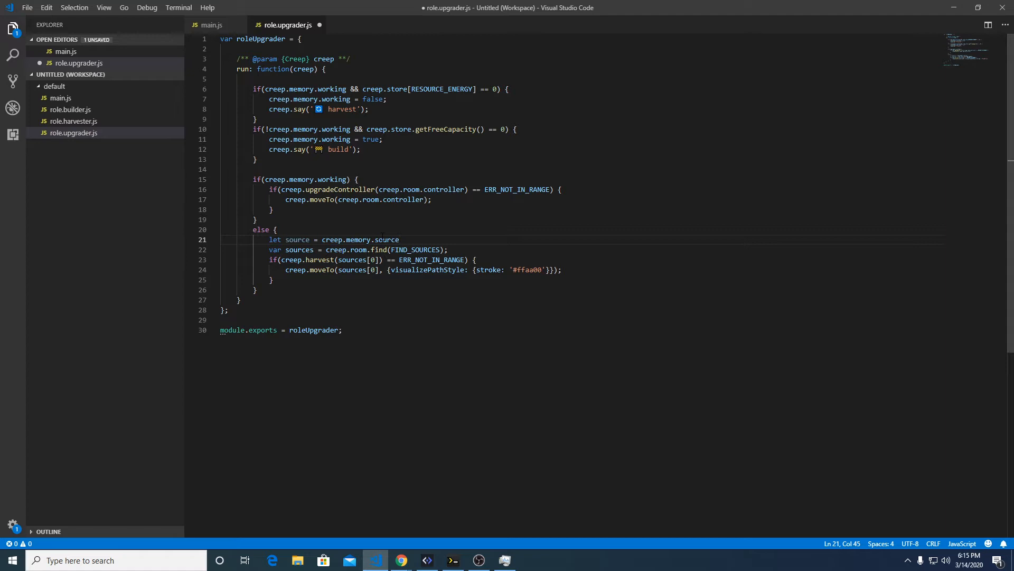
pyautogui.write(';')
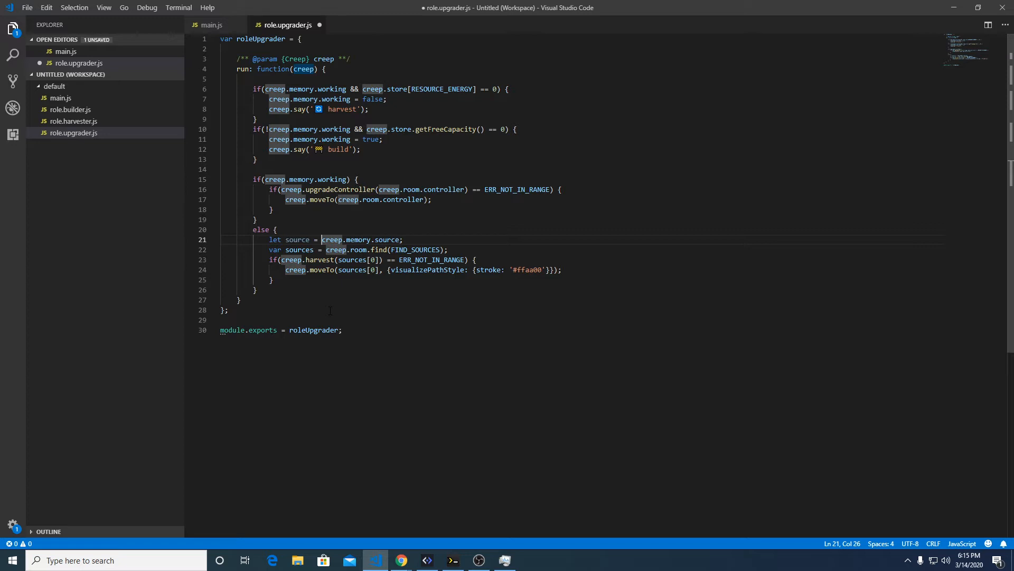
pyautogui.write('Game.getO')
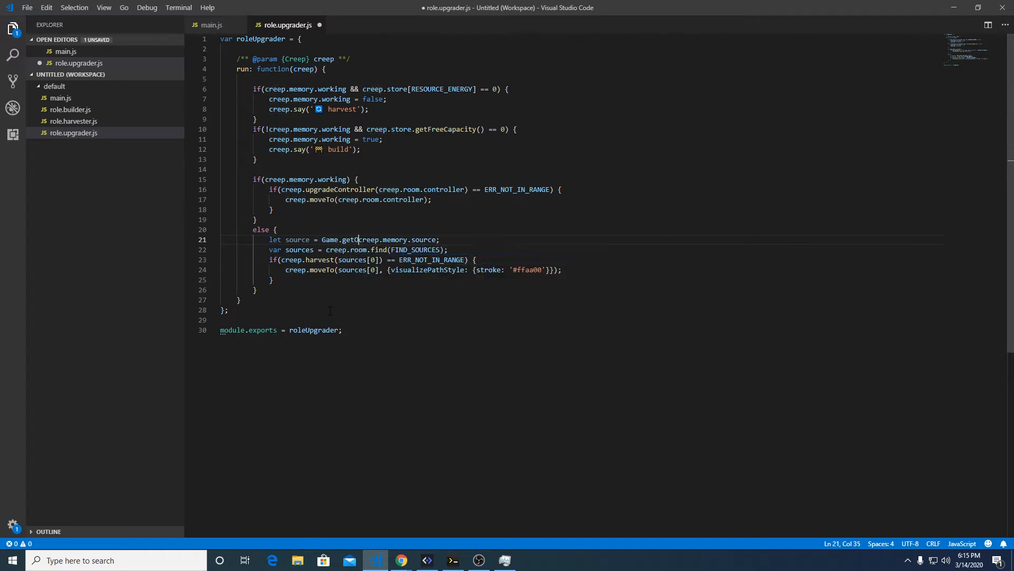
pyautogui.write('bject')
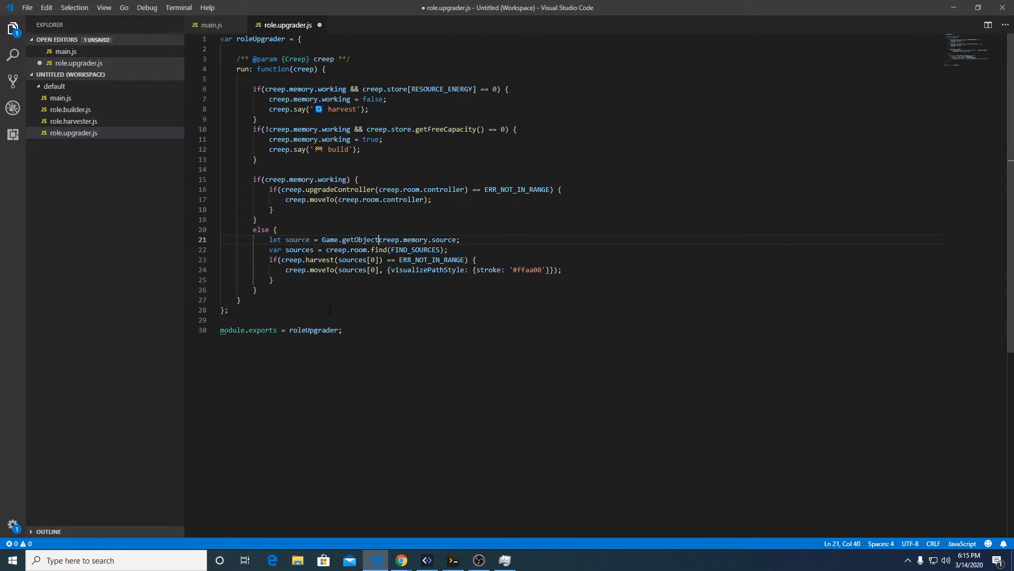
pyautogui.write('ById')
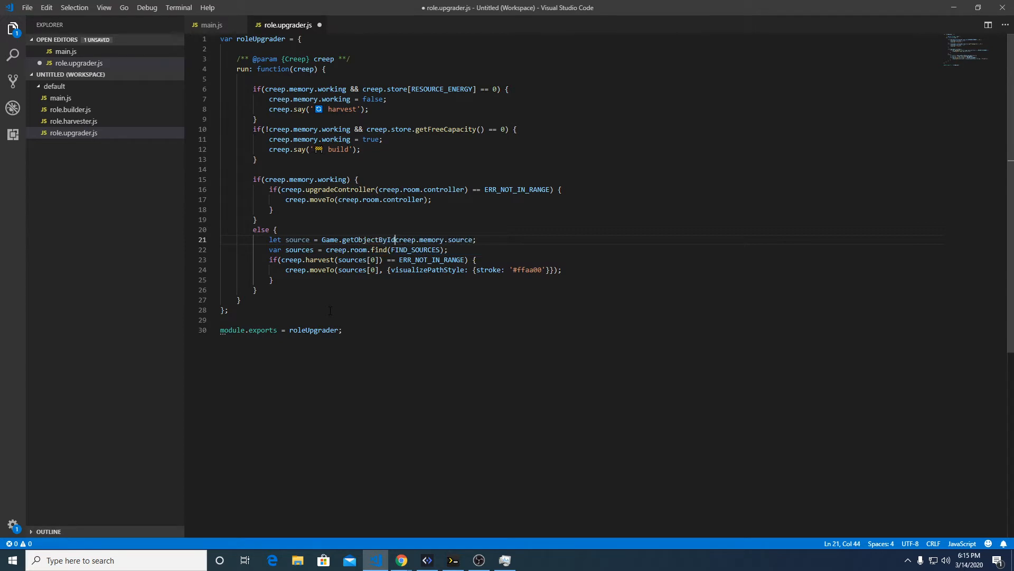
pyautogui.write('(')
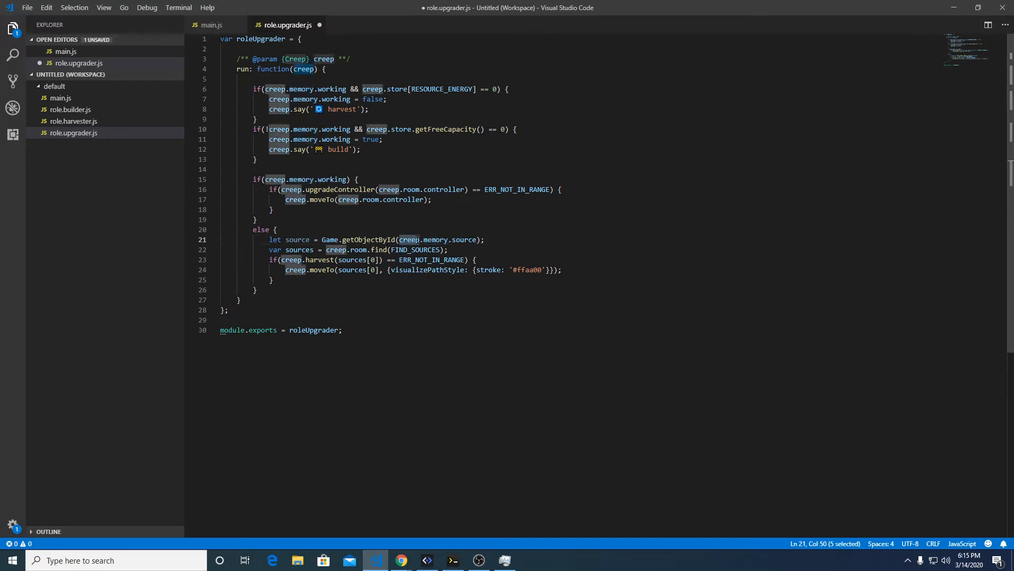
pyautogui.doubleClick(436, 239)
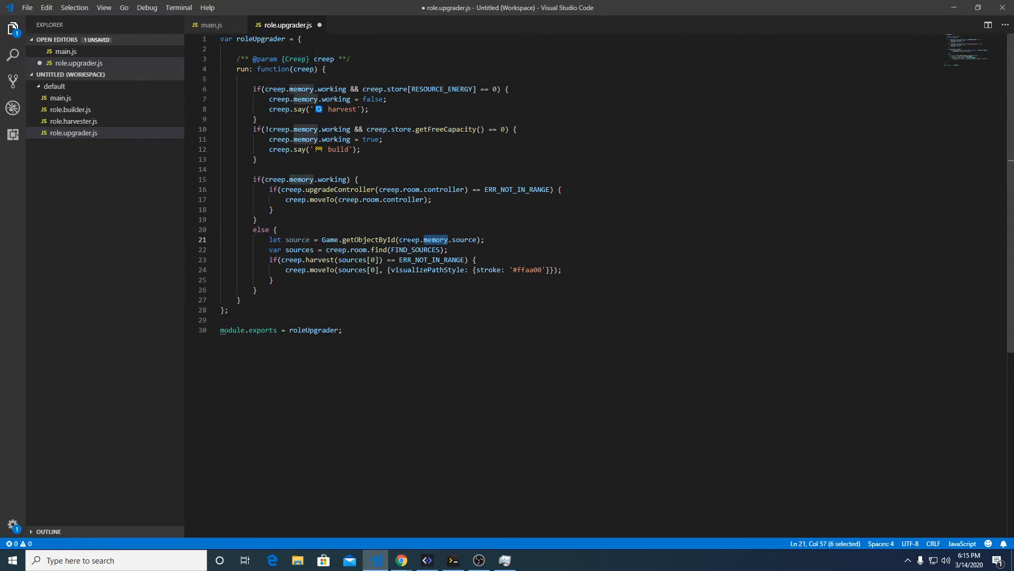
pyautogui.click(436, 239)
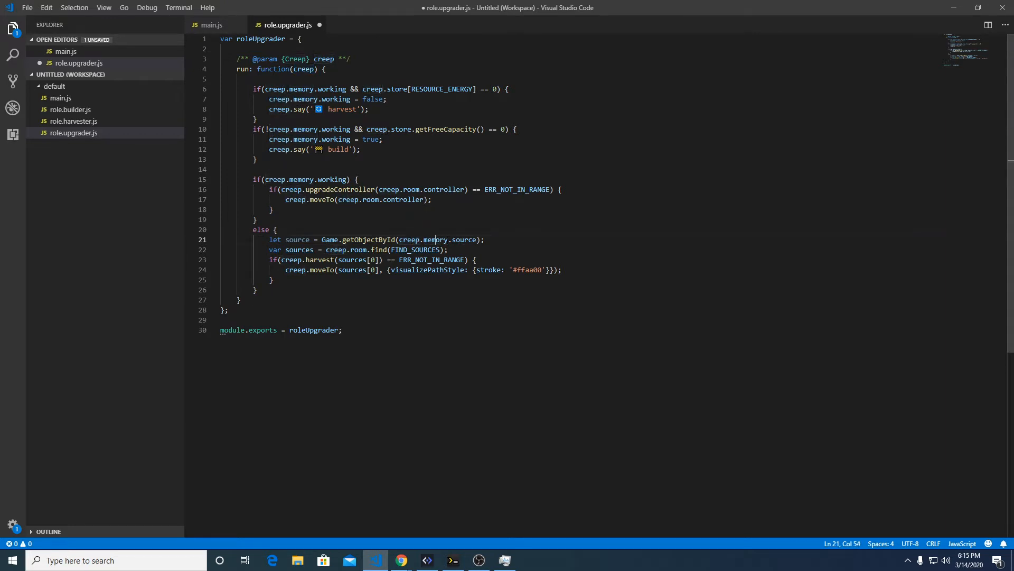
pyautogui.doubleClick(464, 239)
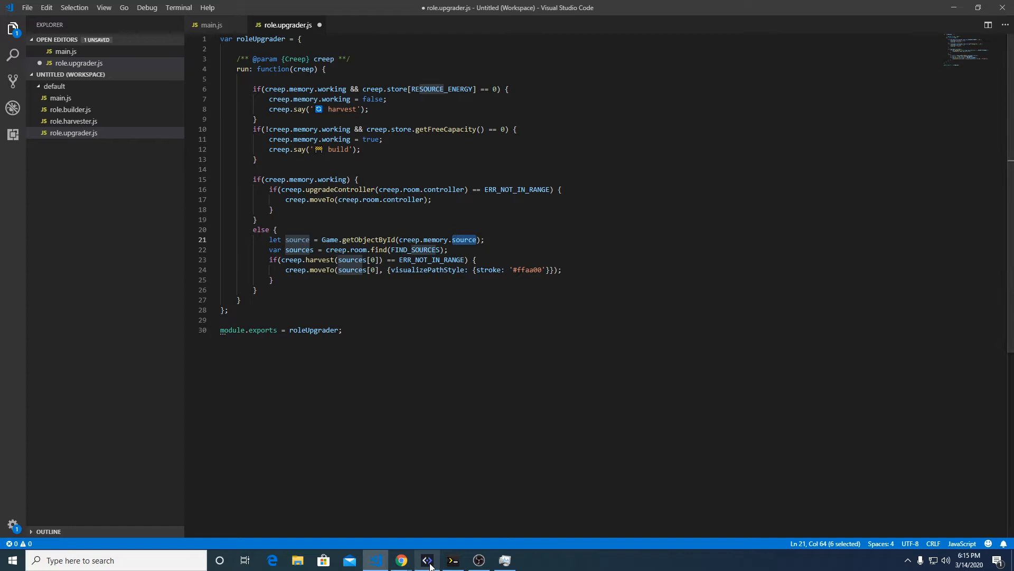
pyautogui.click(426, 560)
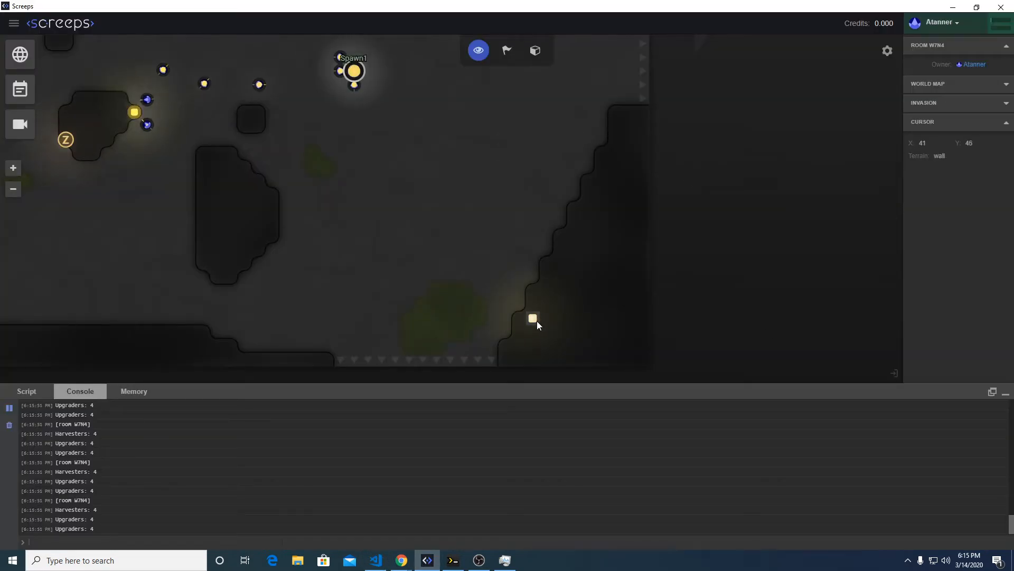
# Step: Inspect the energy source at 41,46 for its id and 3000/3000 energy, then reopen the docs
pyautogui.click(532, 318)
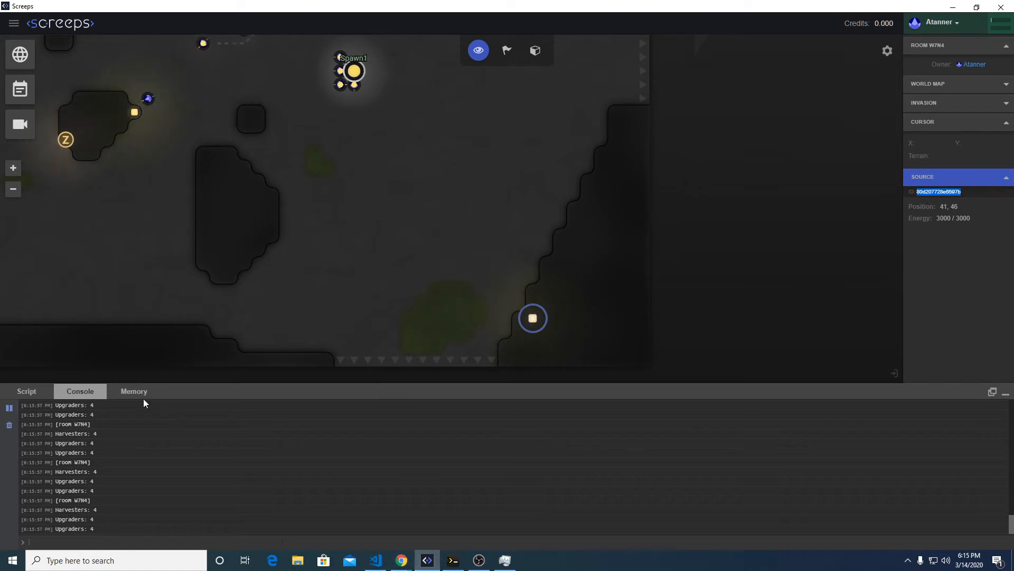
pyautogui.click(133, 391)
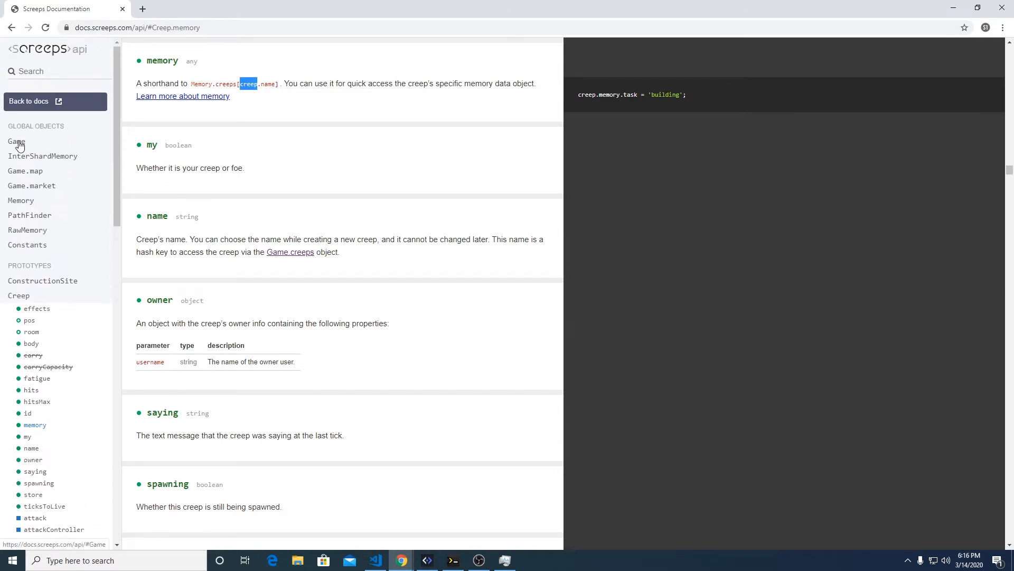
# Step: Read the Game.getObjectById documentation in Chrome, then return to VS Code
pyautogui.click(17, 141)
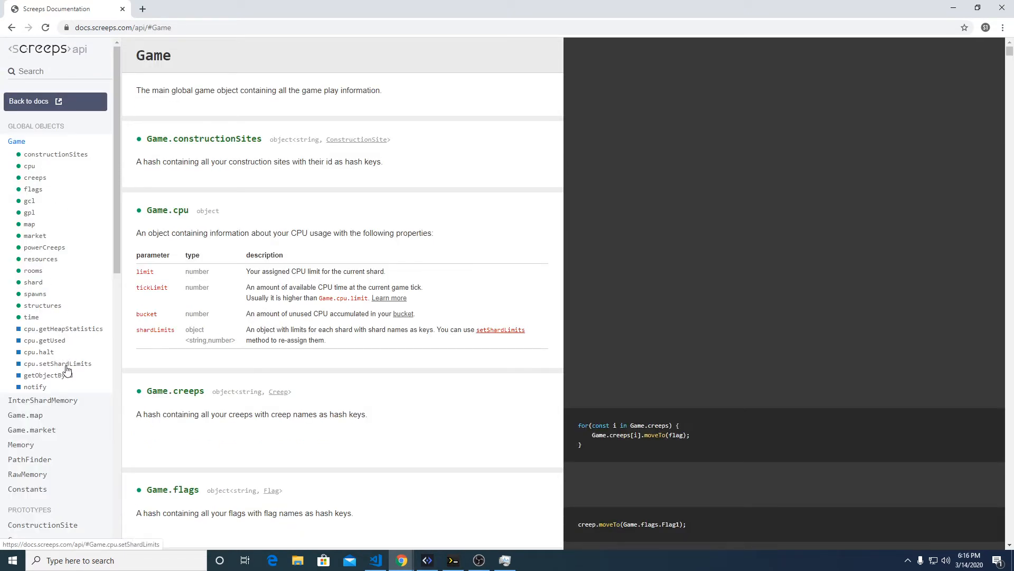
pyautogui.moveTo(36, 386)
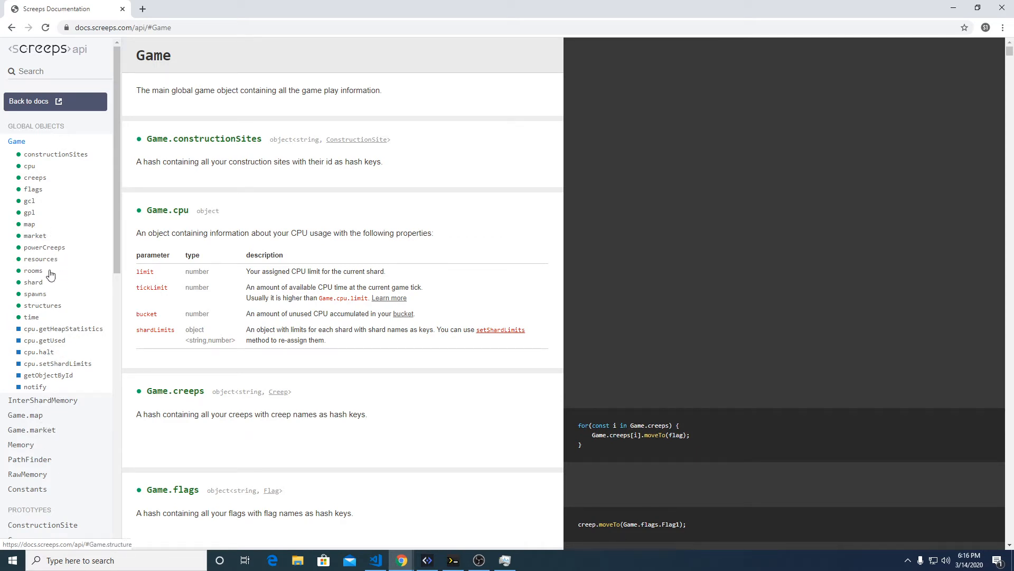
pyautogui.moveTo(32, 270)
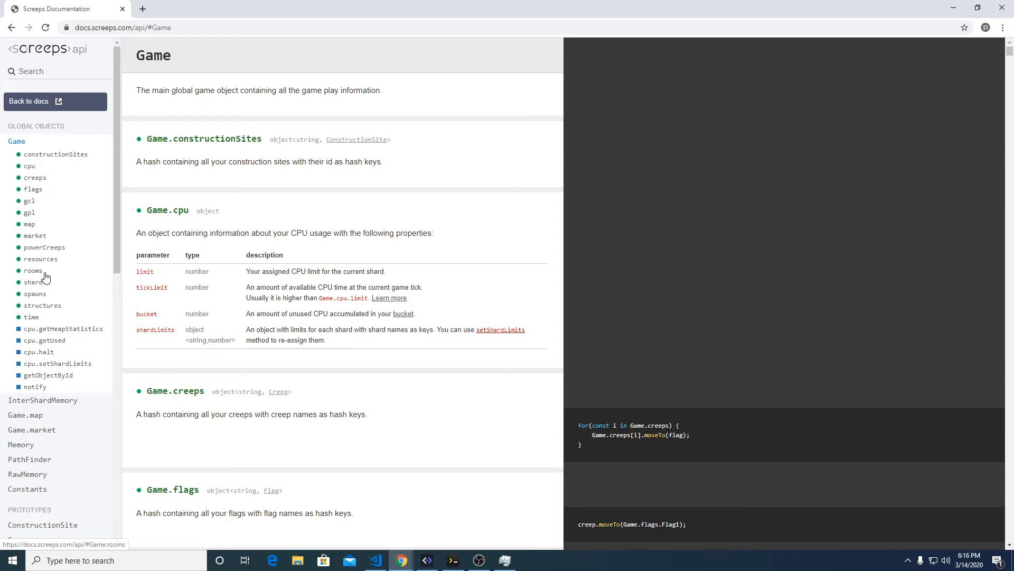
pyautogui.click(48, 375)
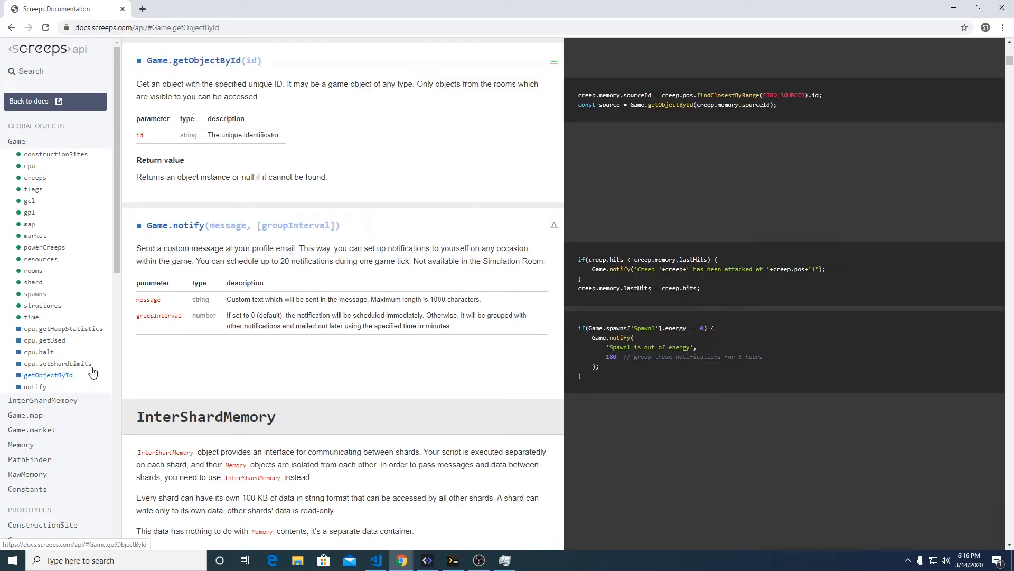
pyautogui.doubleClick(251, 60)
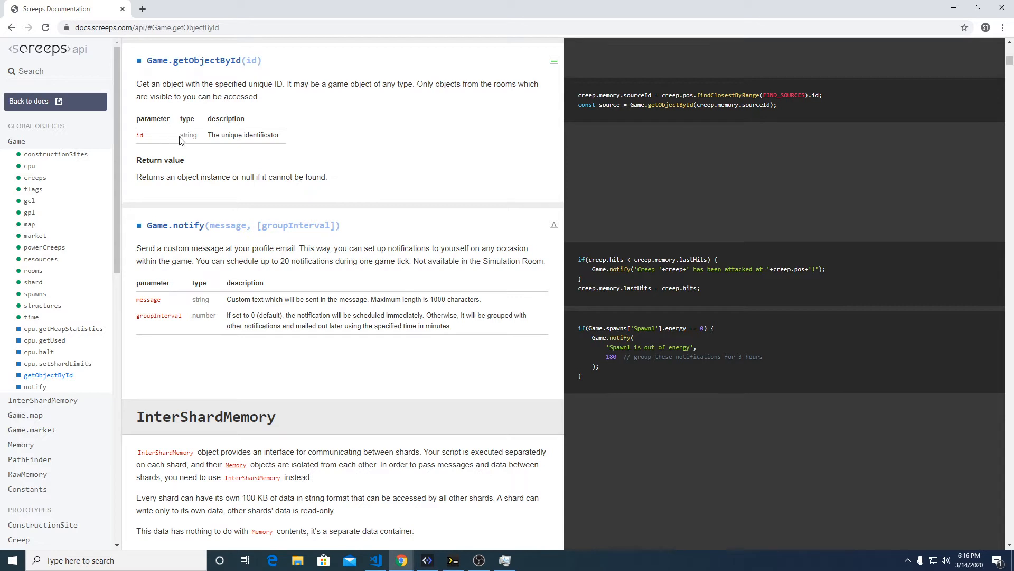
pyautogui.moveTo(195, 179)
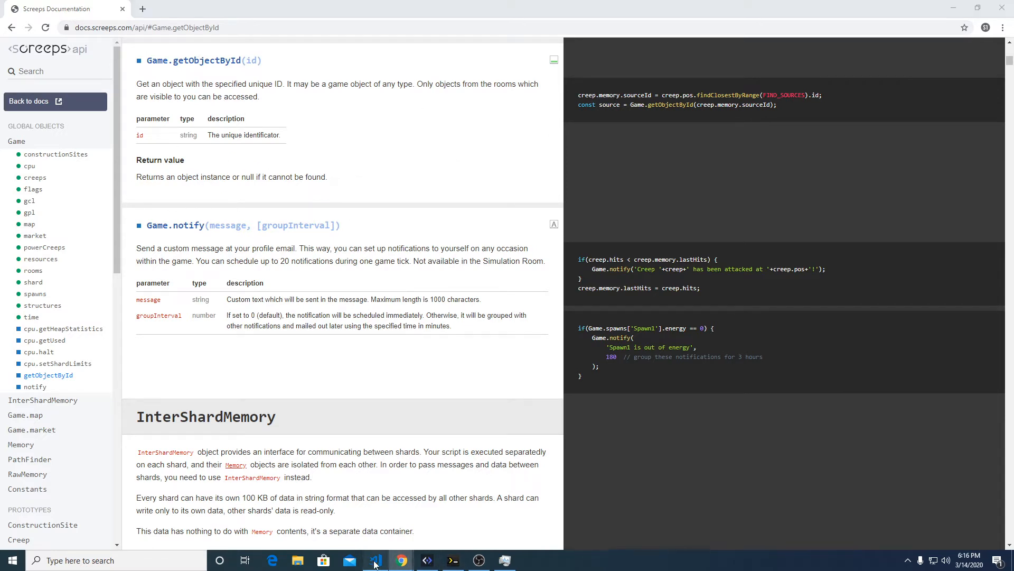
pyautogui.click(375, 560)
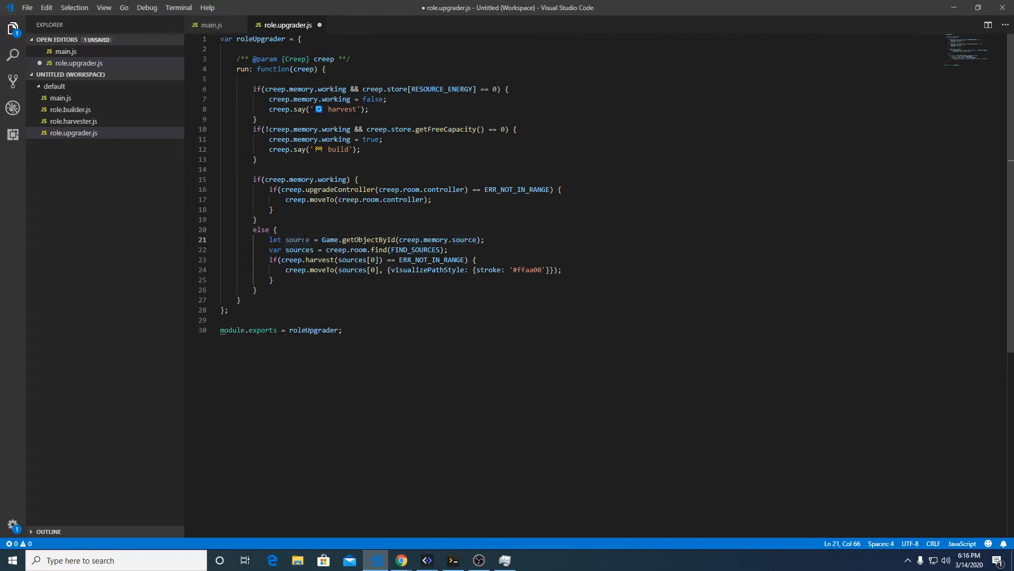
# Step: Append || creep.room.find(FIND_SOURCES)[0] to line 21 as the upgrader's fallback source
pyautogui.click(438, 240)
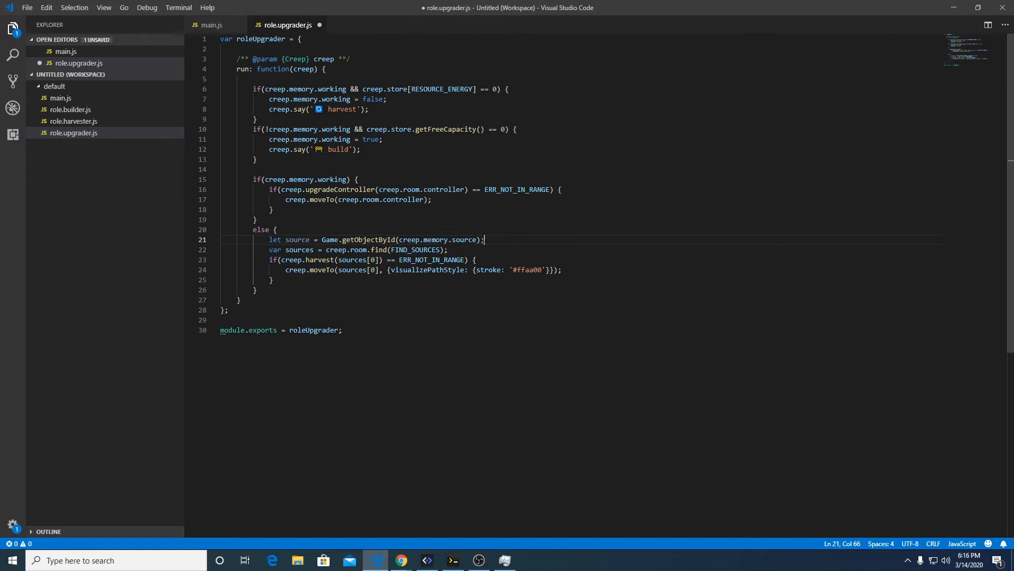
pyautogui.write('||')
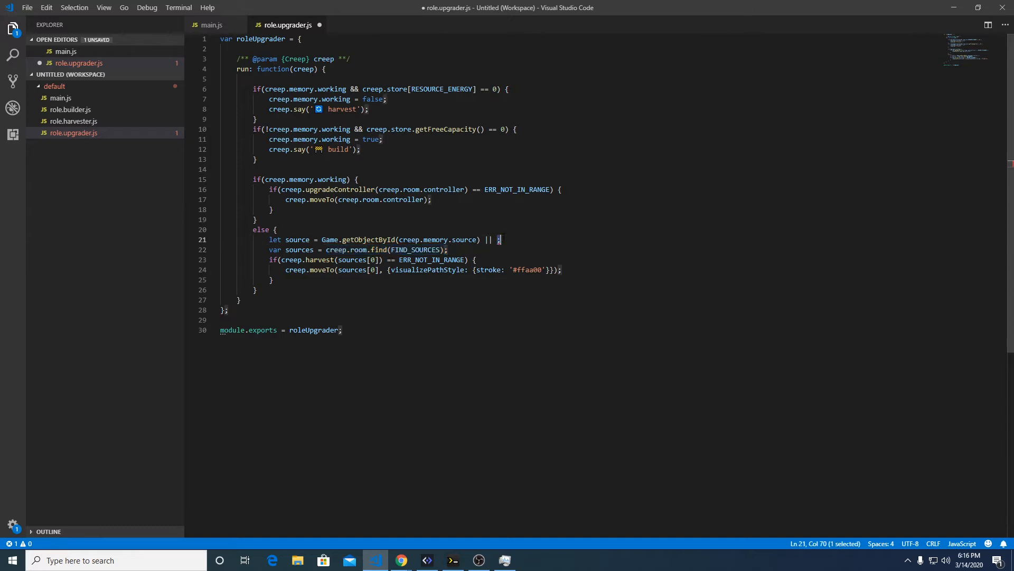
pyautogui.write('creep.room.find(FIND_SOURCES)')
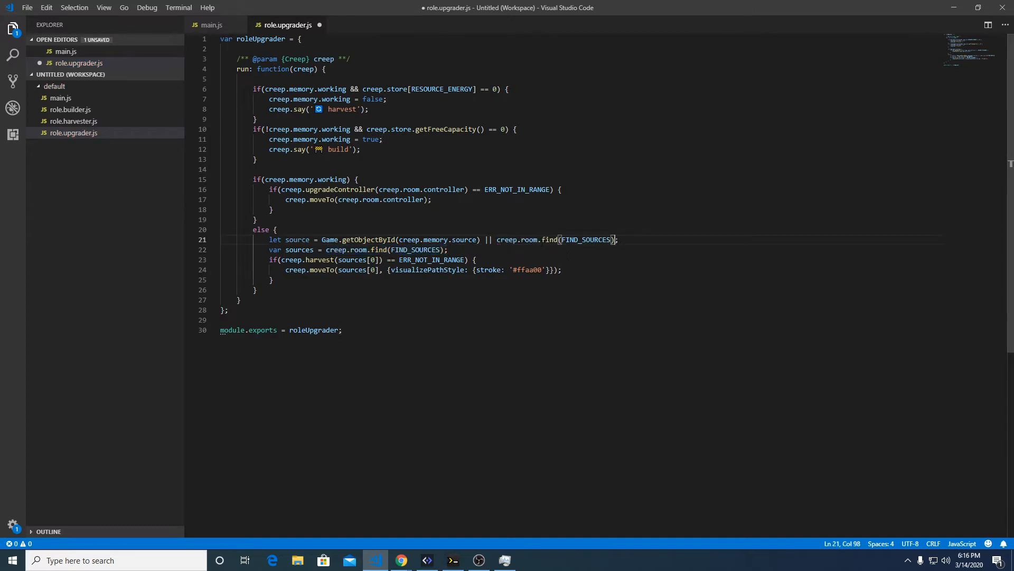
pyautogui.moveTo(646, 309)
pyautogui.write('[')
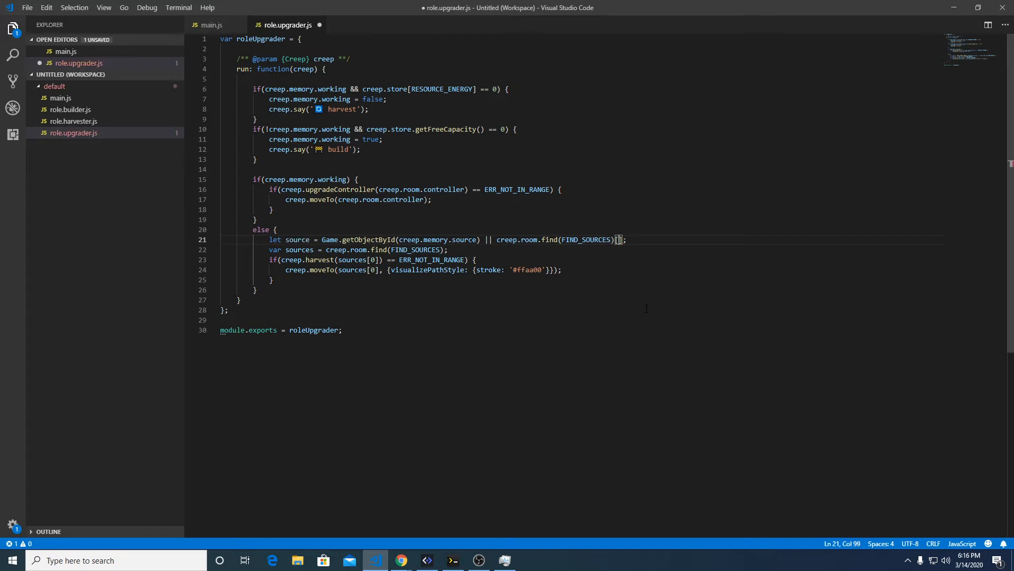
pyautogui.write('0')
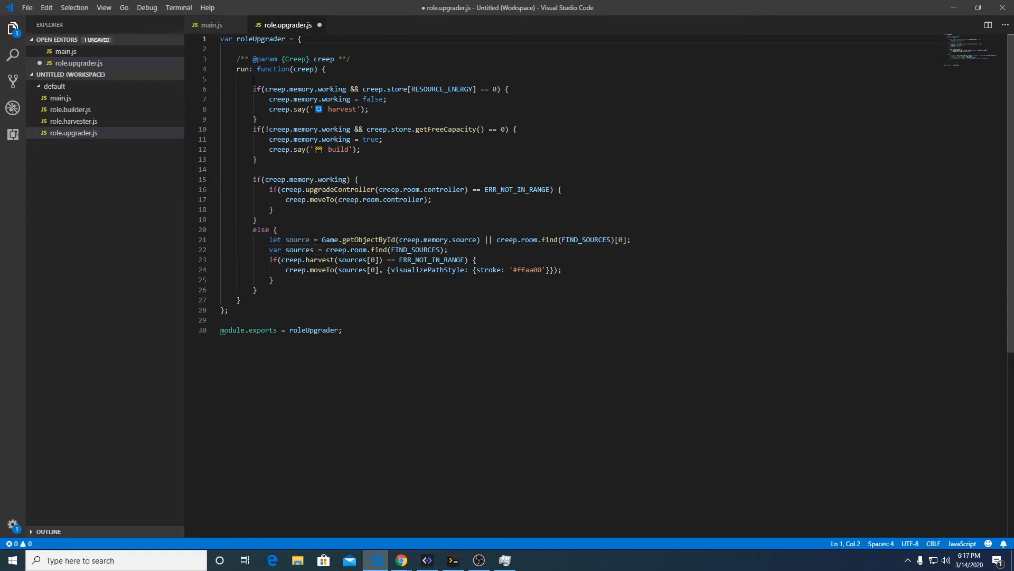
# Step: Start a findEnergySource(creep) function that stores creep.room.find(FIND_SOURCES) in sources
pyautogui.write('fu')
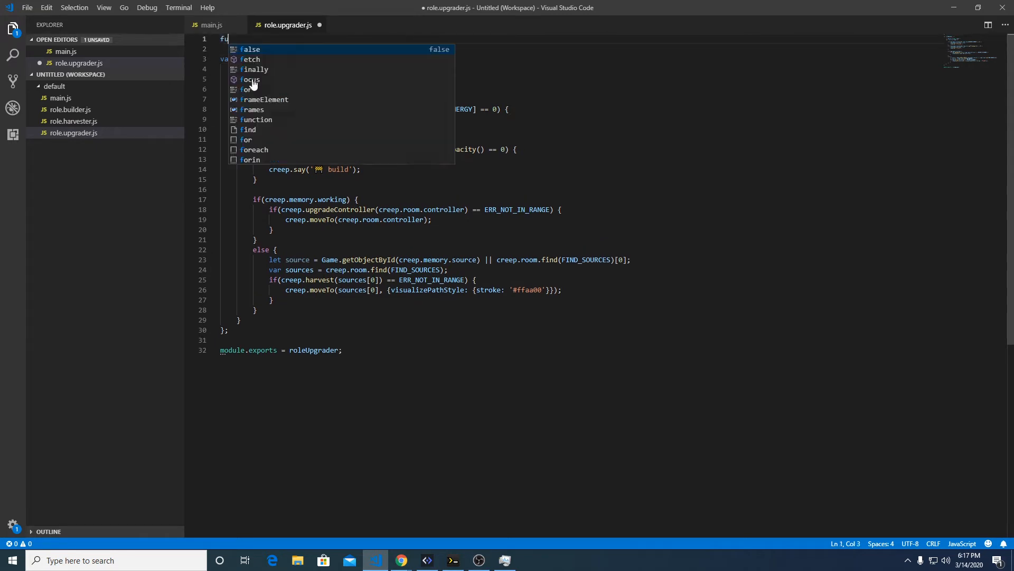
pyautogui.write('nction find')
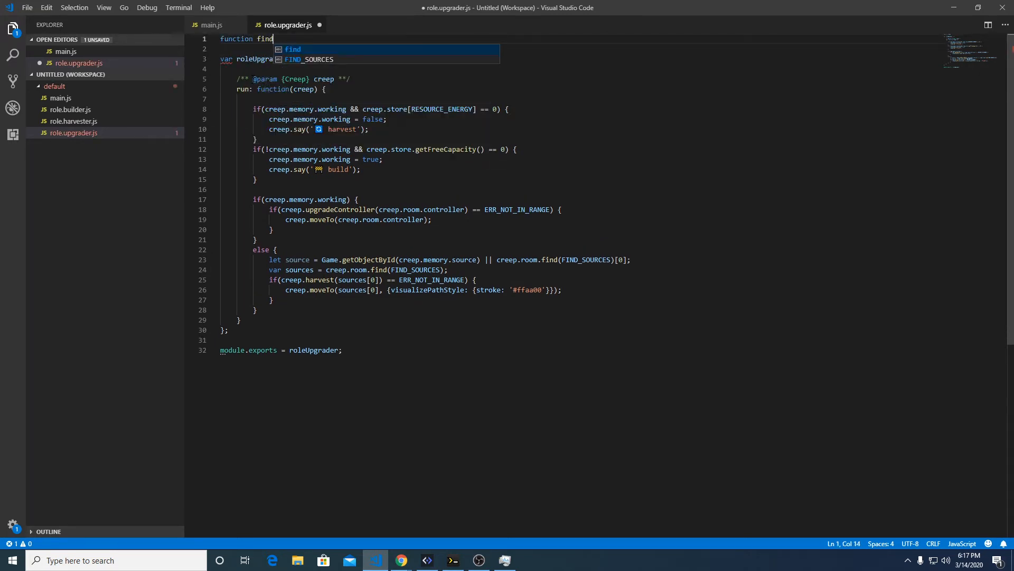
pyautogui.write('Energy')
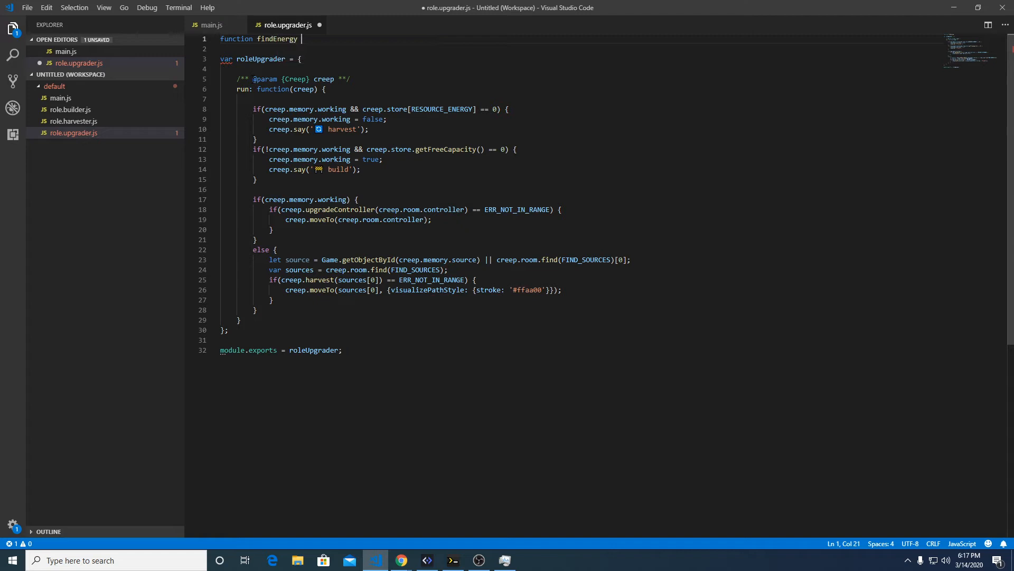
pyautogui.write('Source =')
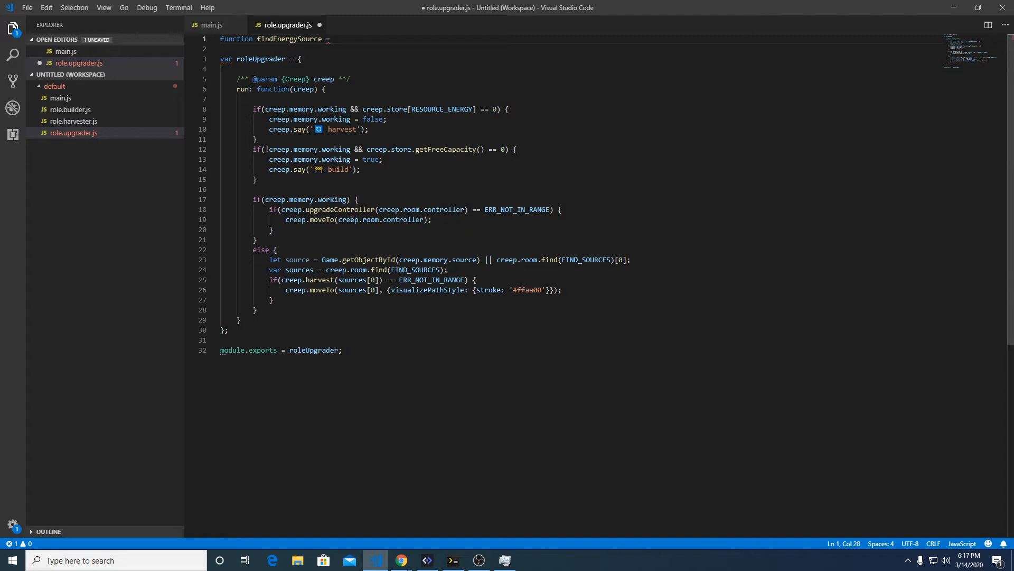
pyautogui.write('()')
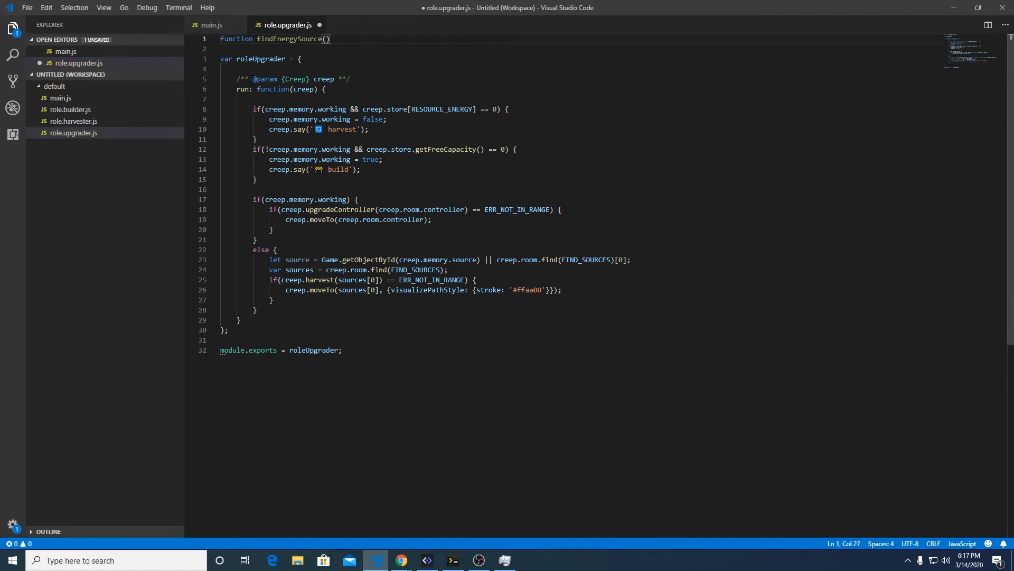
pyautogui.write('creep')
pyautogui.click(577, 49)
pyautogui.write('let')
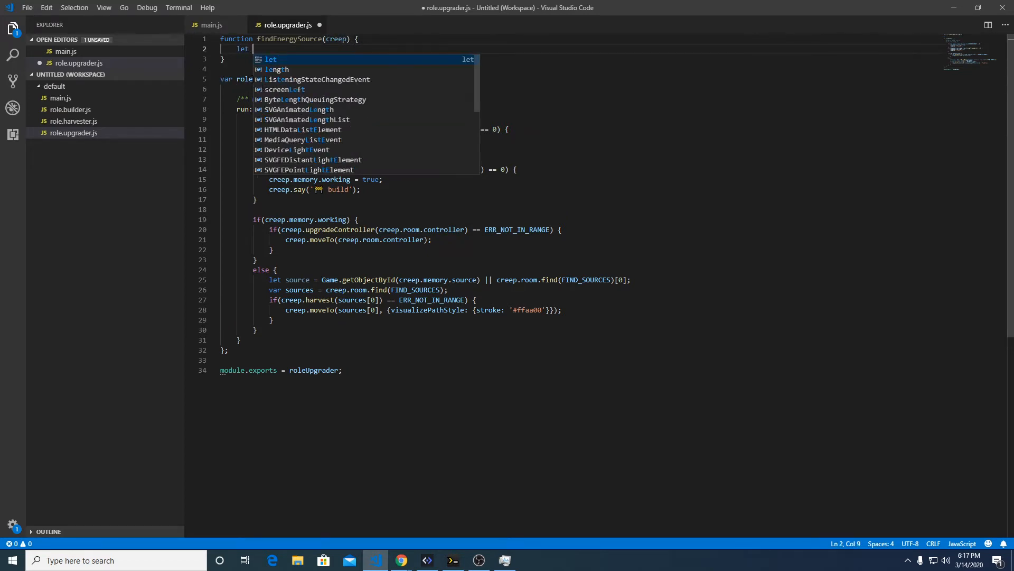
pyautogui.write('sources =')
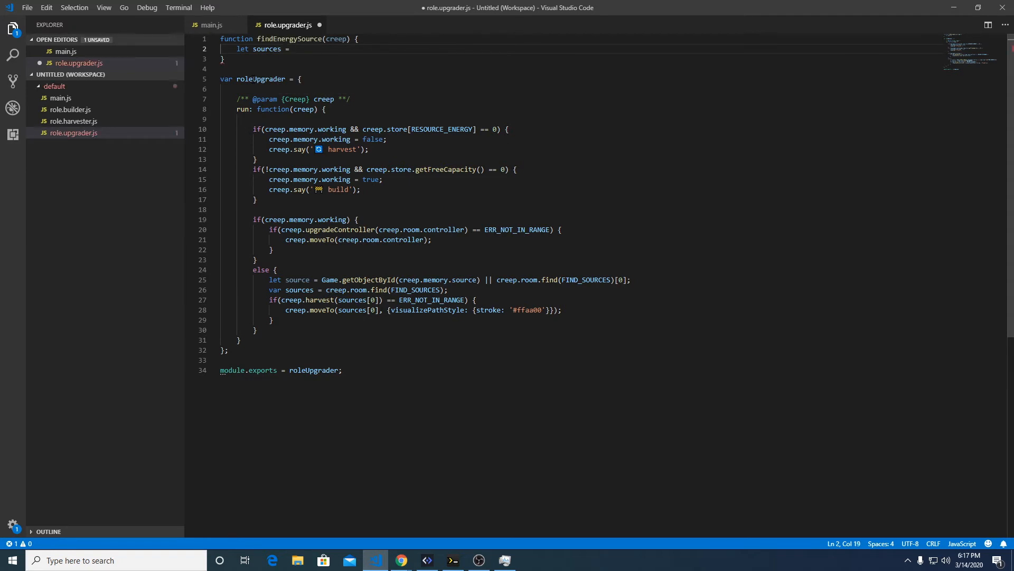
pyautogui.write('creep.r')
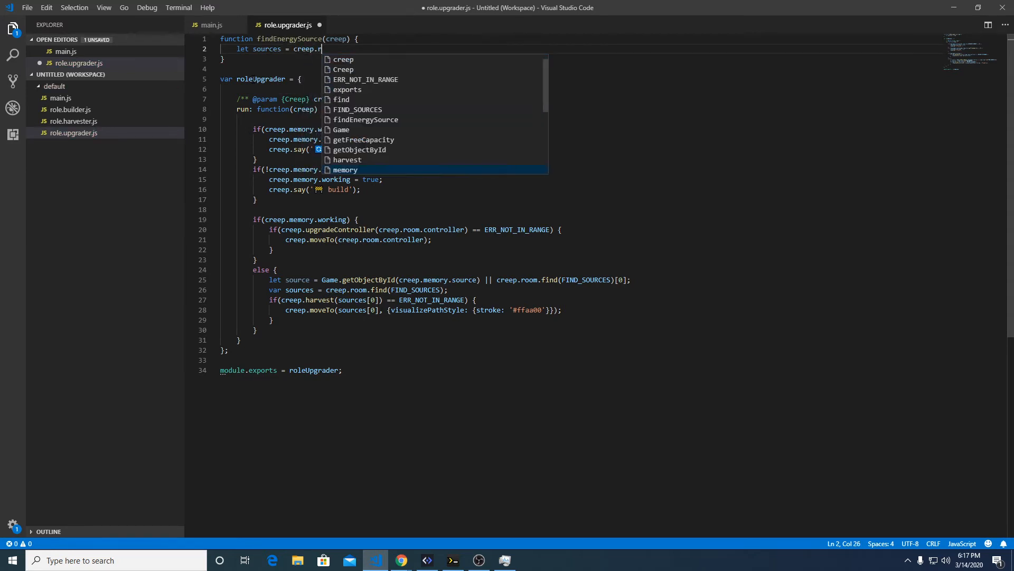
pyautogui.write('oom.find(')
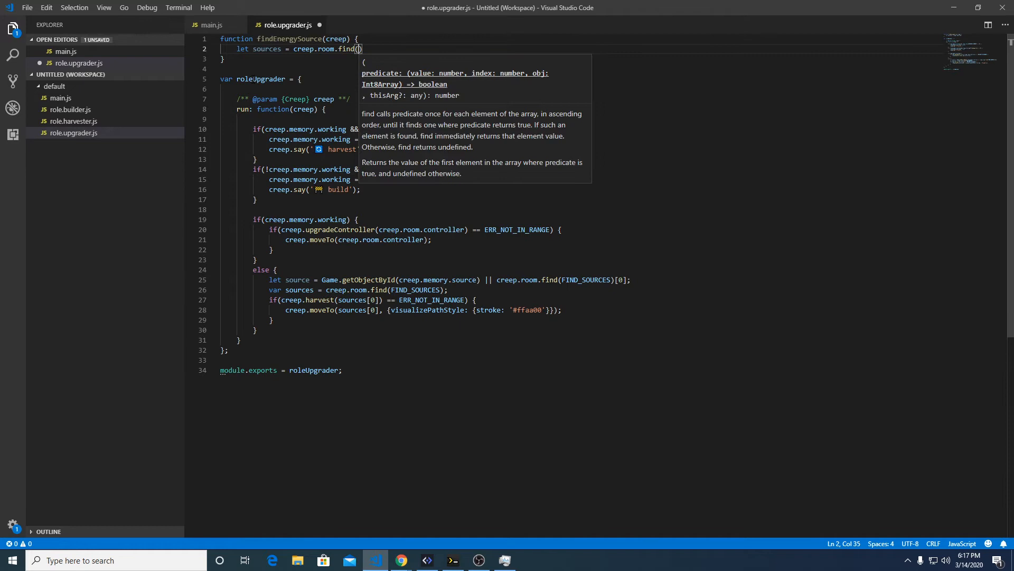
pyautogui.write('FIND_SOURCES')
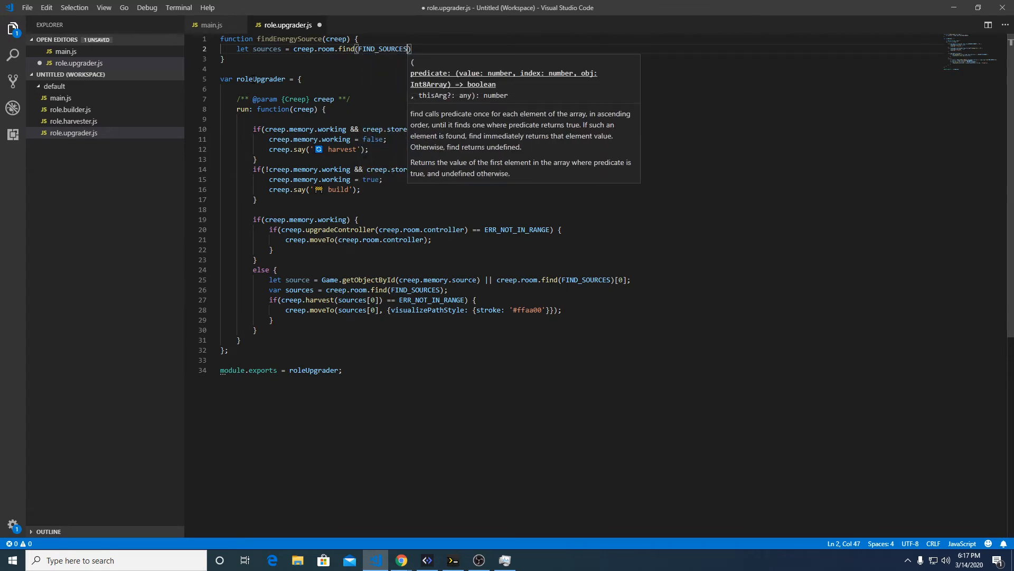
# Step: Make the function return sources[0] when sources has a length
pyautogui.write('if')
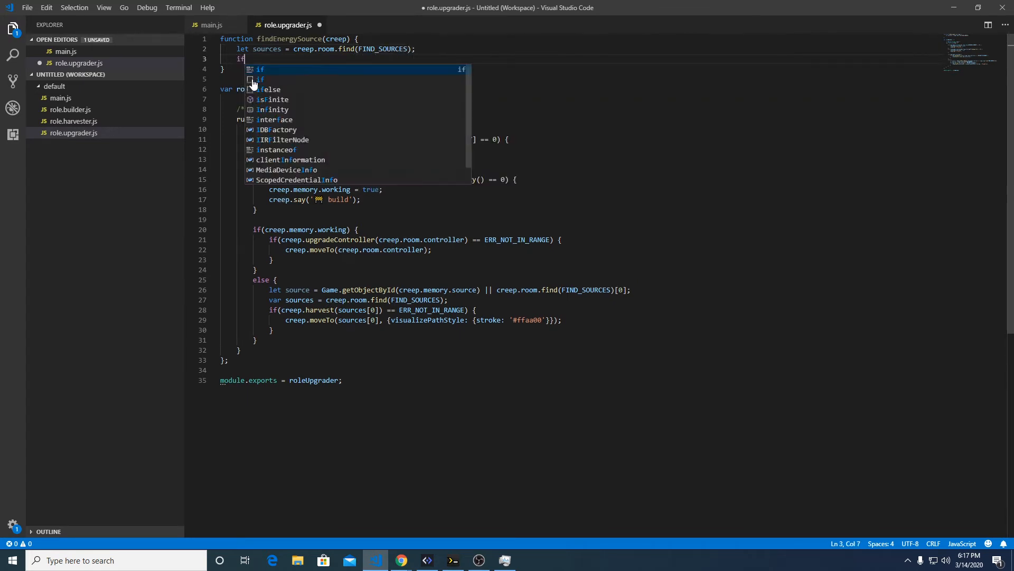
pyautogui.write('(sources)')
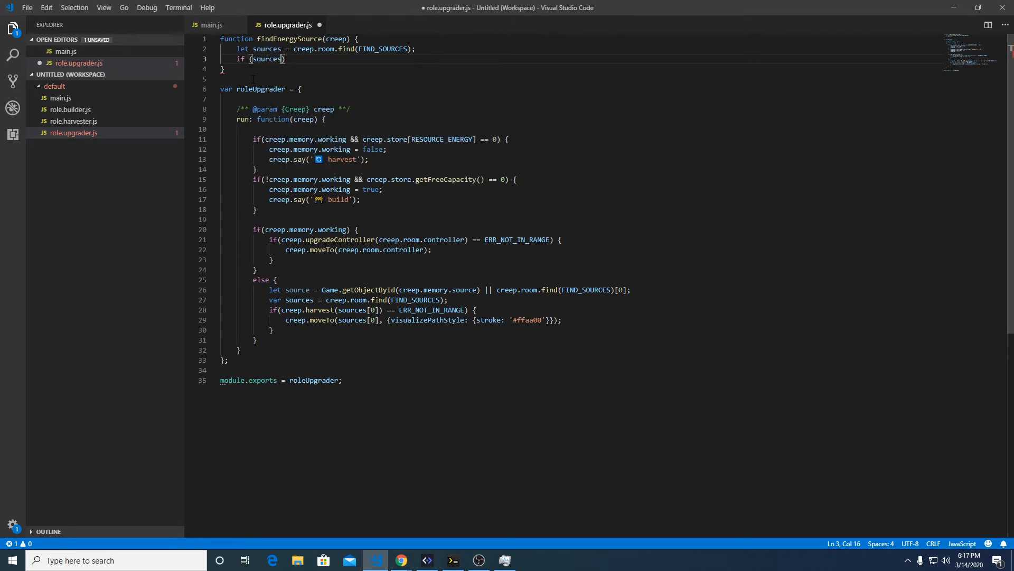
pyautogui.write('.length')
pyautogui.write('return')
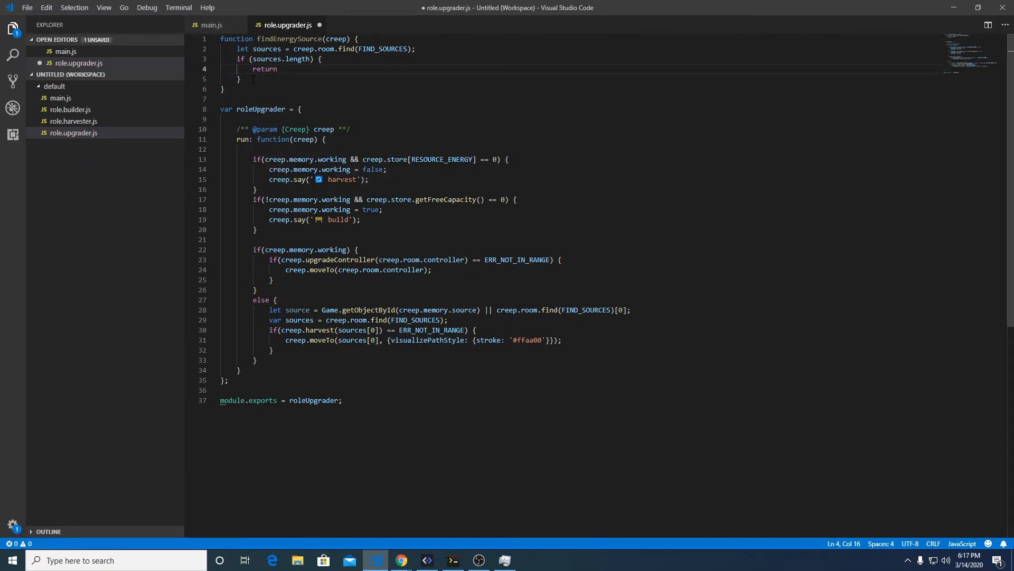
pyautogui.write('sources[]')
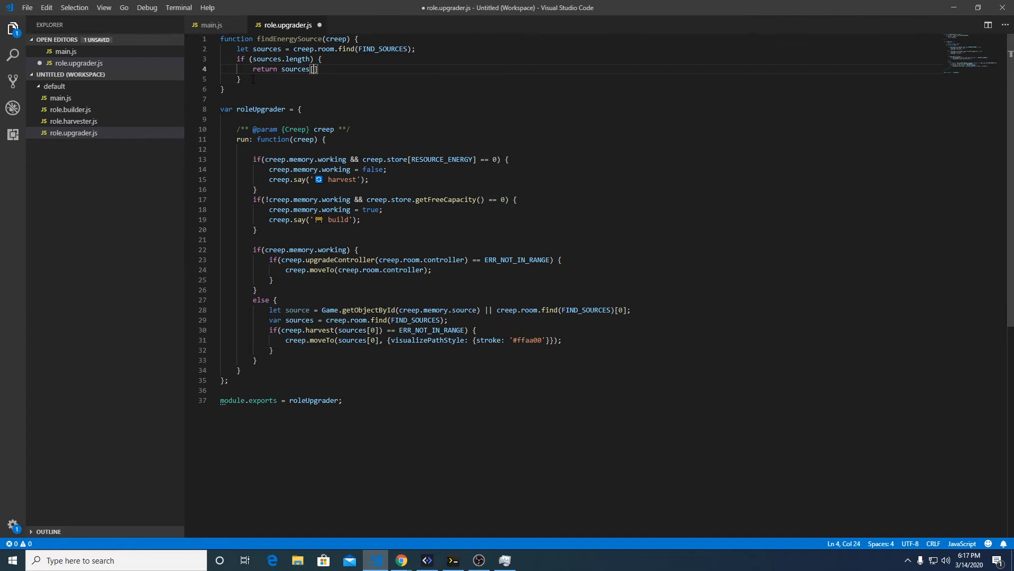
pyautogui.write('0')
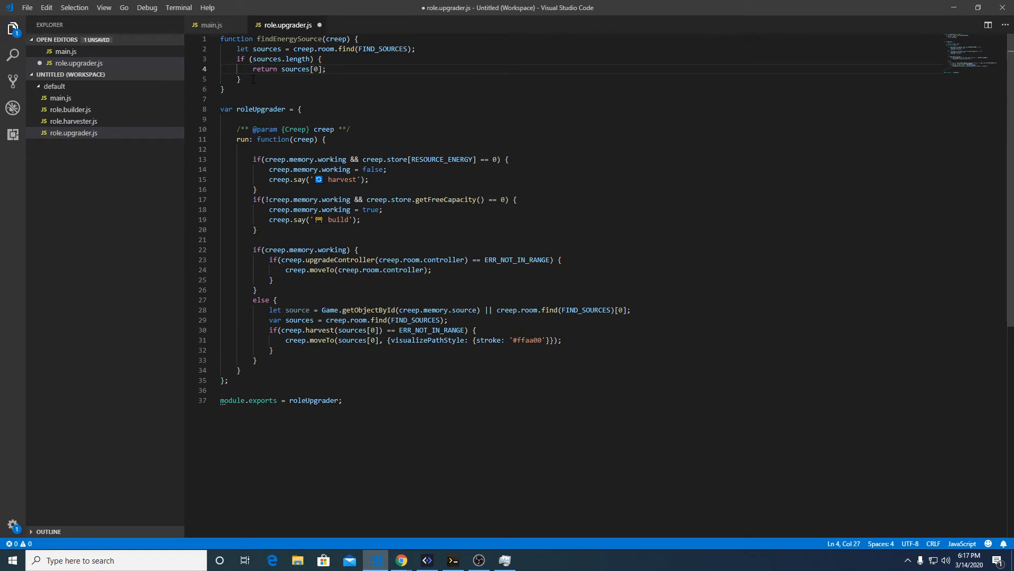
# Step: Replace the inline source lookup with a findEnergySource call
pyautogui.doubleClick(288, 38)
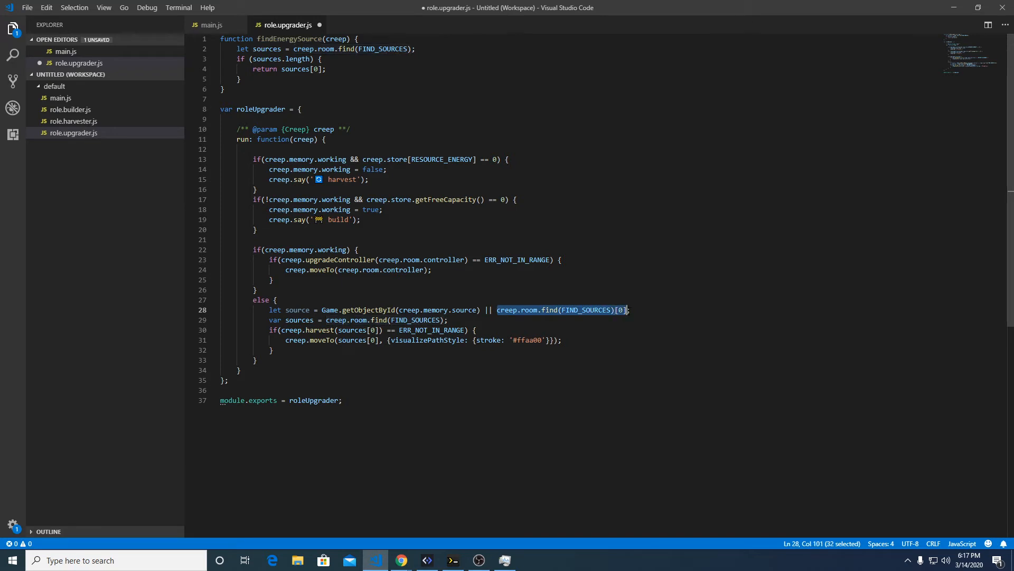
pyautogui.write('findEnergySource(')
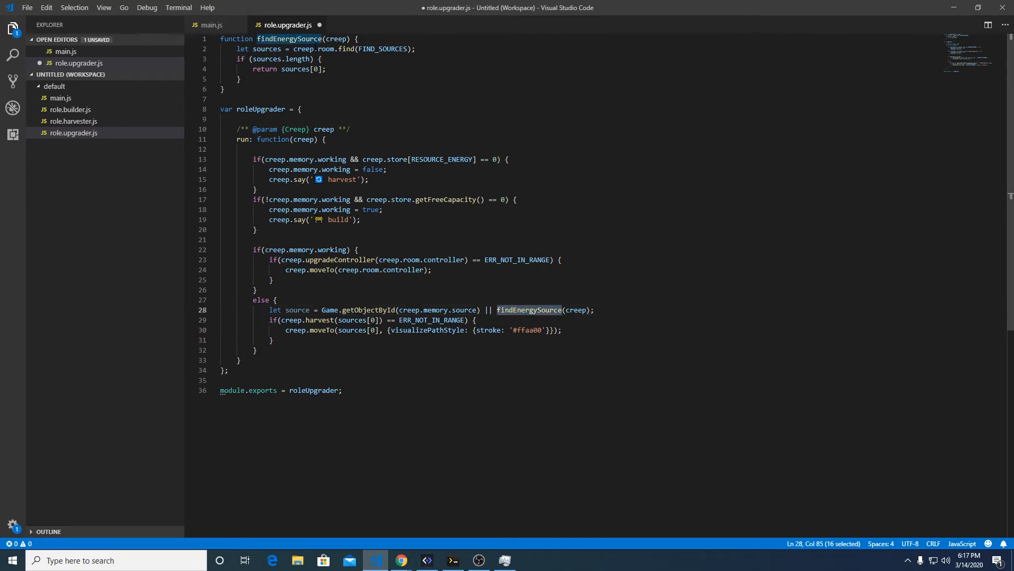
pyautogui.doubleClick(345, 49)
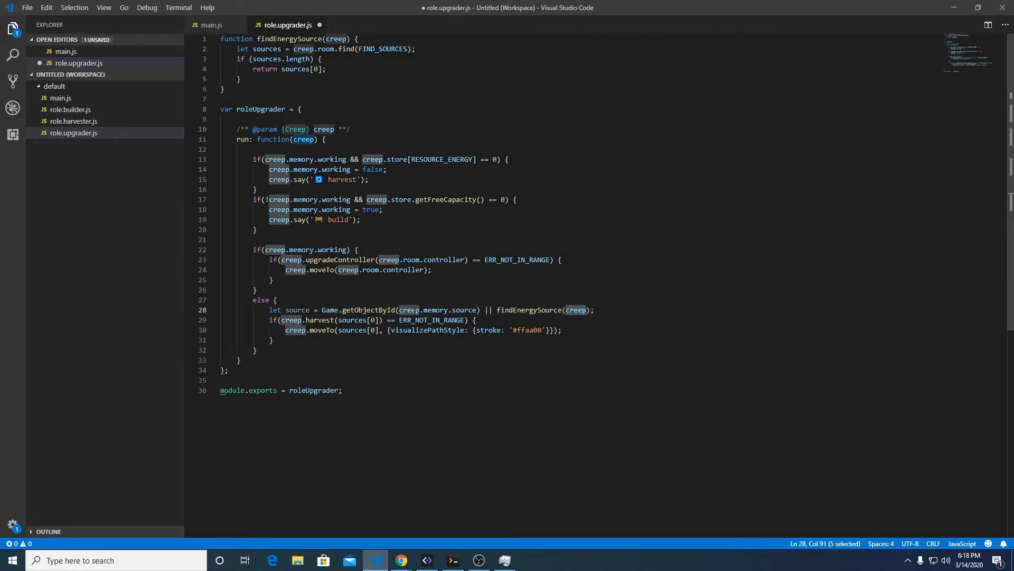
# Step: Use the single source instead of sources in the harvest and moveTo calls
pyautogui.doubleClick(464, 310)
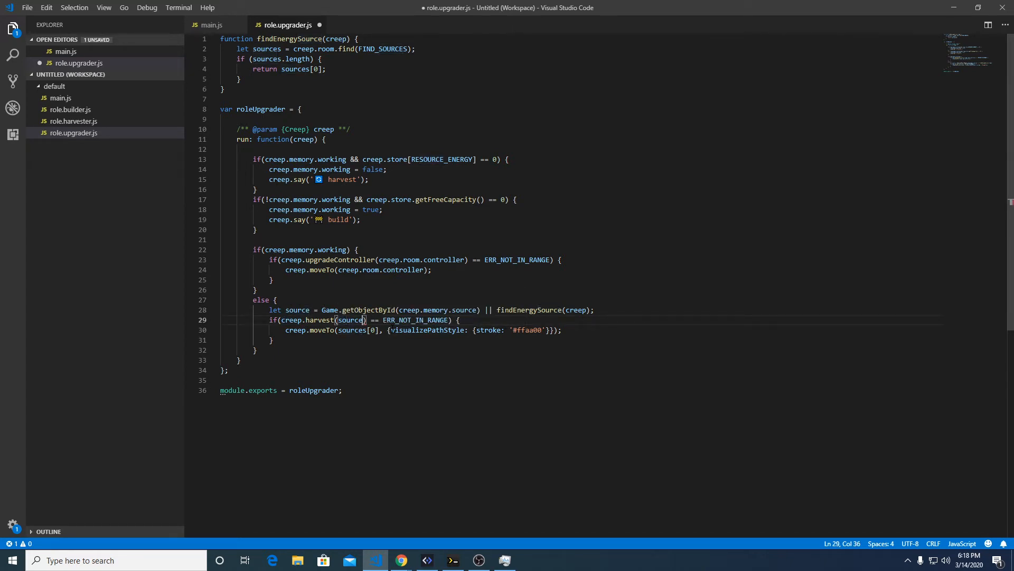
pyautogui.write(')')
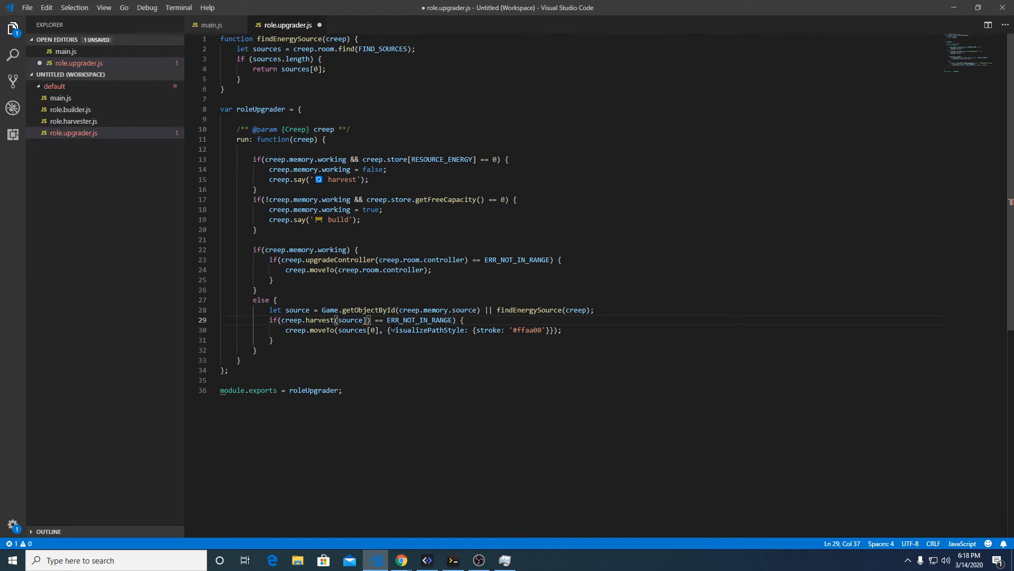
pyautogui.press('Backspace')
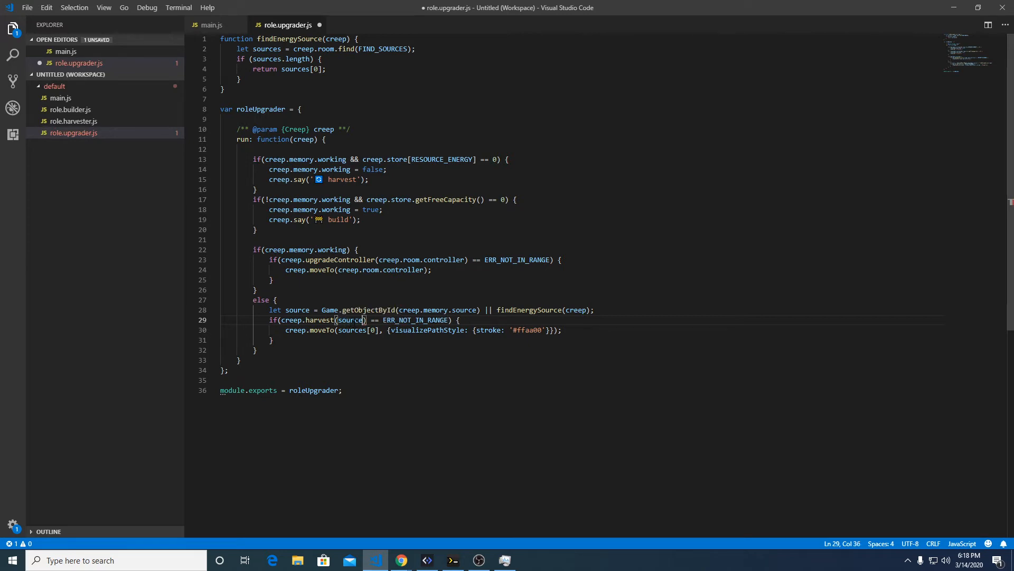
pyautogui.doubleClick(350, 320)
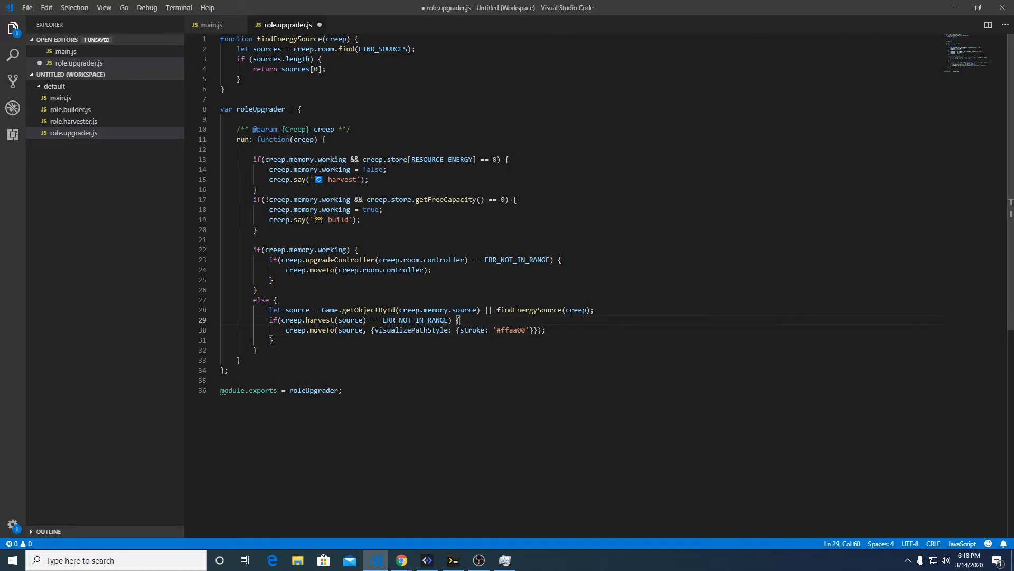
pyautogui.click(355, 311)
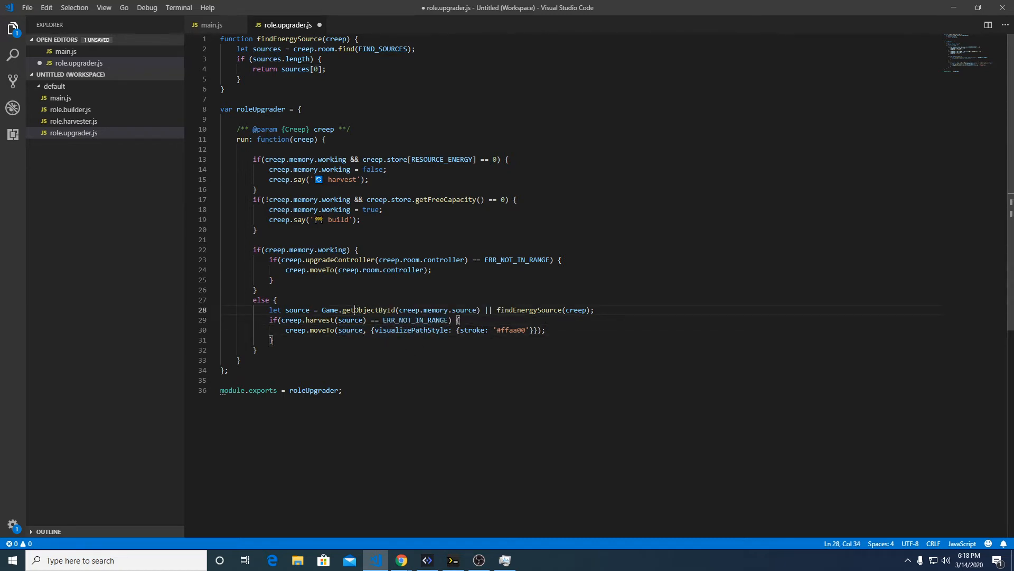
pyautogui.doubleClick(530, 310)
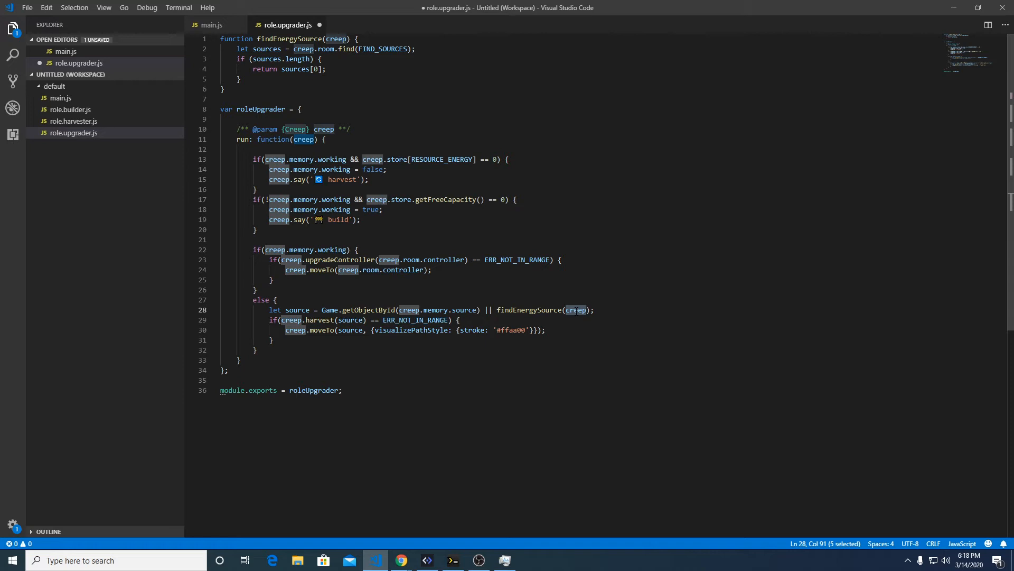
pyautogui.doubleClick(264, 69)
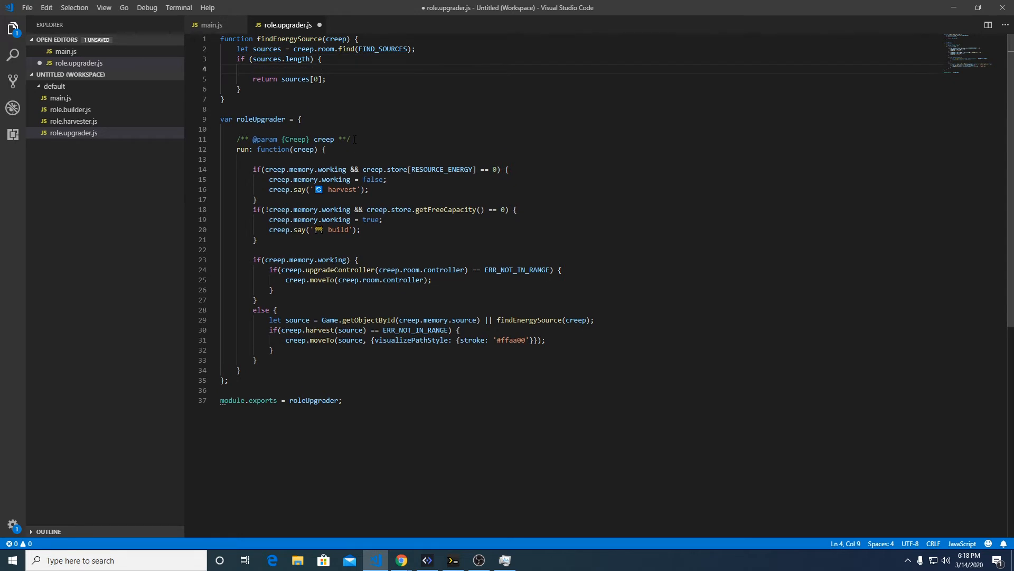
# Step: Add creep.memory.source = sources[0].id; inside findEnergySource's if block before the return
pyautogui.write('creep.memory.so')
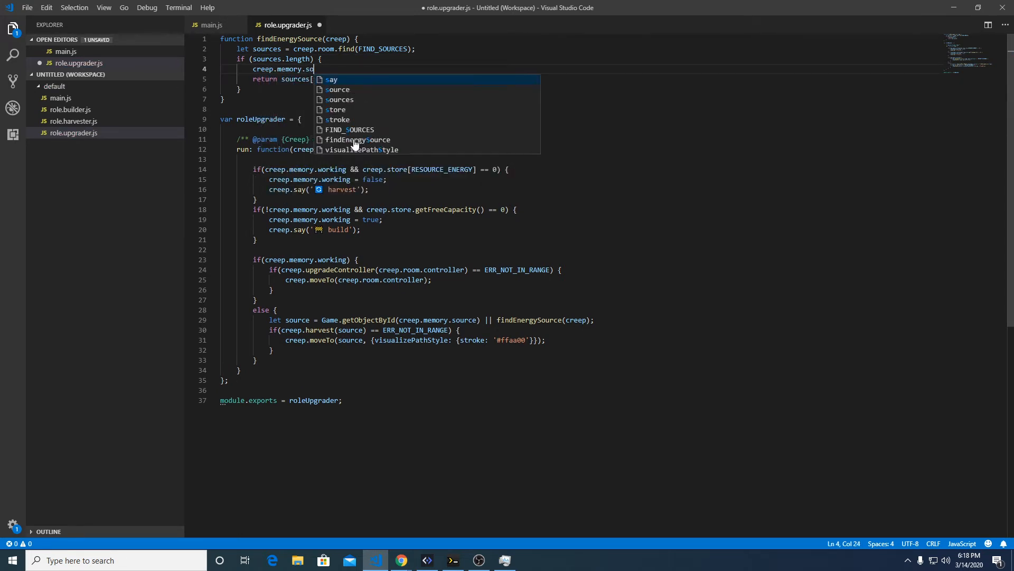
pyautogui.write('urce = s')
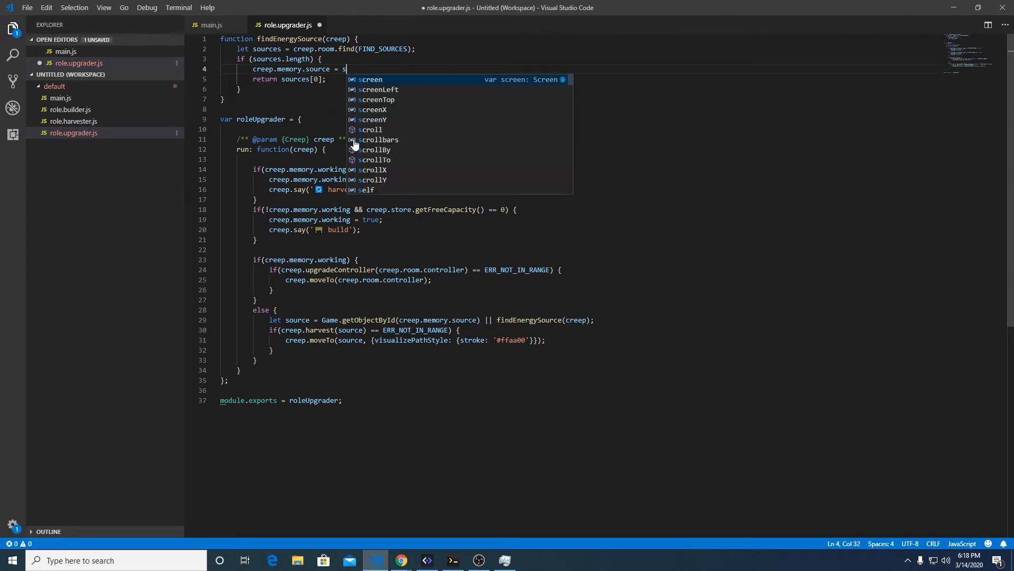
pyautogui.write('ources[0].')
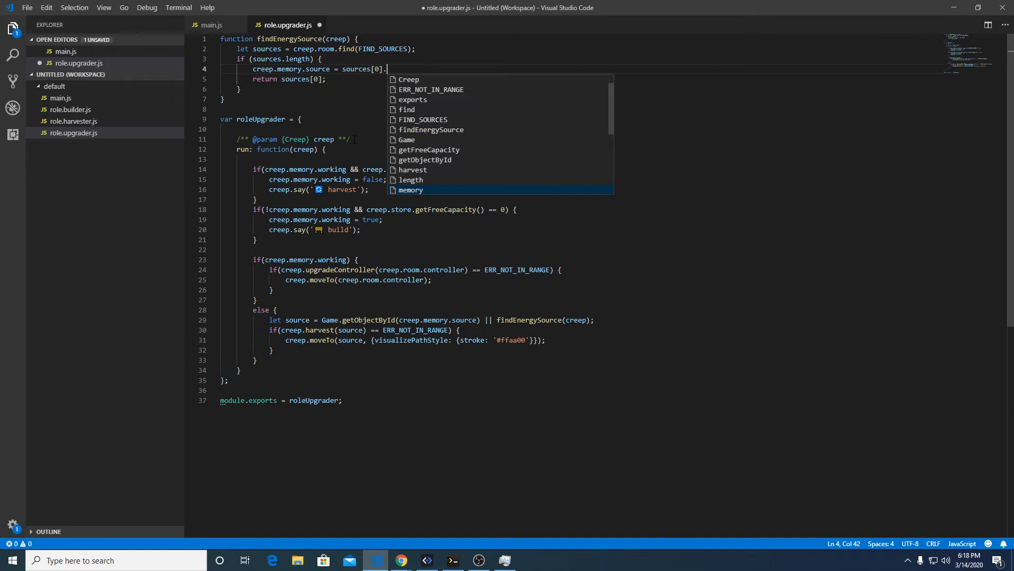
pyautogui.write('id;')
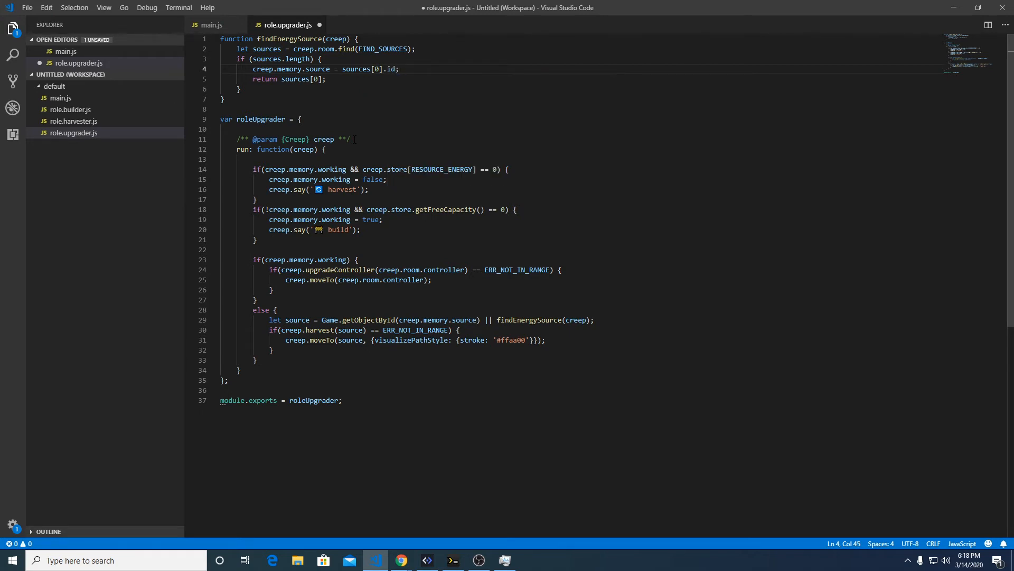
pyautogui.doubleClick(356, 69)
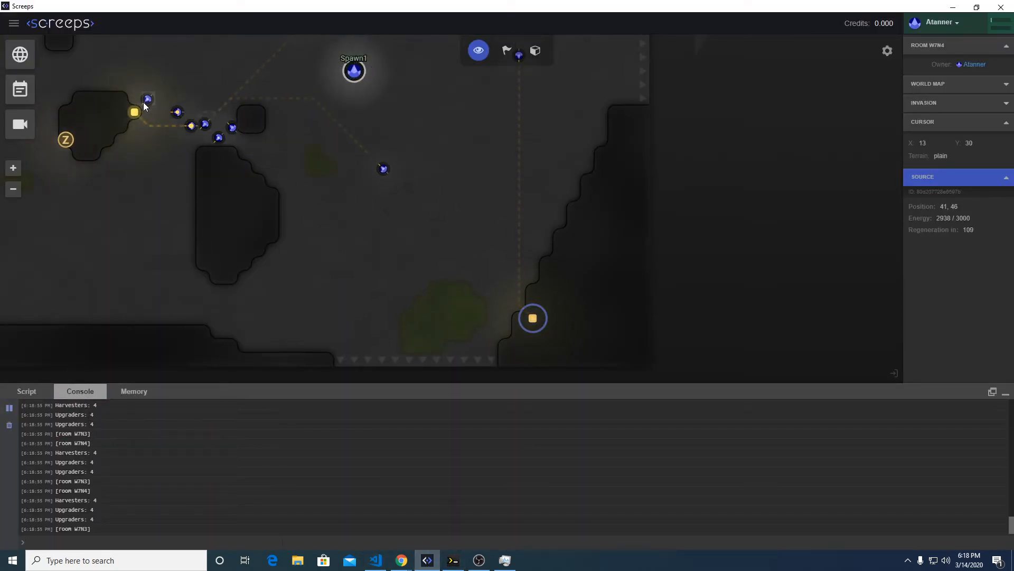
# Step: Inspect the upgrader's memory source id, plus a builder and tower site, then return to VS Code
pyautogui.click(133, 391)
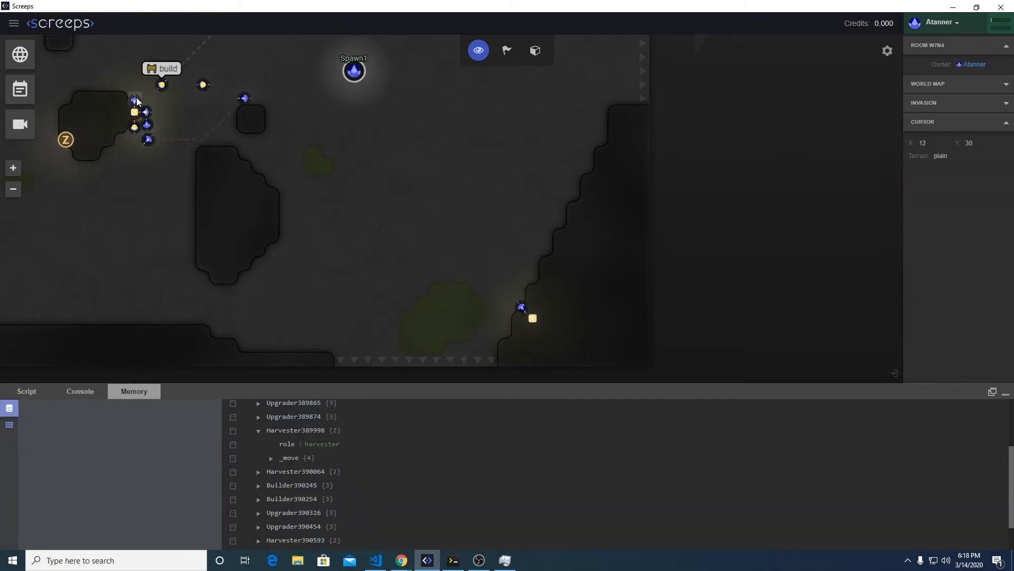
pyautogui.click(135, 97)
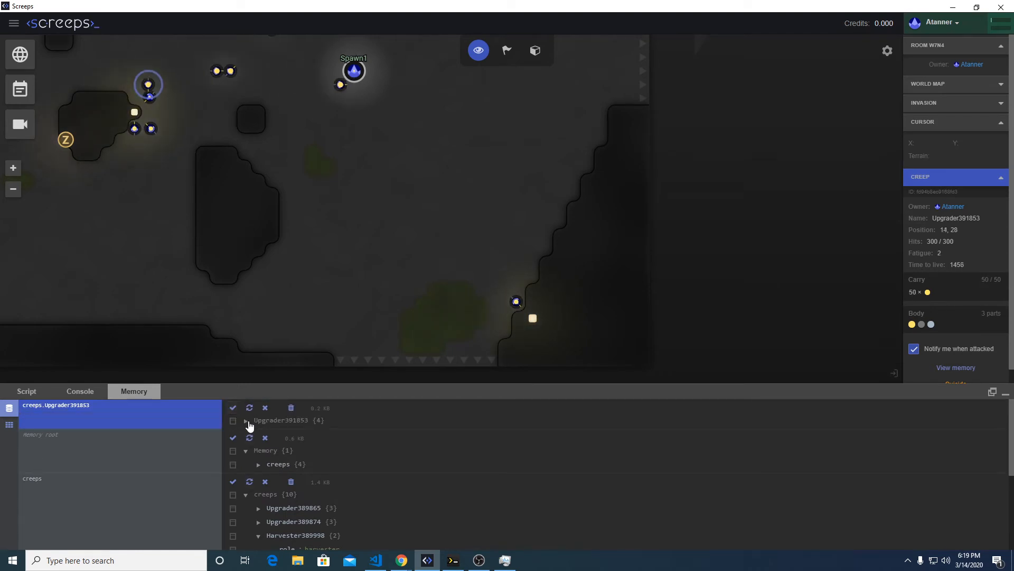
pyautogui.click(245, 420)
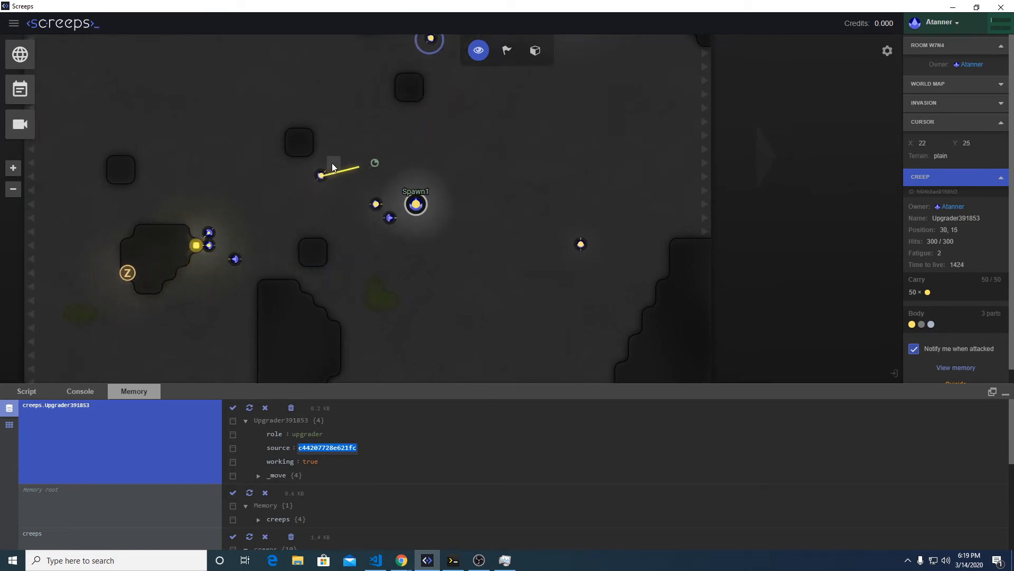
pyautogui.click(334, 162)
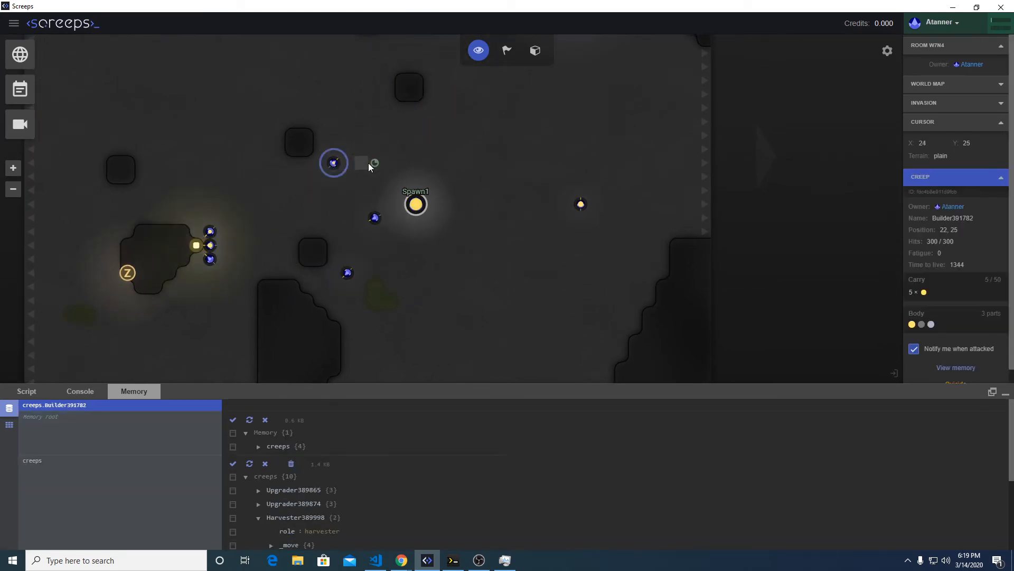
pyautogui.click(374, 161)
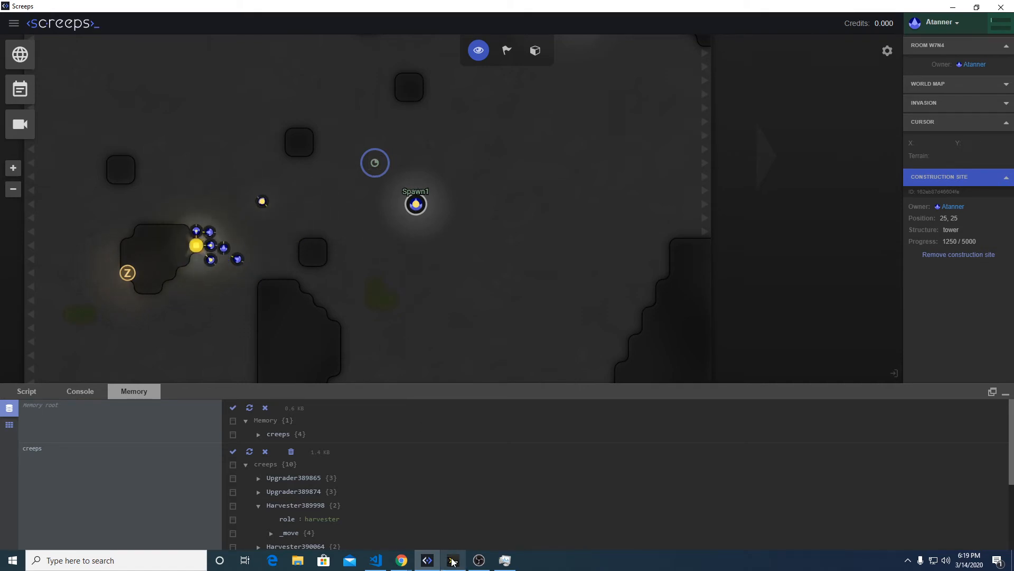
pyautogui.click(374, 560)
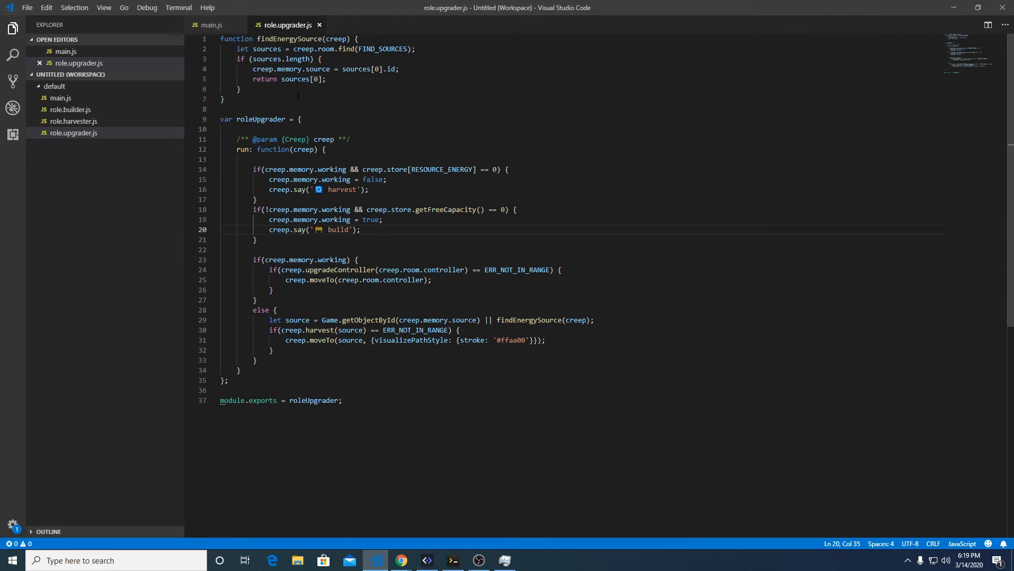
# Step: Review findEnergySource in role.upgrader.js and bring up the Explorer's file actions
pyautogui.click(225, 98)
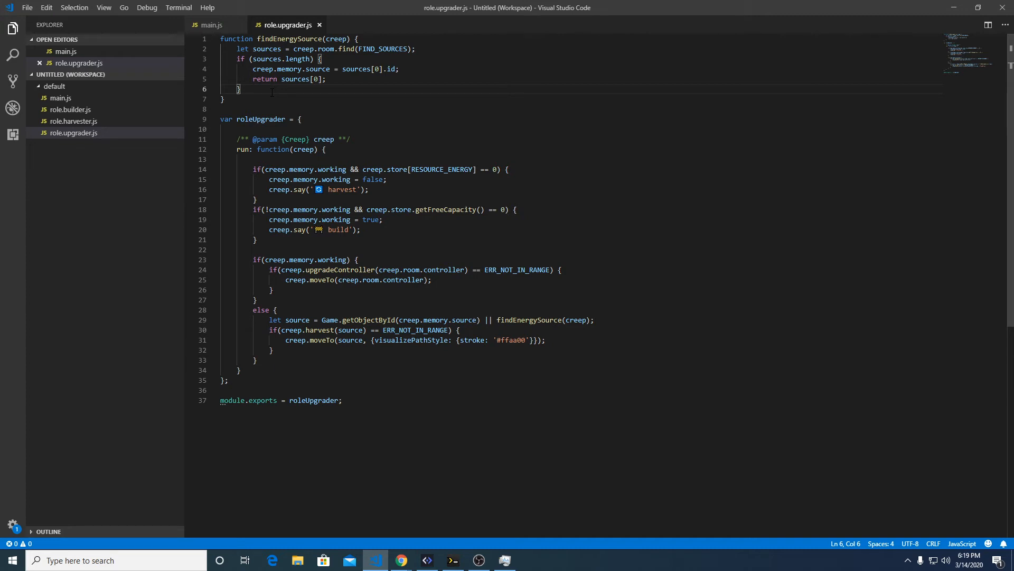
pyautogui.click(222, 99)
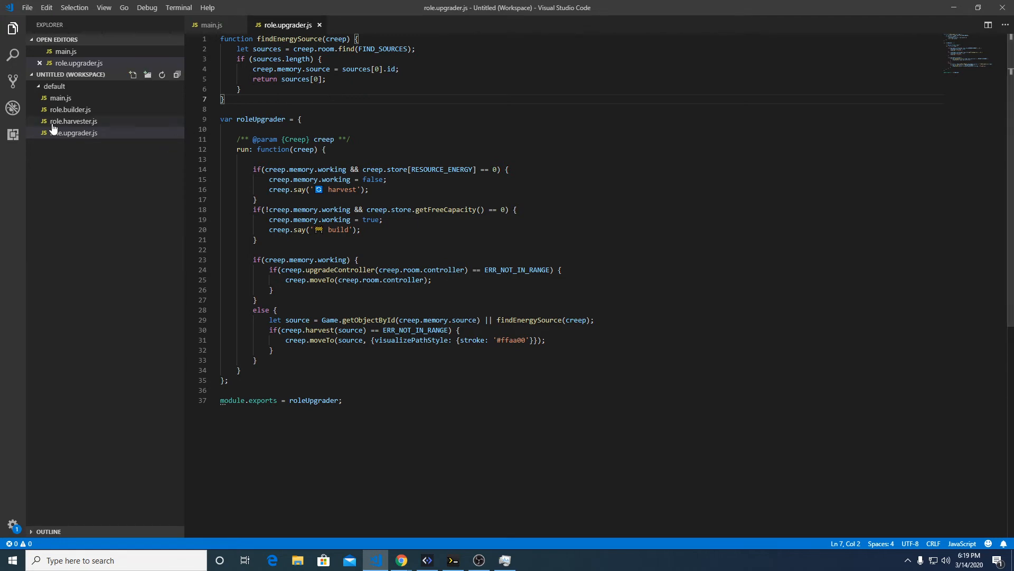
pyautogui.moveTo(60, 98)
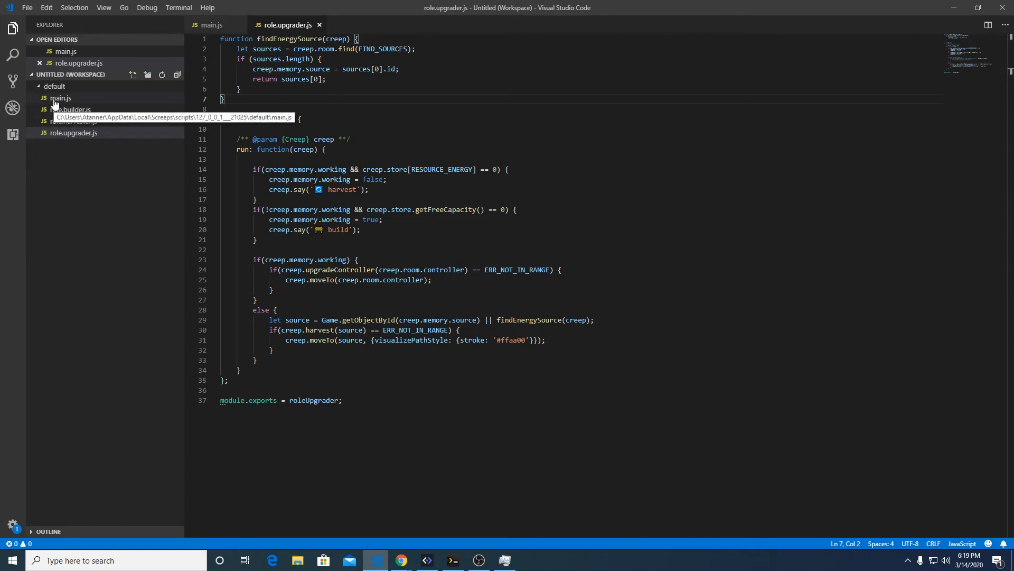
pyautogui.rightClick(61, 98)
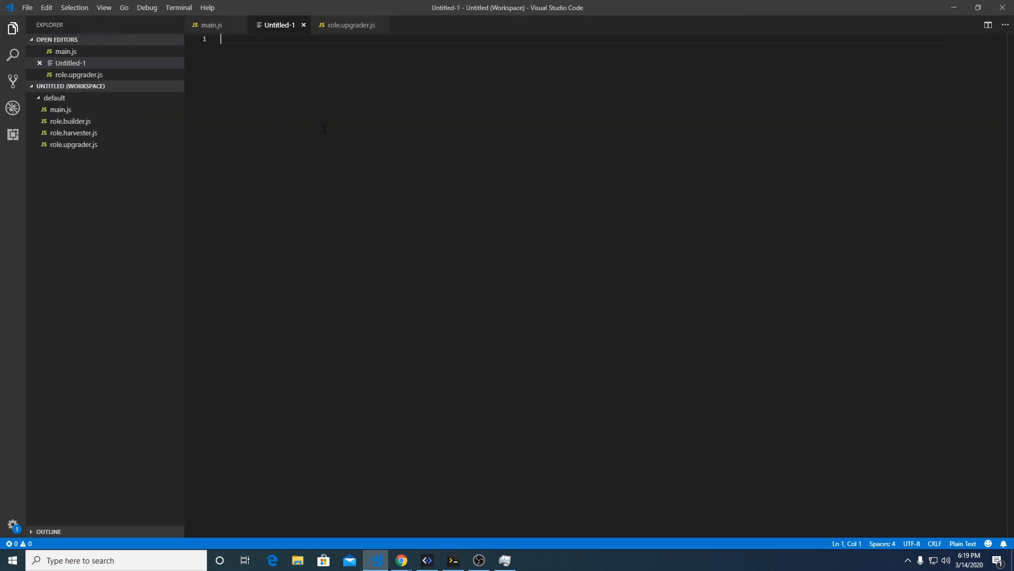
pyautogui.moveTo(325, 133)
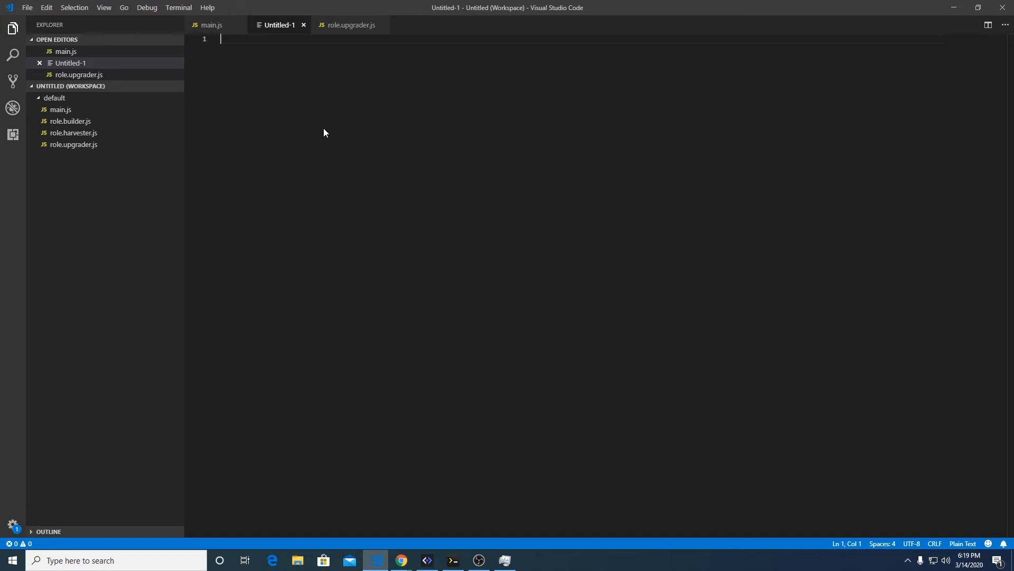
# Step: Save the untitled file with Ctrl+S under the name creepFunctions
pyautogui.press('ctrl+s')
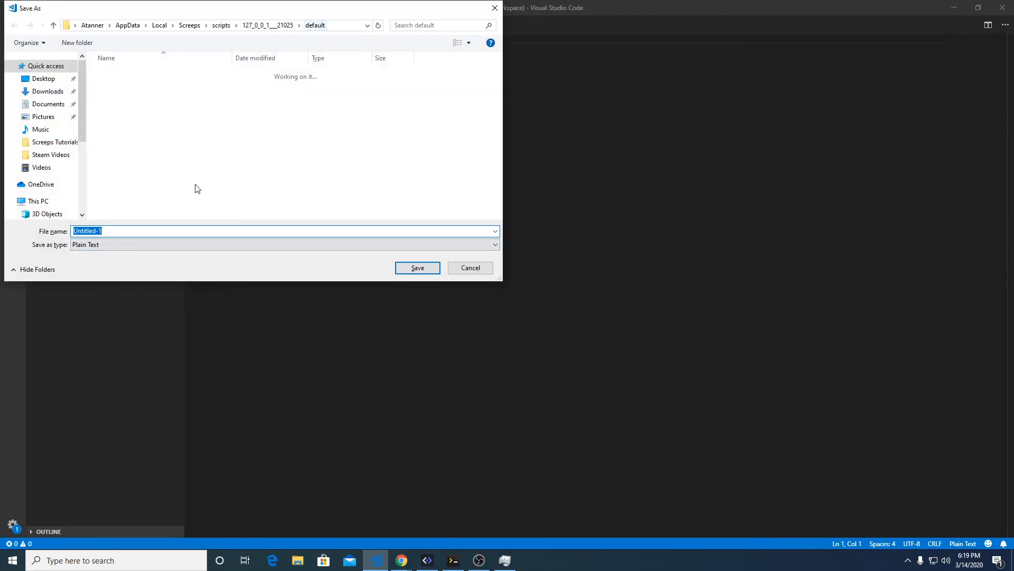
pyautogui.click(281, 244)
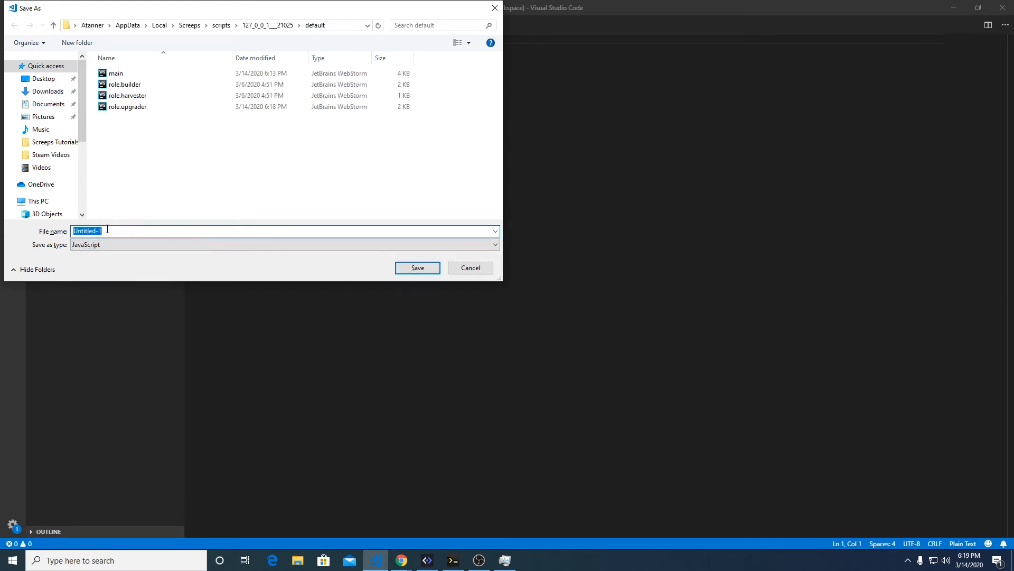
pyautogui.write('creep')
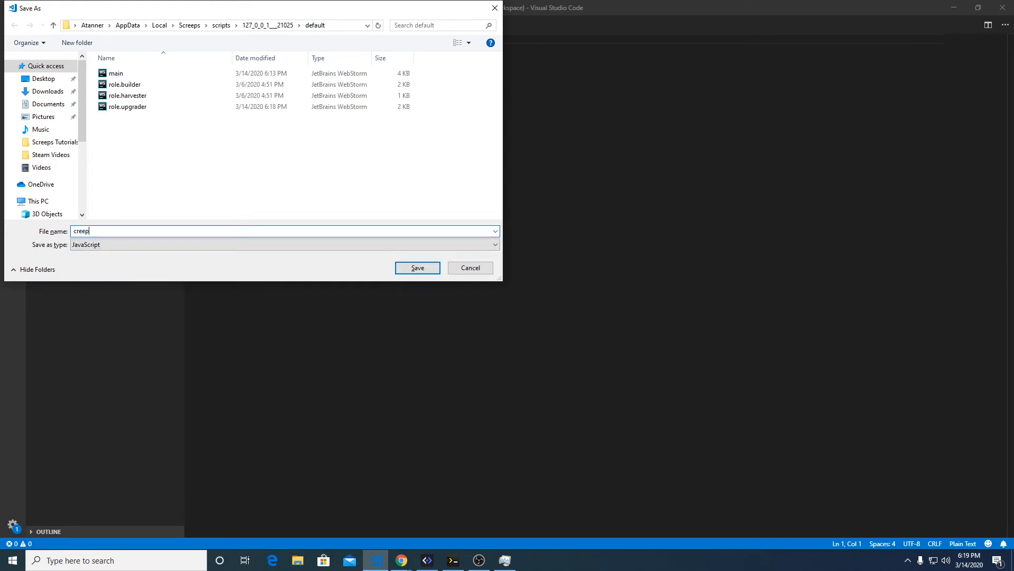
pyautogui.write('Functio')
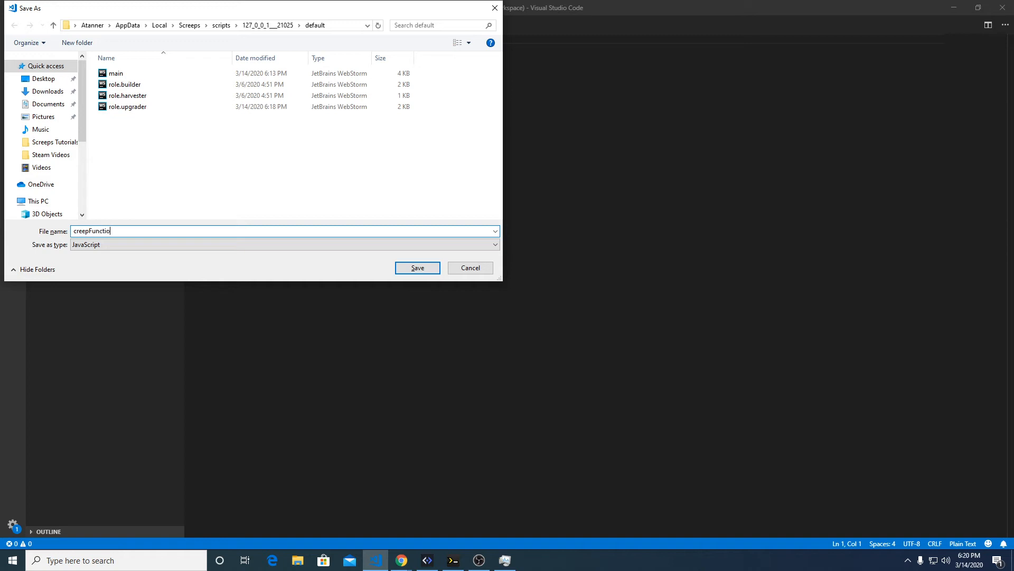
pyautogui.click(417, 268)
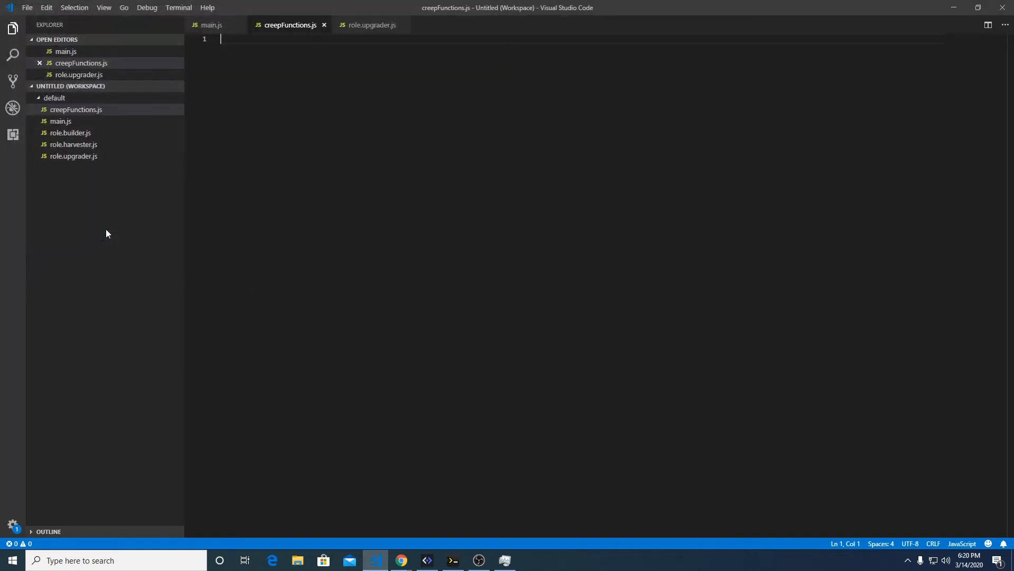
# Step: Put the findEnergySource function into creepFunctions.js, select its name, then switch to Chrome
pyautogui.click(373, 25)
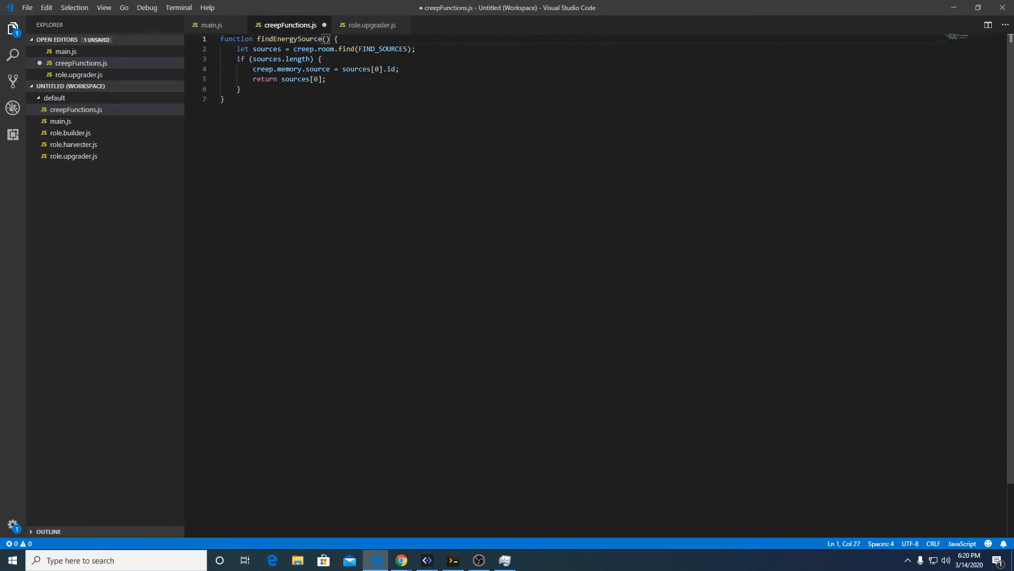
pyautogui.doubleClick(290, 38)
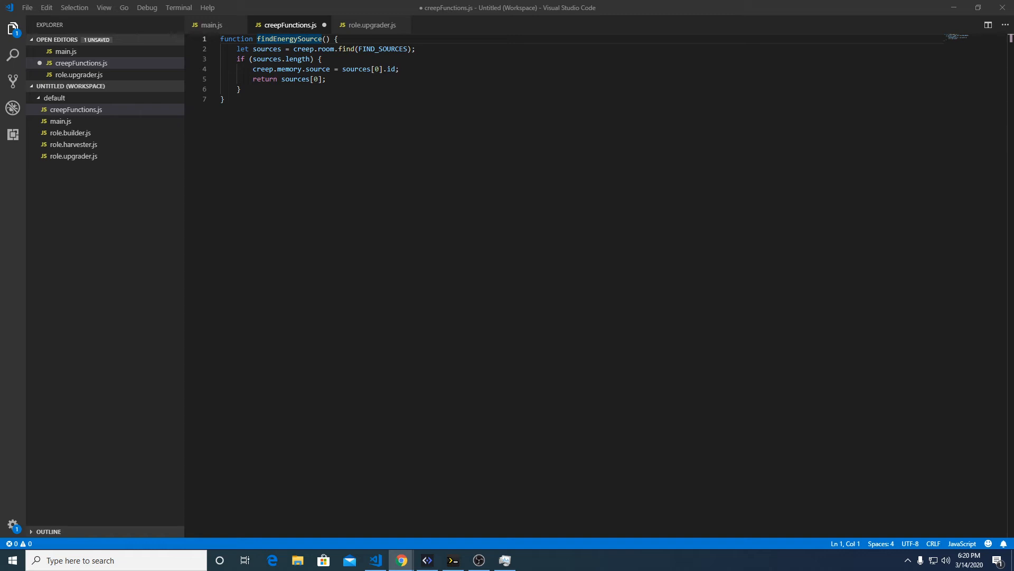
pyautogui.click(401, 560)
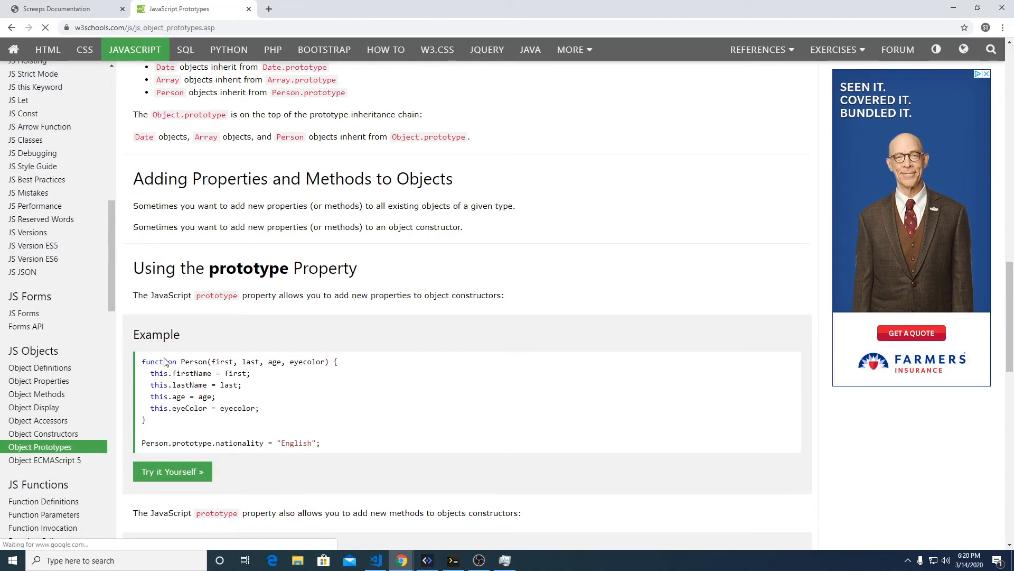
# Step: Study the Person constructor and the nationality property added via Person.prototype
pyautogui.doubleClick(159, 361)
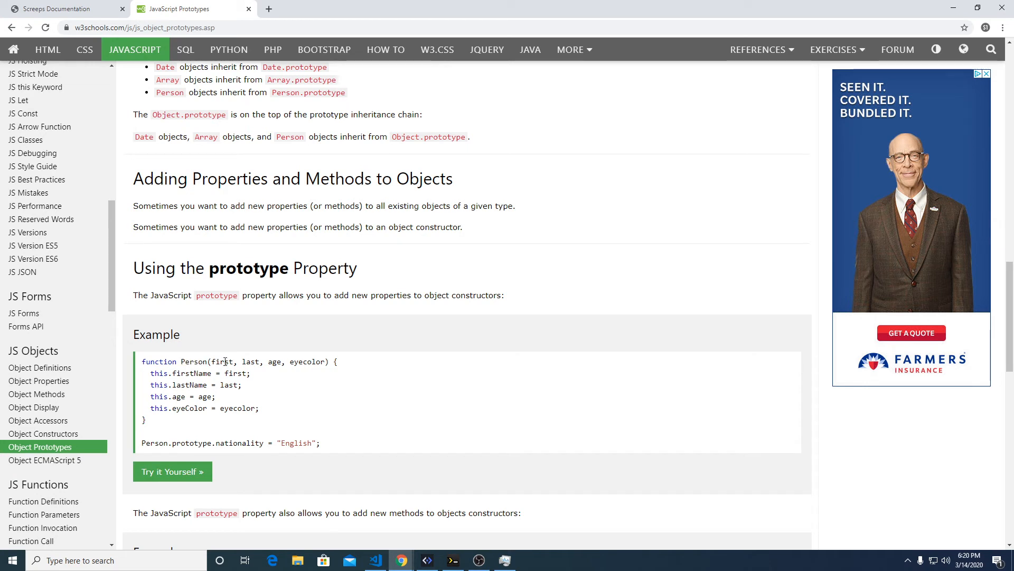
pyautogui.doubleClick(273, 361)
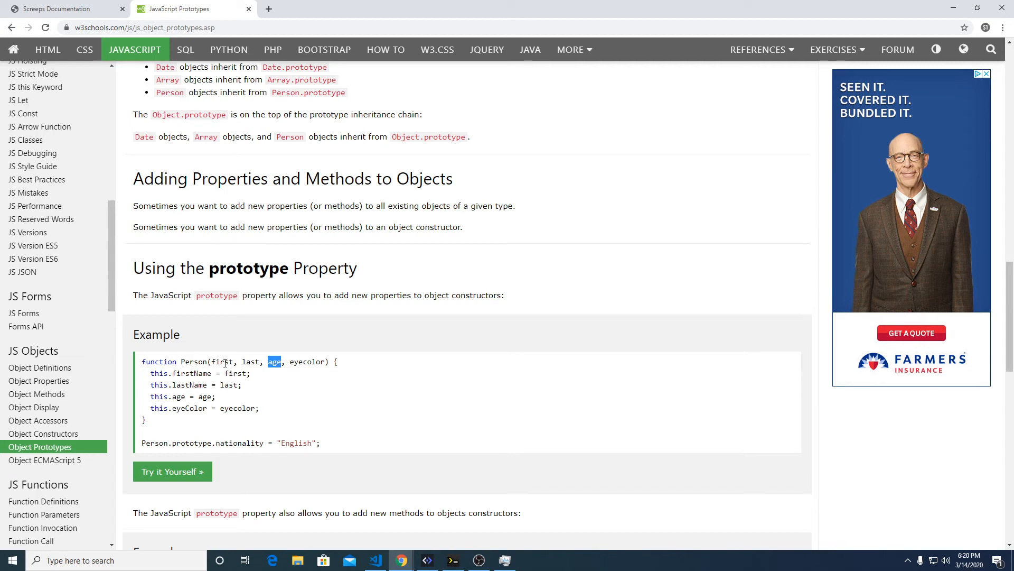
pyautogui.doubleClick(179, 396)
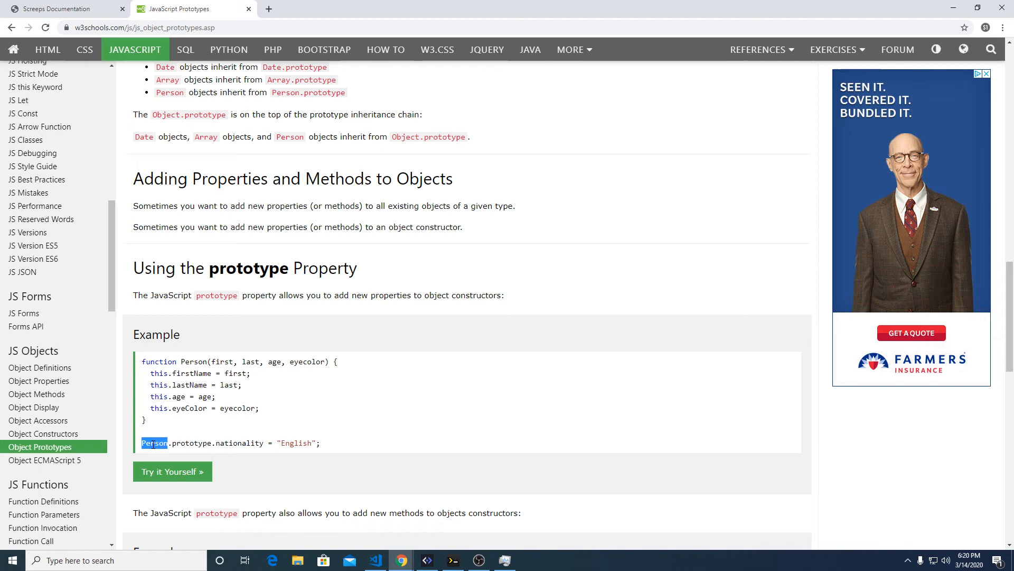
pyautogui.doubleClick(240, 443)
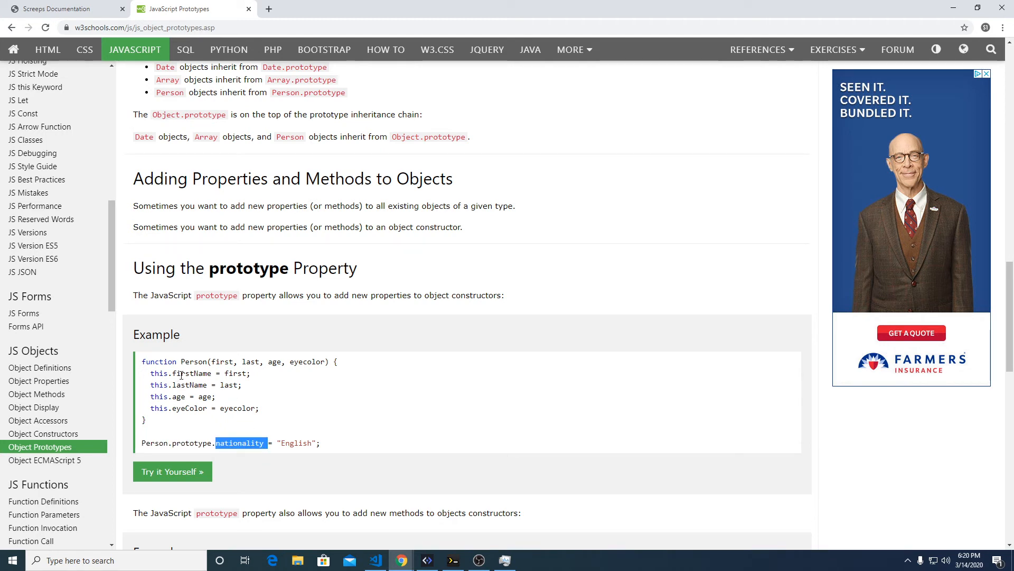
pyautogui.moveTo(202, 384)
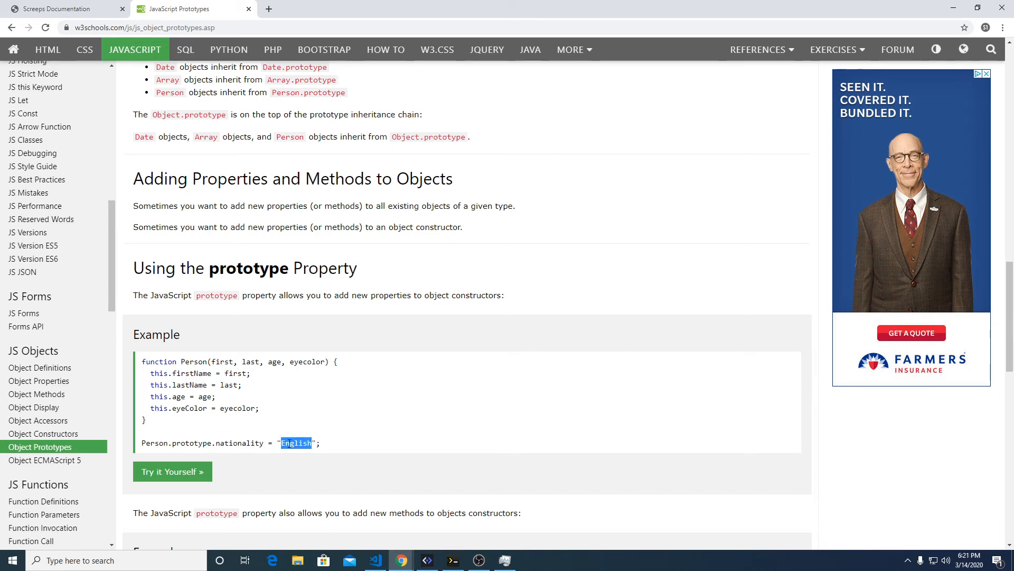
# Step: Study the Person.prototype.name method example using firstName, then return to the editor
pyautogui.scroll(-3)
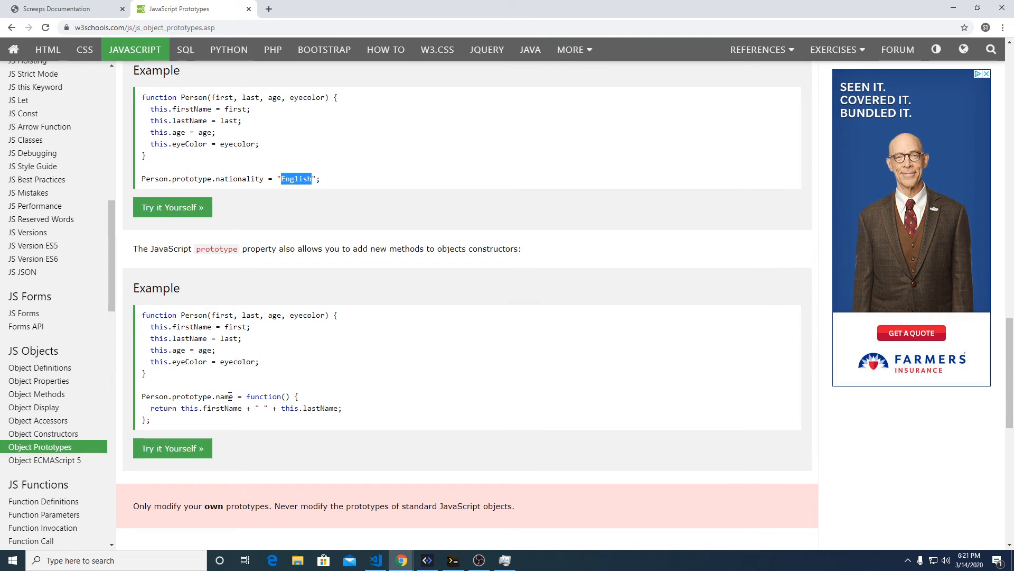
pyautogui.doubleClick(263, 395)
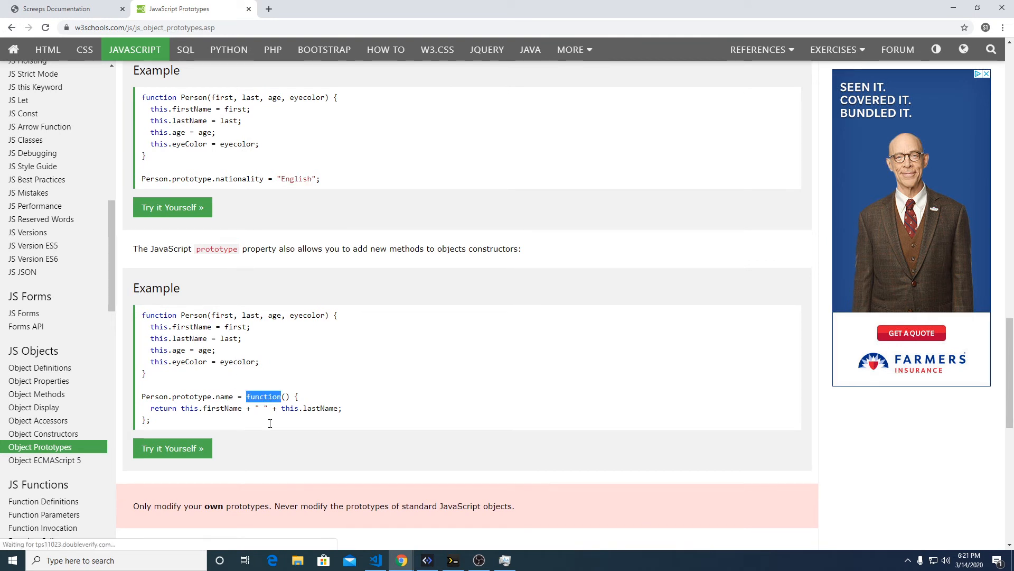
pyautogui.doubleClick(154, 396)
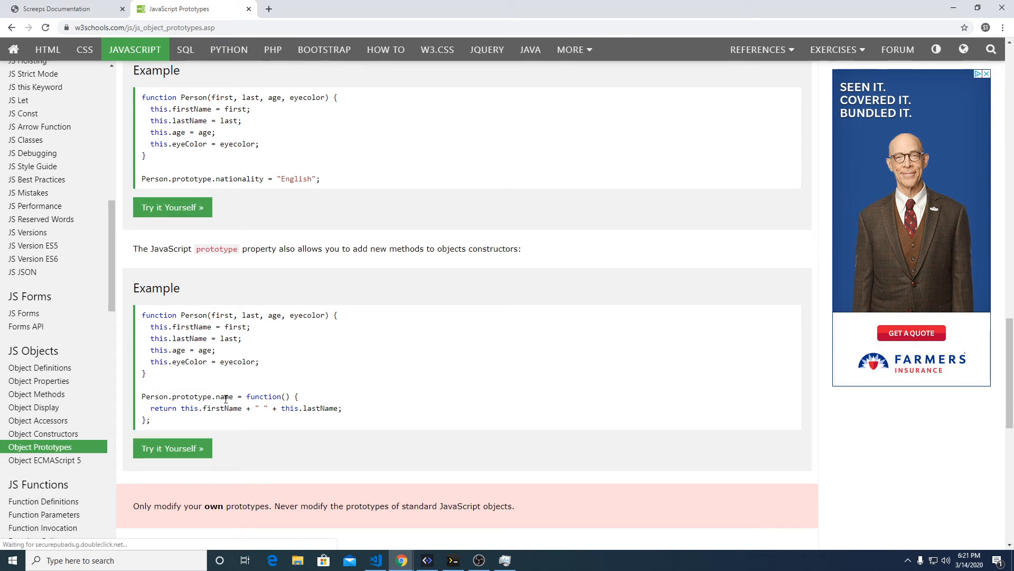
pyautogui.doubleClick(224, 396)
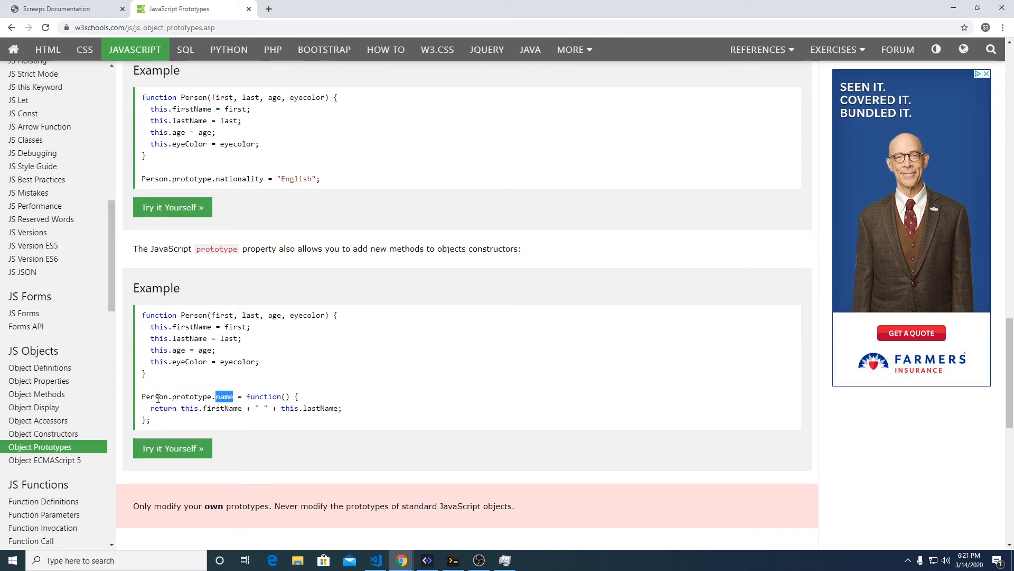
pyautogui.doubleClick(153, 395)
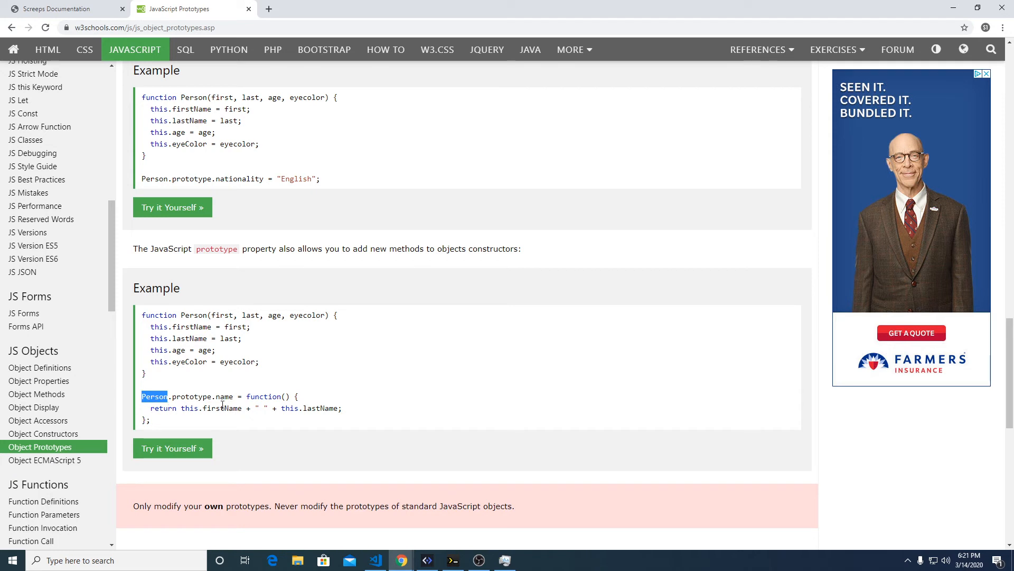
pyautogui.doubleClick(262, 396)
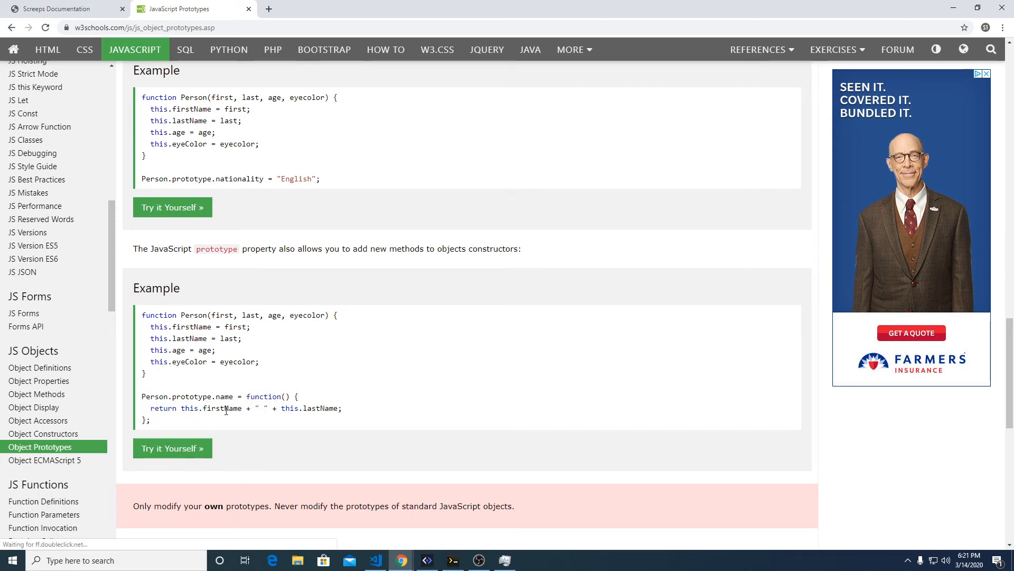
pyautogui.doubleClick(223, 408)
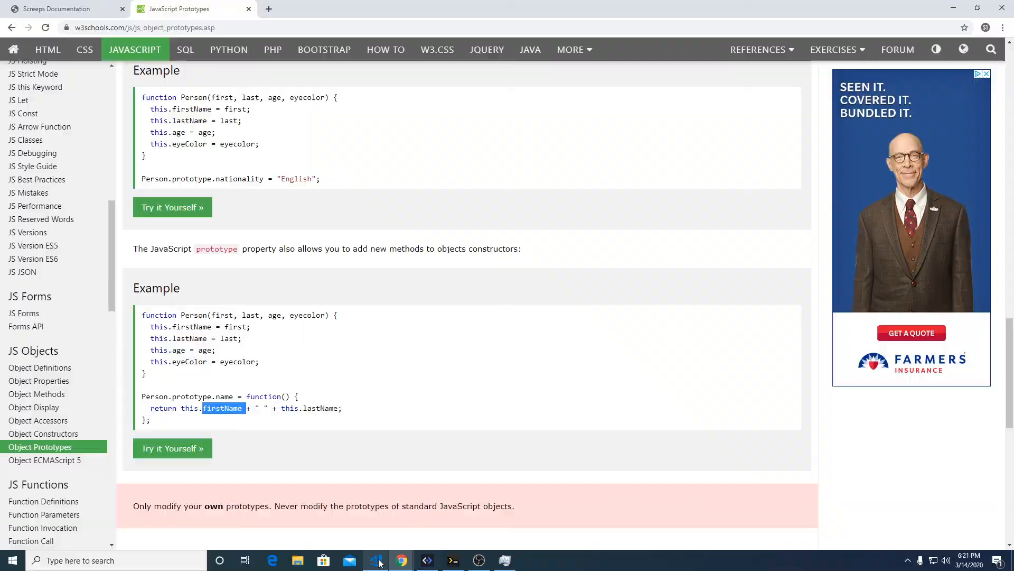
pyautogui.click(375, 559)
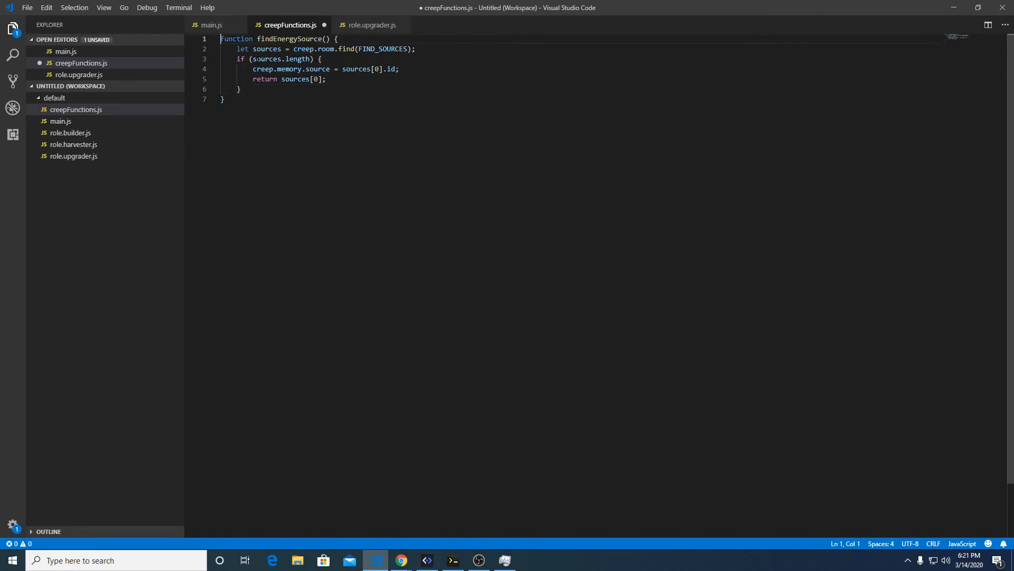
# Step: Rewrite the function as Creep.prototype.findEnergySource = function(), replacing creep with this
pyautogui.write('Creep.prototype.findEnergySource')
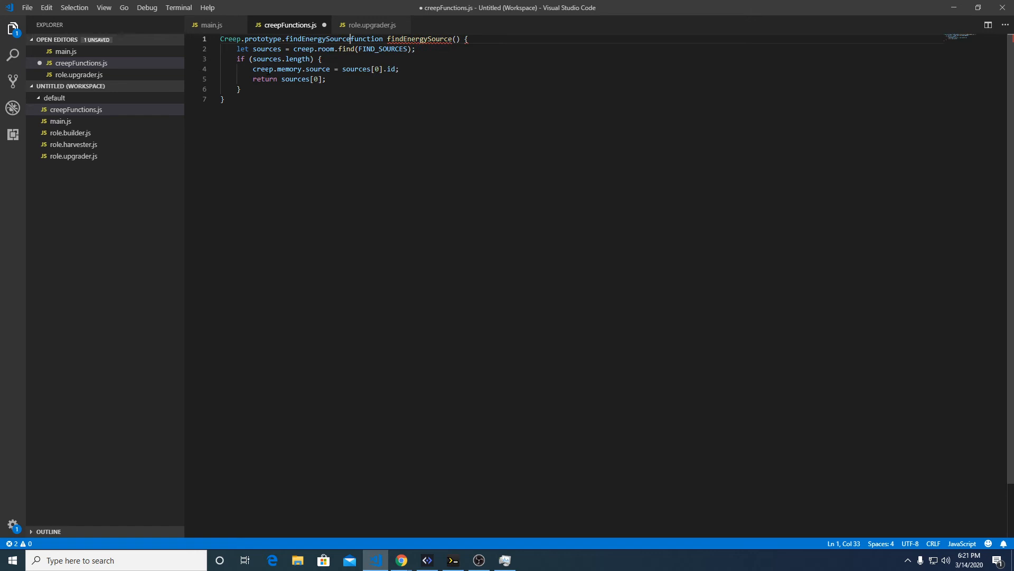
pyautogui.write('=')
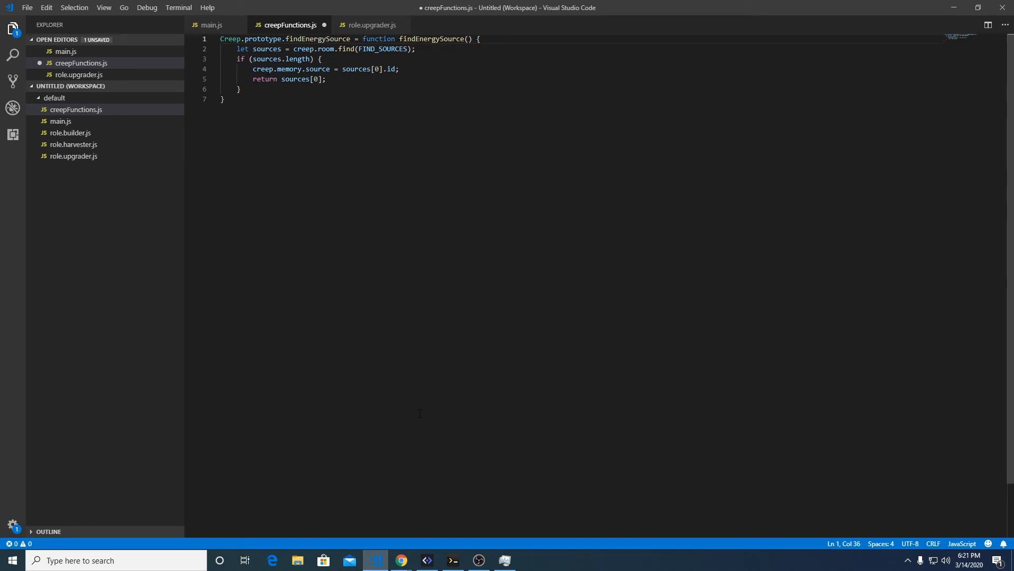
pyautogui.moveTo(401, 560)
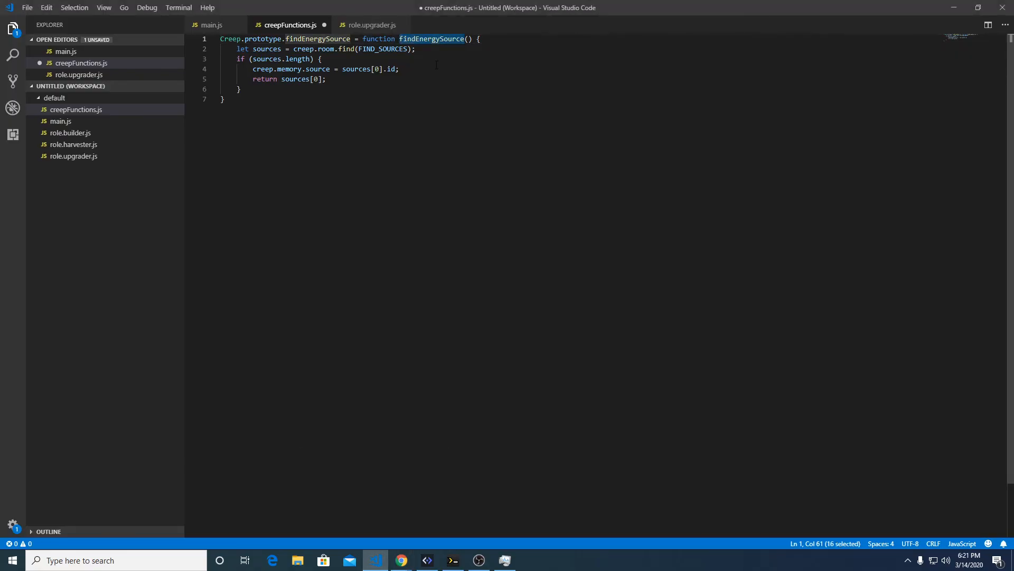
pyautogui.press('Delete')
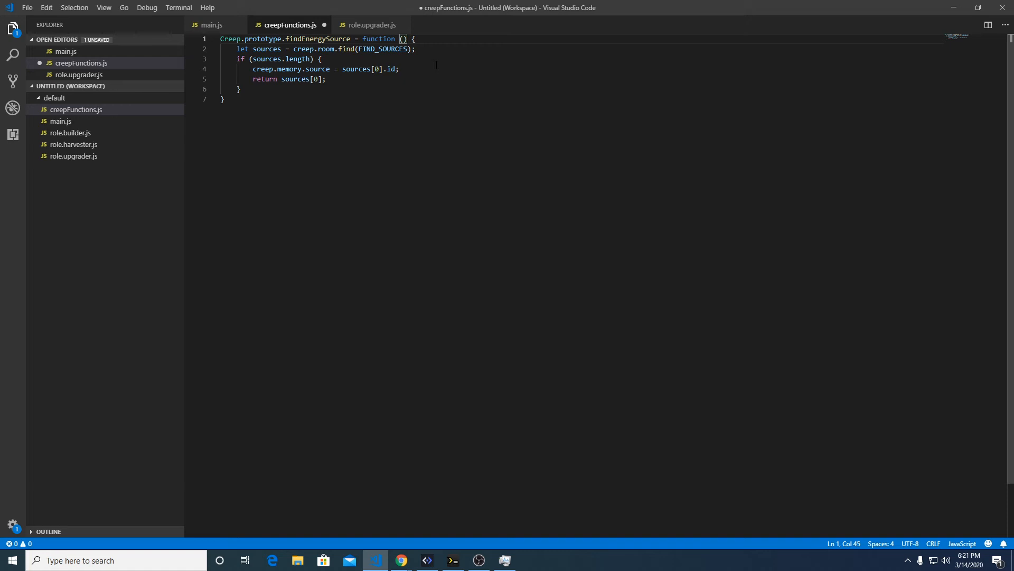
pyautogui.press('Backspace')
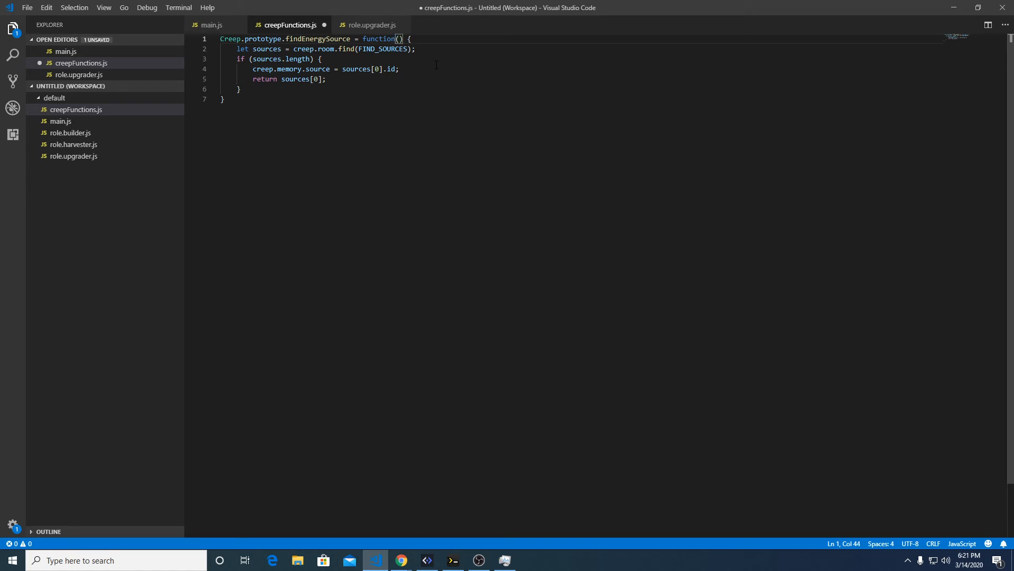
pyautogui.write('ti')
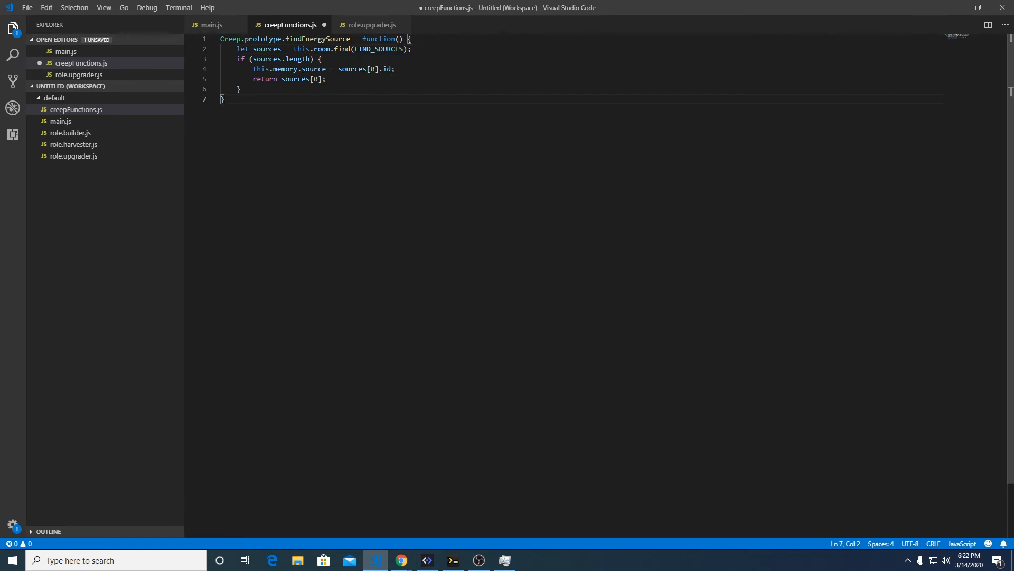
pyautogui.click(370, 24)
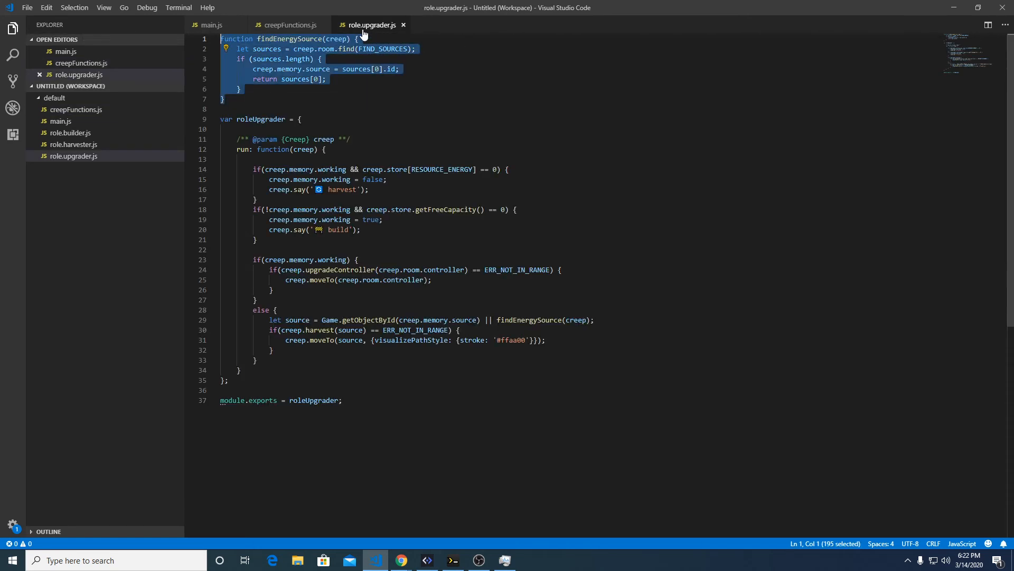
# Step: Add var creepFunctions = require('creepFunctions'); to line 4 of main.js and save
pyautogui.click(211, 24)
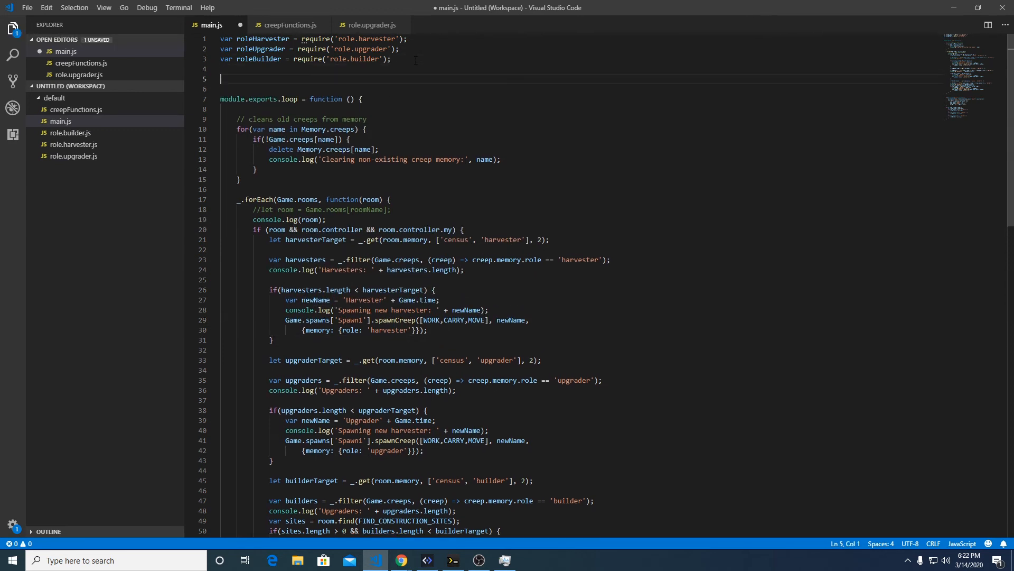
pyautogui.write('var')
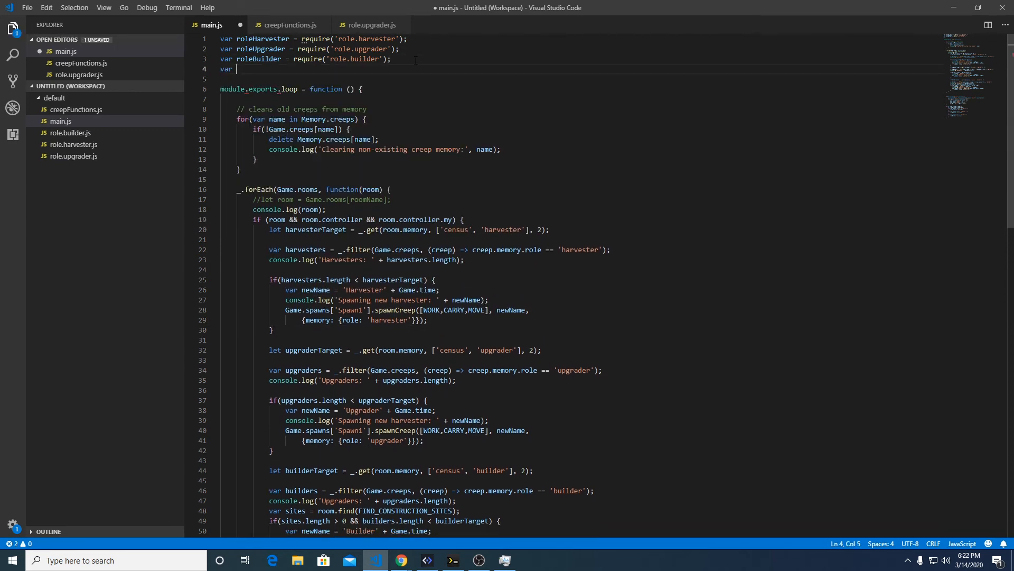
pyautogui.write('cree')
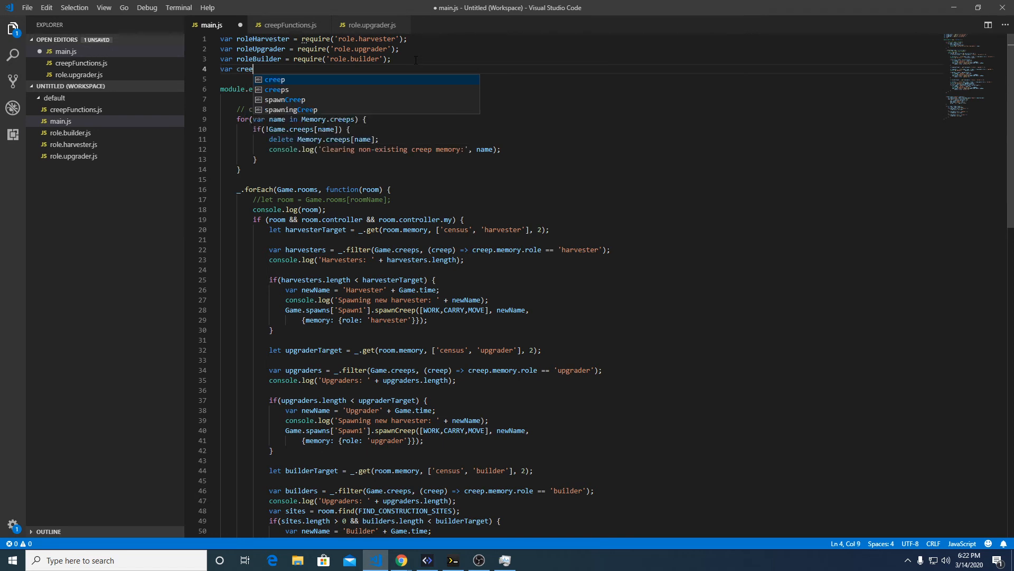
pyautogui.write('pFuncti')
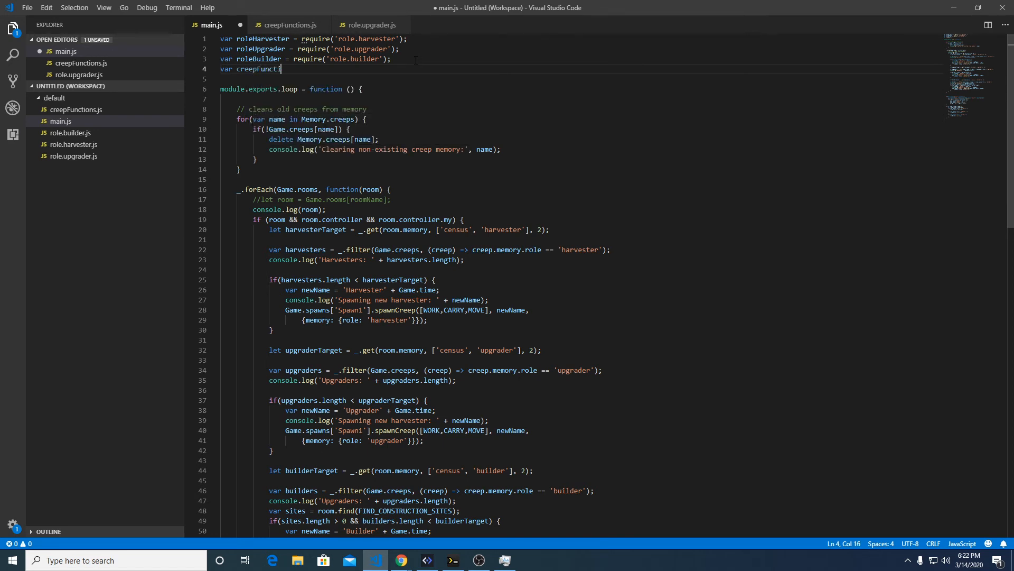
pyautogui.write('on')
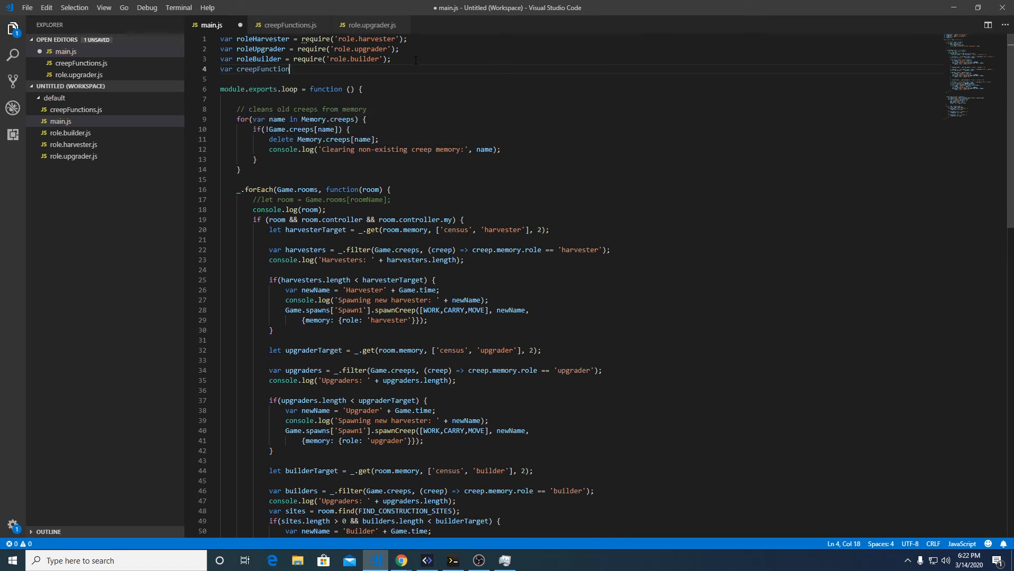
pyautogui.write('s =')
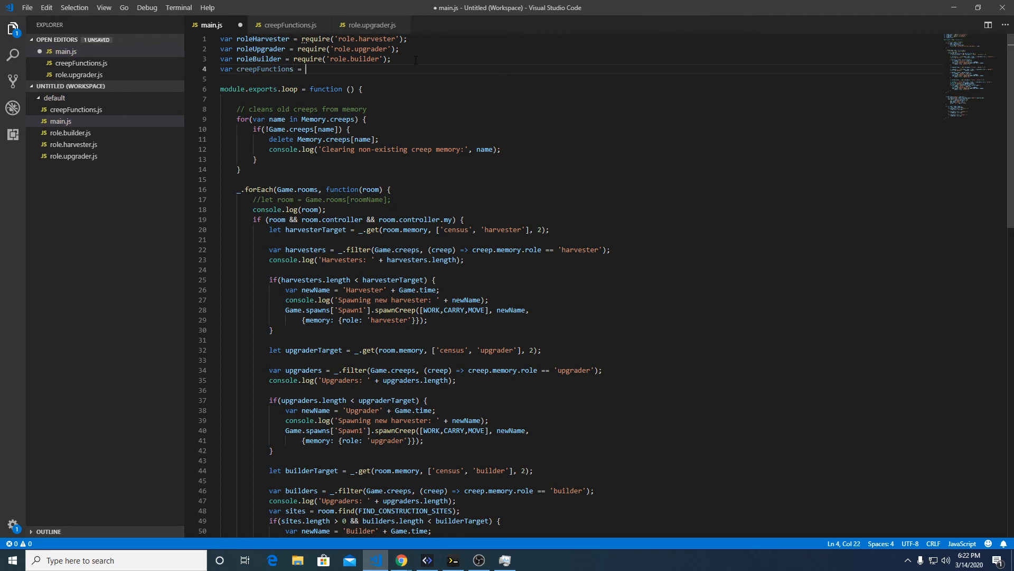
pyautogui.write("require('")
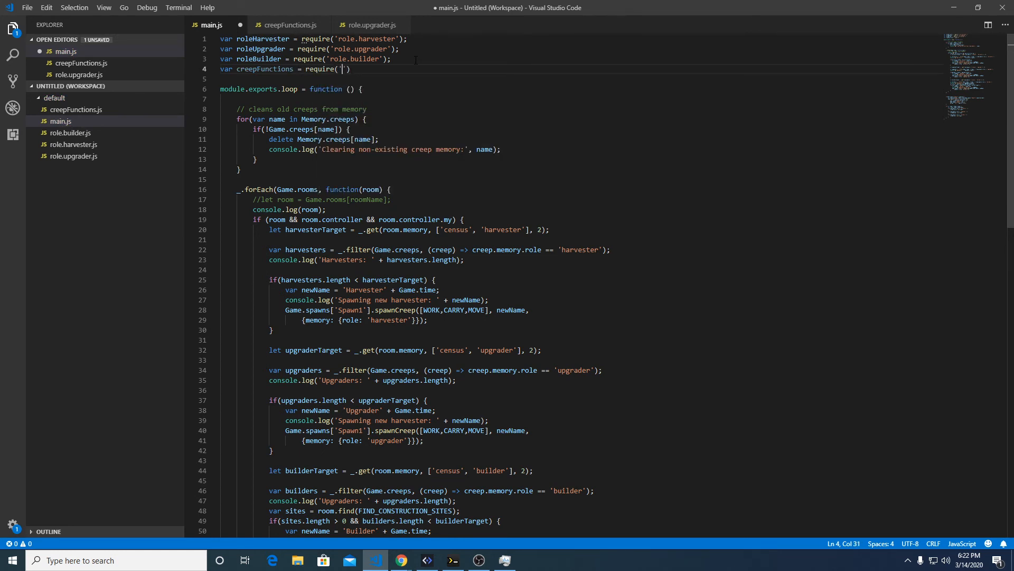
pyautogui.write('creep')
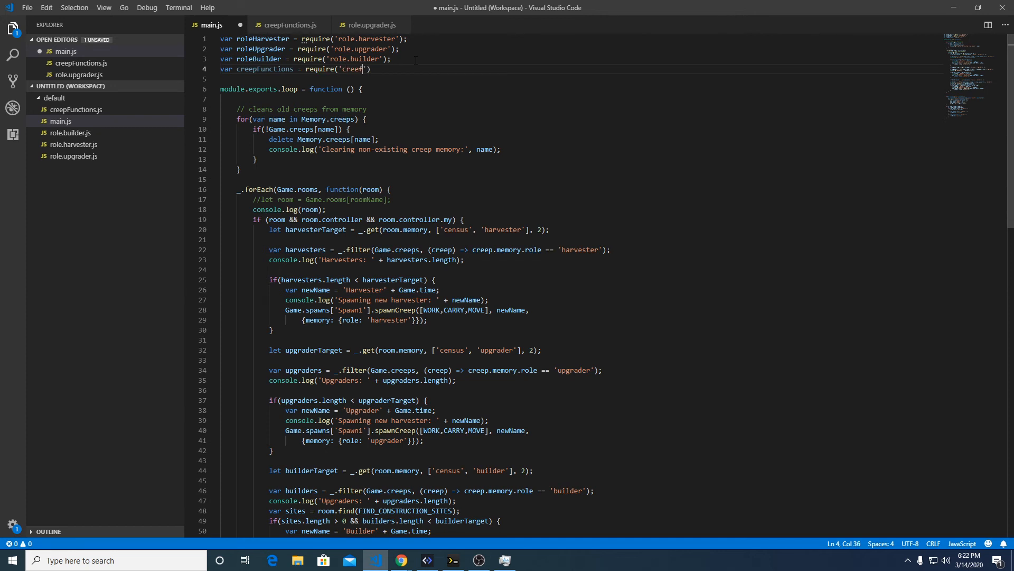
pyautogui.write('Functions')
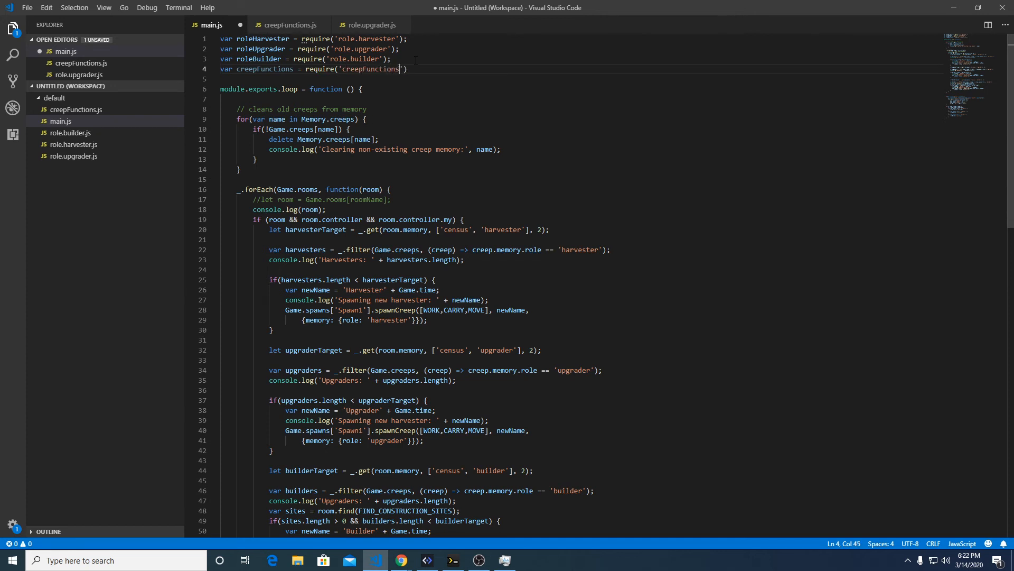
pyautogui.write(')')
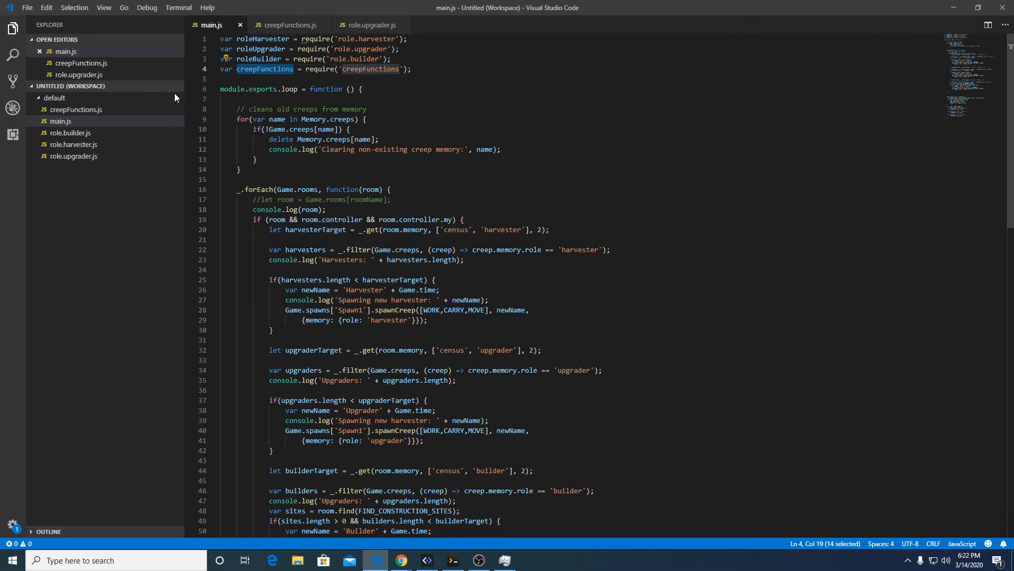
pyautogui.moveTo(78, 133)
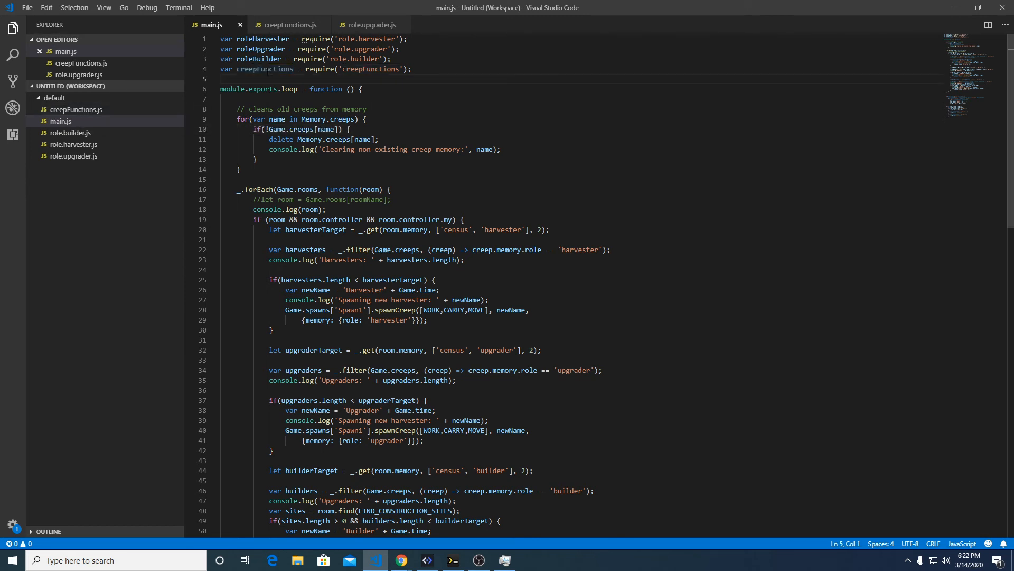
pyautogui.doubleClick(264, 69)
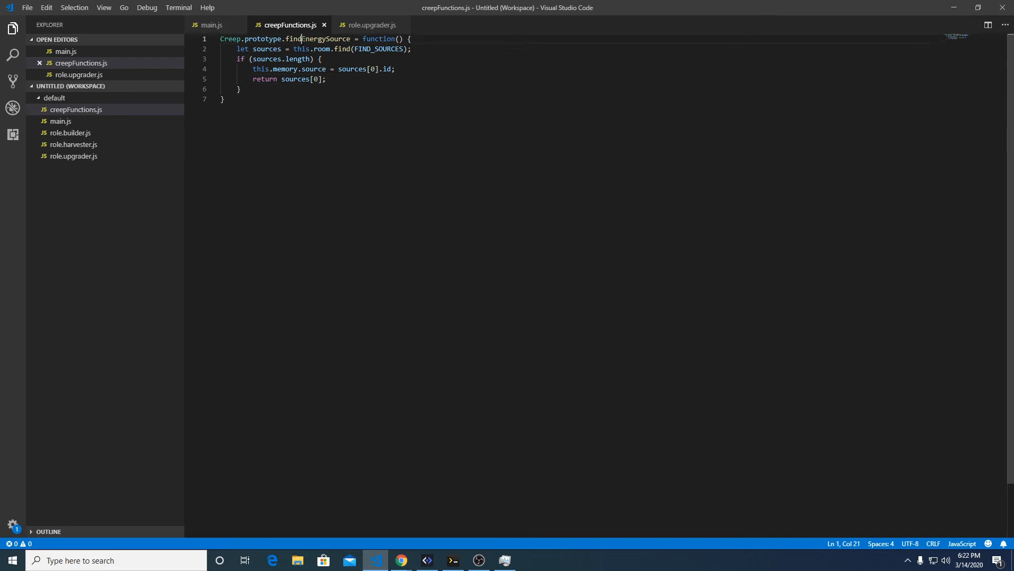
# Step: Change line 29 of role.upgrader.js to call creep.findEnergySource() and save the file
pyautogui.click(69, 132)
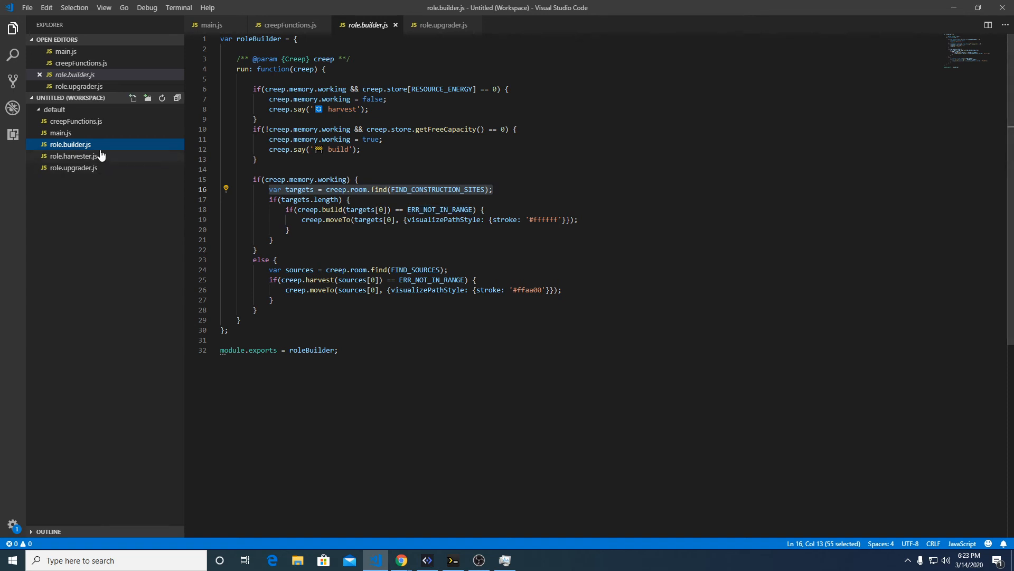
pyautogui.click(442, 24)
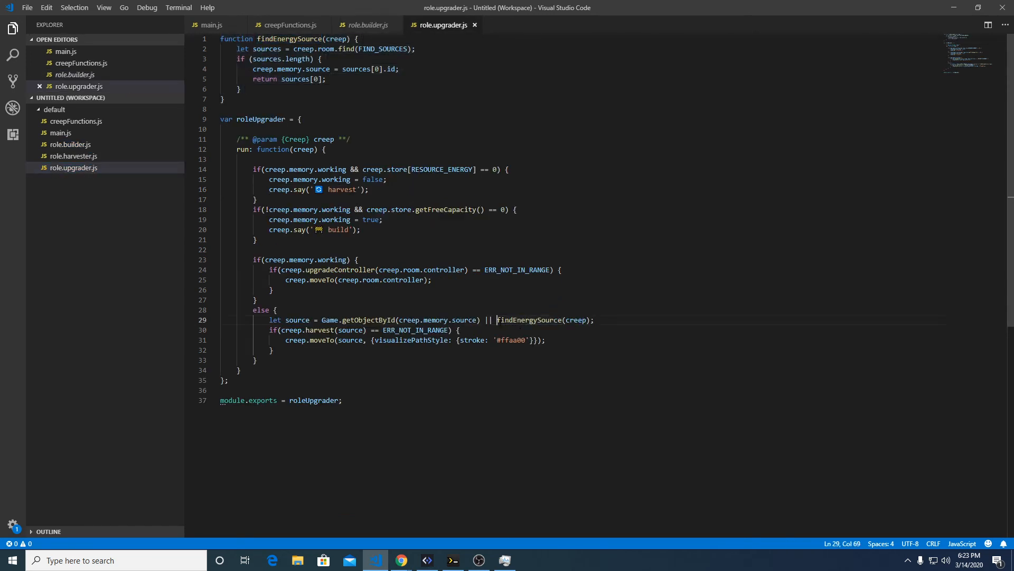
pyautogui.write('creep.')
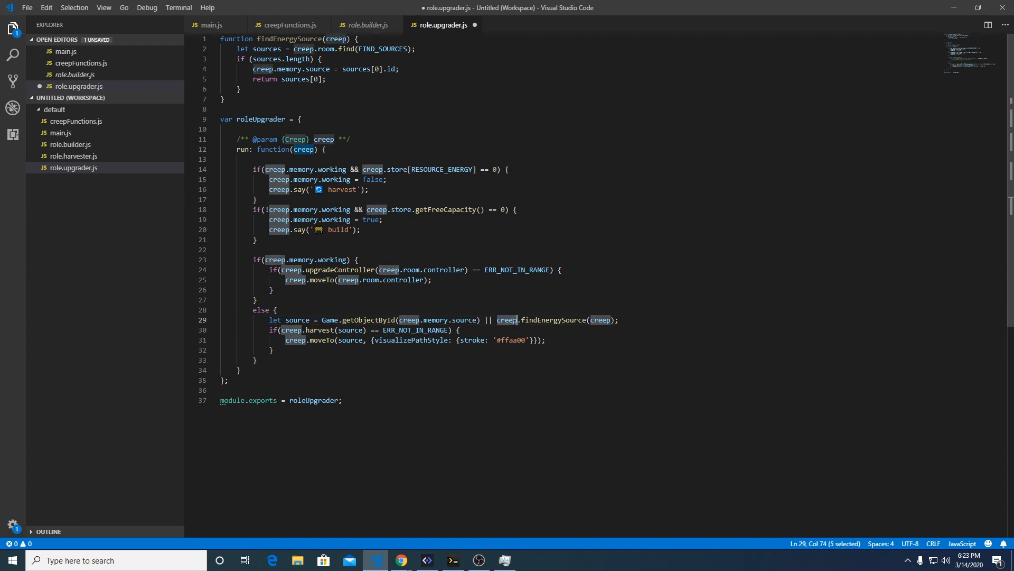
pyautogui.doubleClick(553, 320)
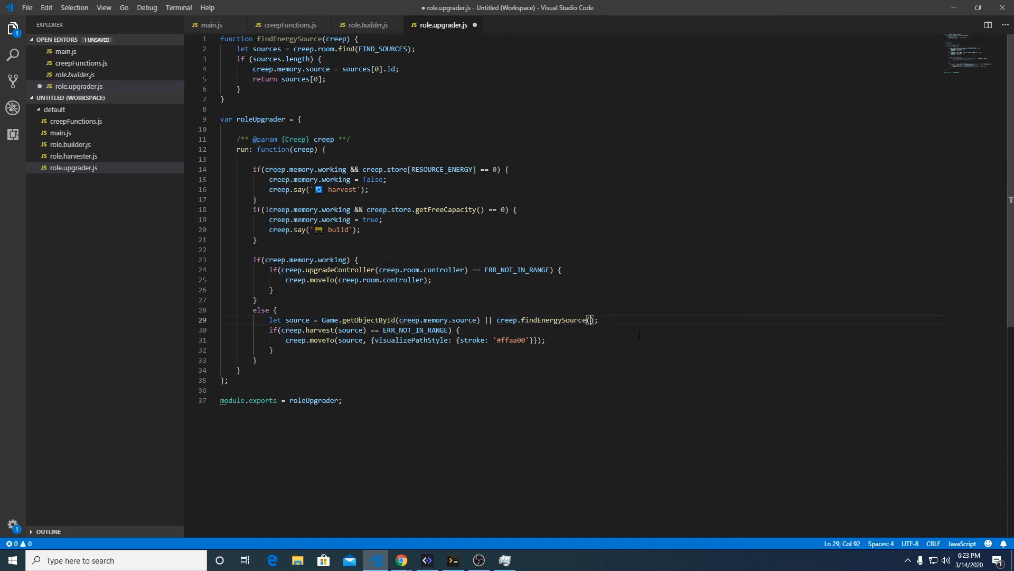
pyautogui.press('ctrl+s')
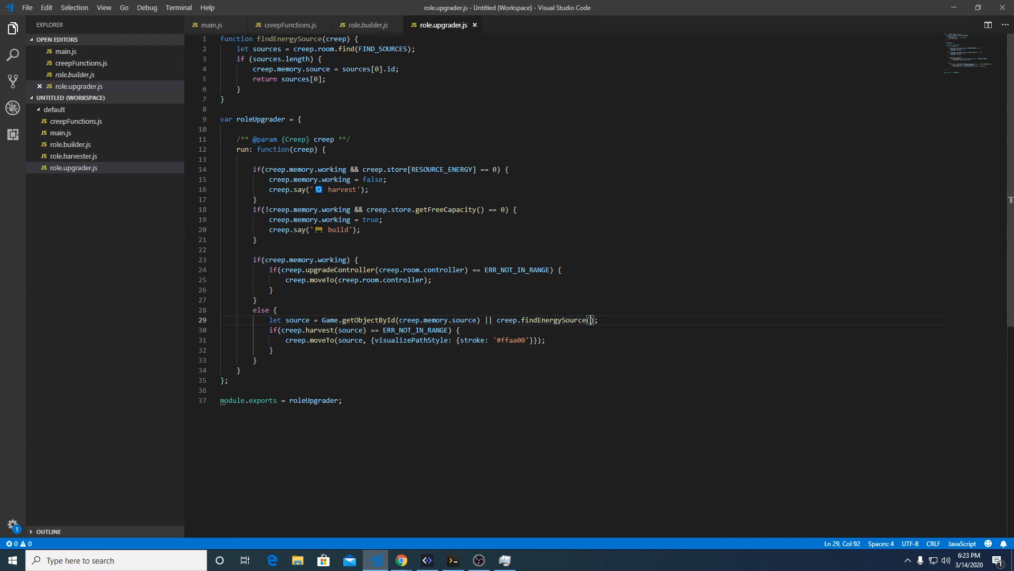
pyautogui.click(426, 560)
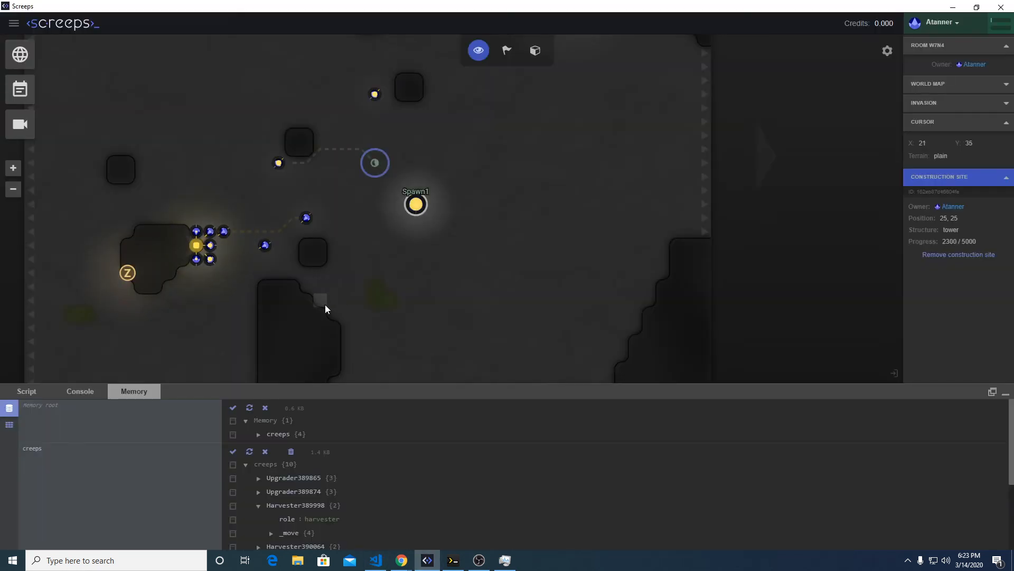
# Step: Show the Screeps console log of four harvesters and four upgraders
pyautogui.click(80, 391)
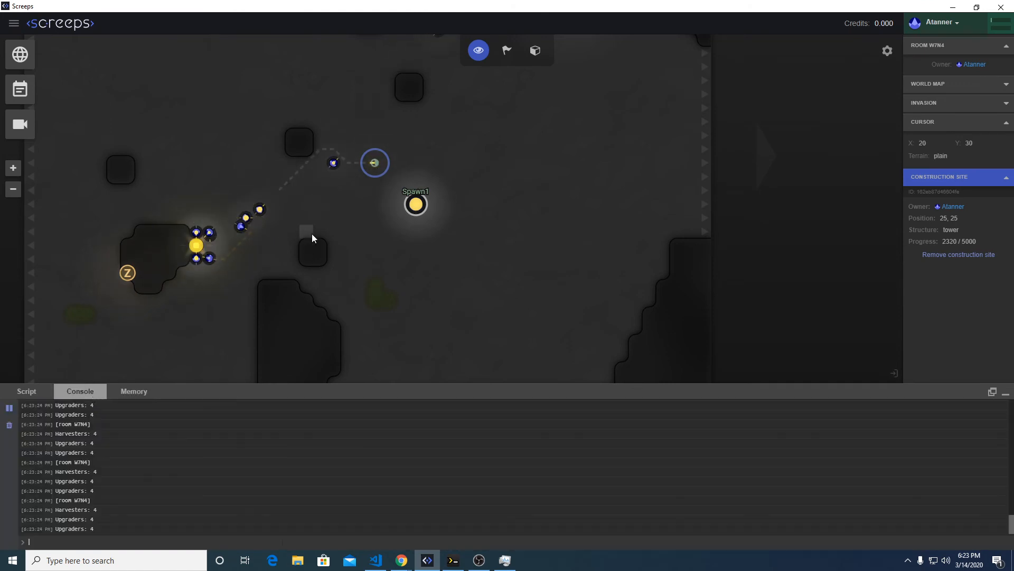
pyautogui.moveTo(401, 249)
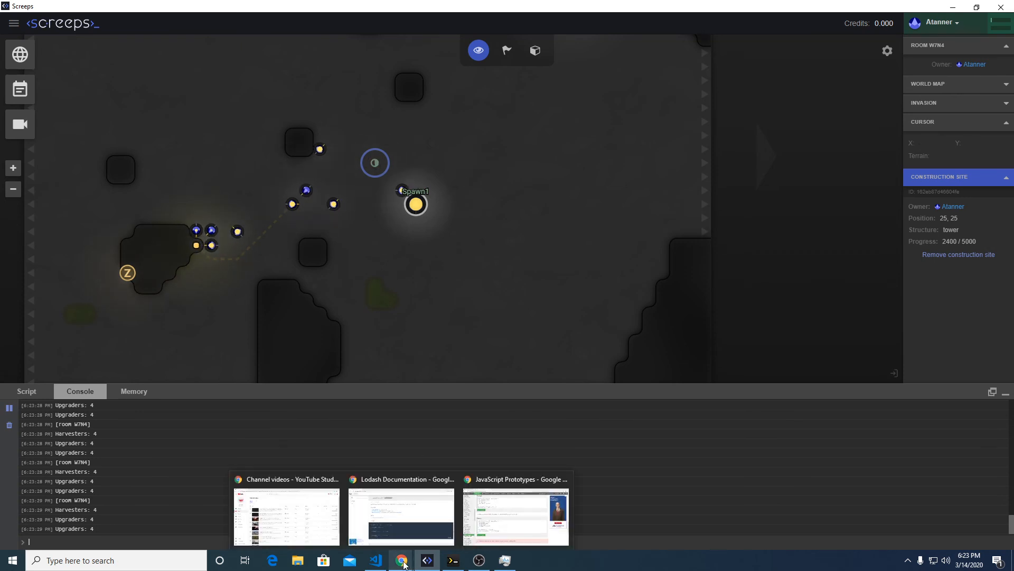
pyautogui.click(375, 560)
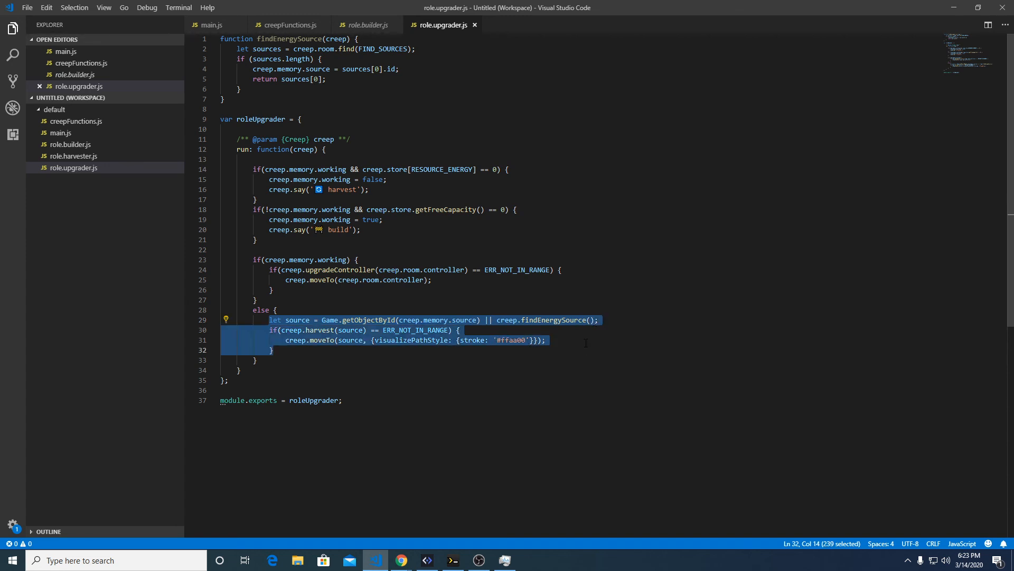
pyautogui.moveTo(72, 156)
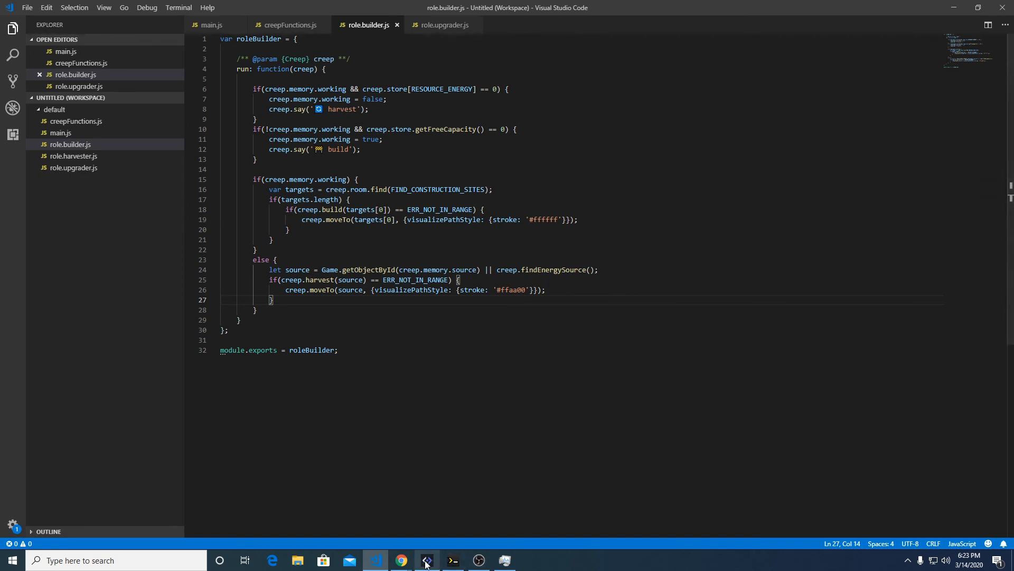
# Step: Return to the Screeps client to watch the builder run the new fallback
pyautogui.click(426, 559)
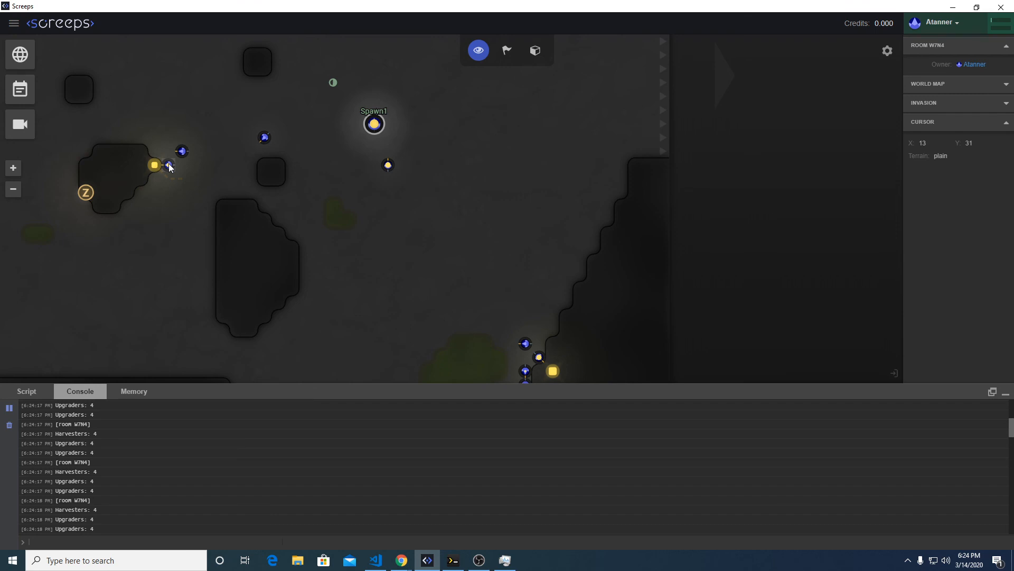
# Step: Inspect Builder393290's memory: role builder, a stored source id, working true
pyautogui.click(168, 151)
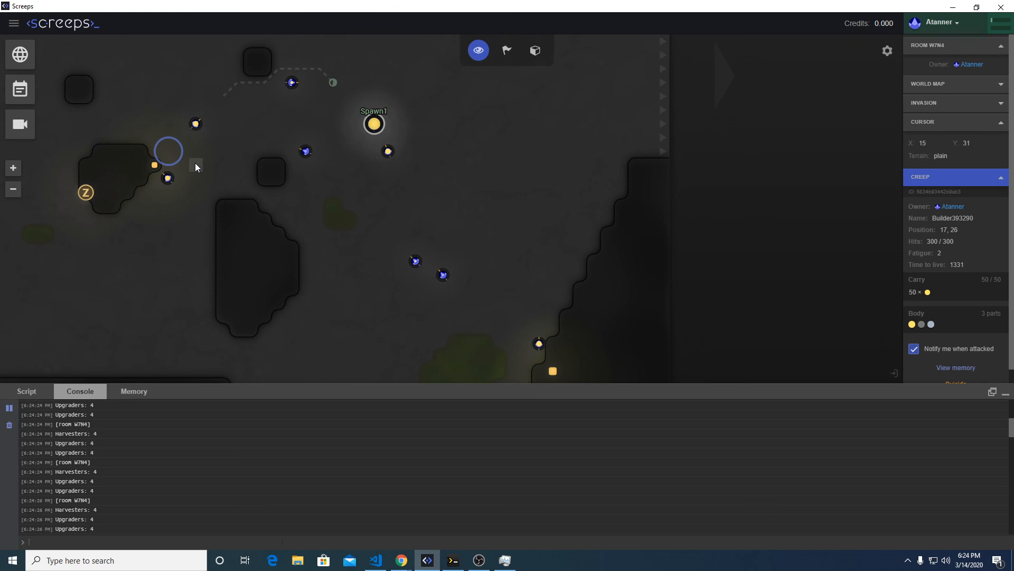
pyautogui.click(134, 391)
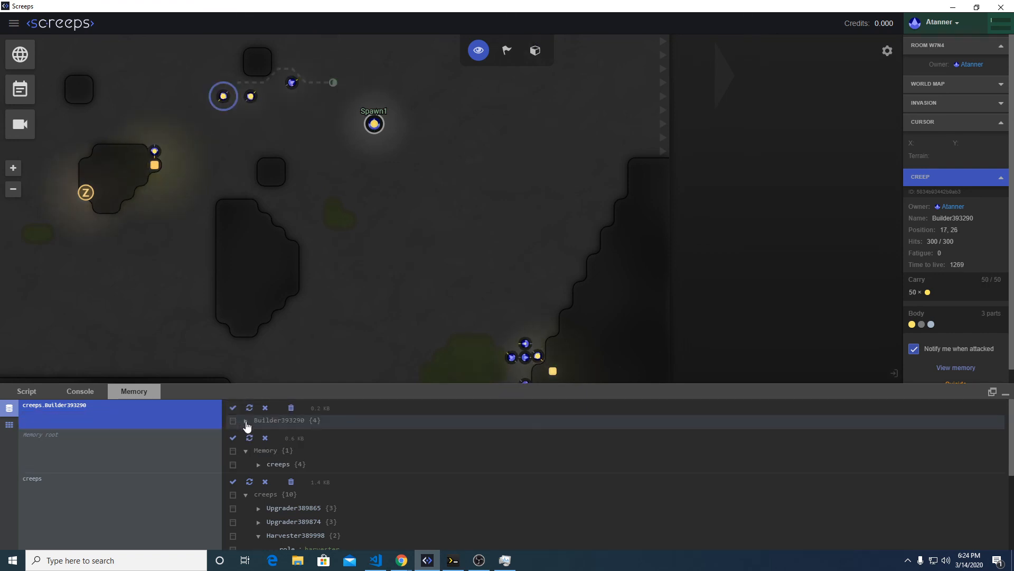
pyautogui.click(246, 420)
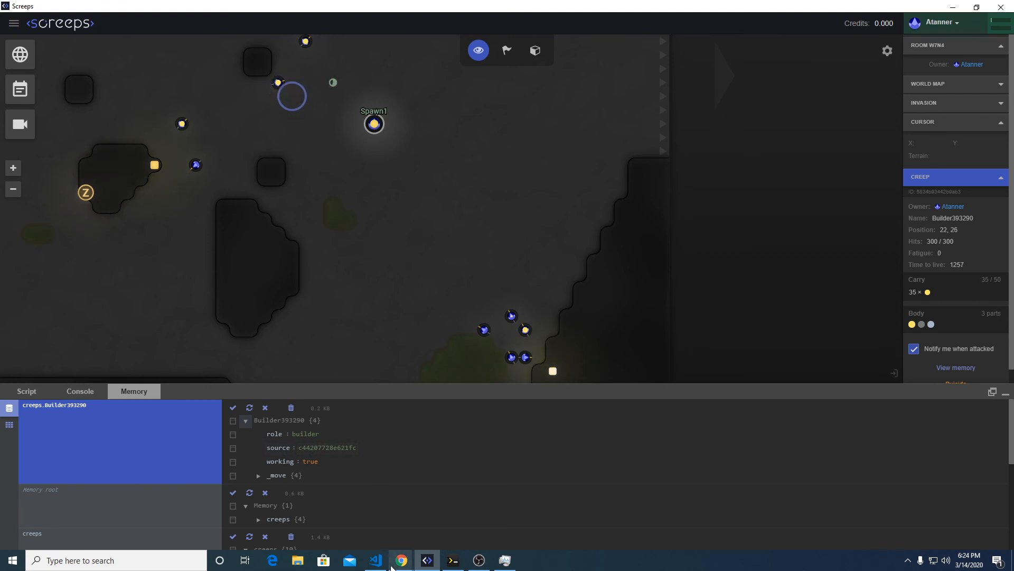
pyautogui.click(375, 560)
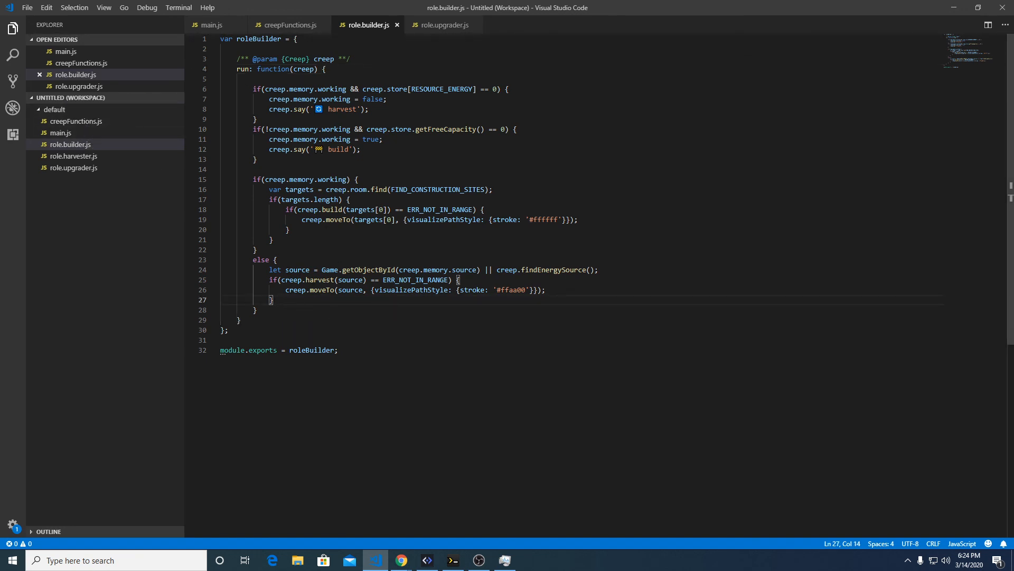
# Step: Review Creep.prototype.findEnergySource in creepFunctions.js, selecting Creep on line 1
pyautogui.moveTo(269, 270); pyautogui.dragTo(272, 300)
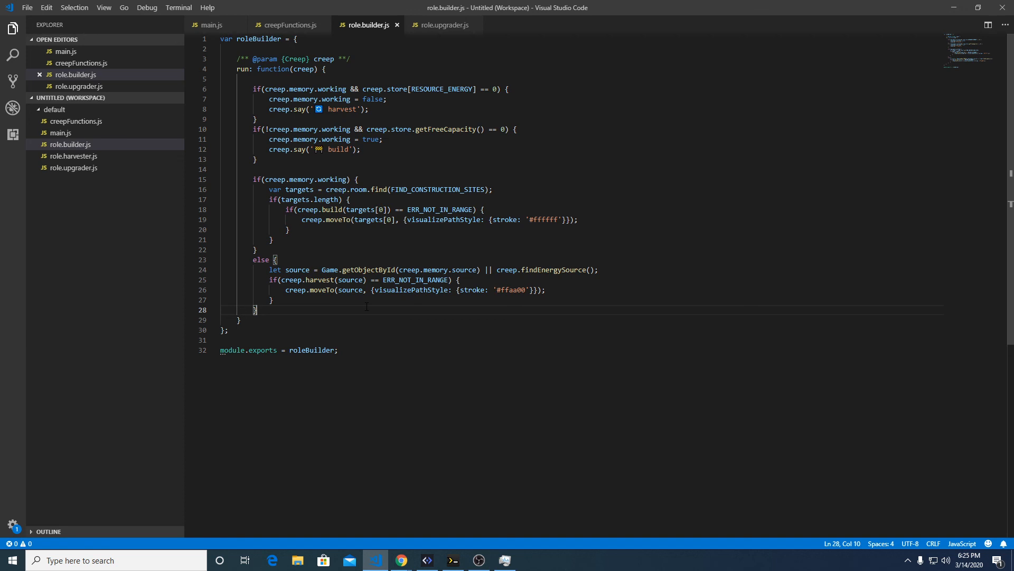
pyautogui.click(55, 110)
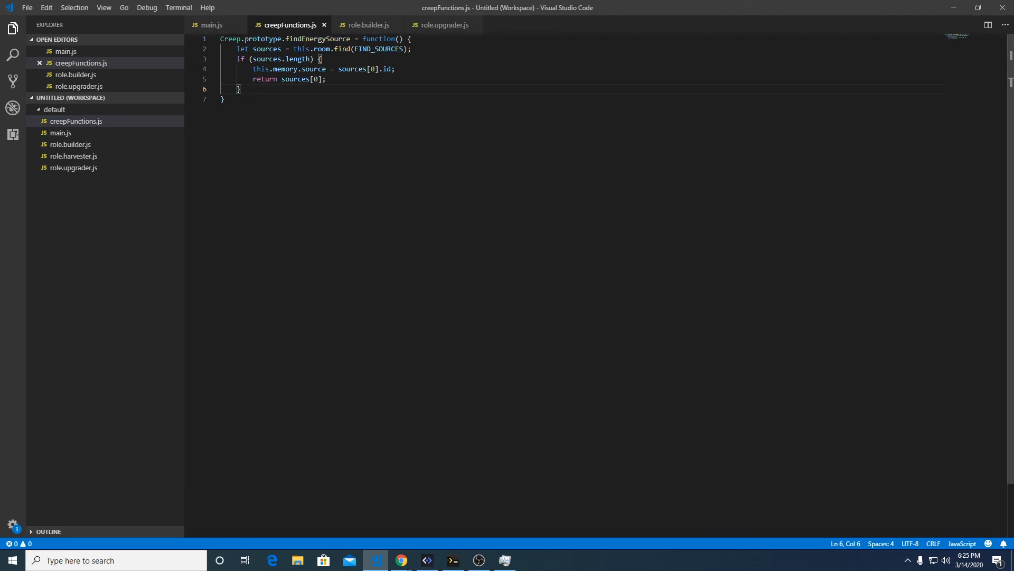
pyautogui.doubleClick(230, 39)
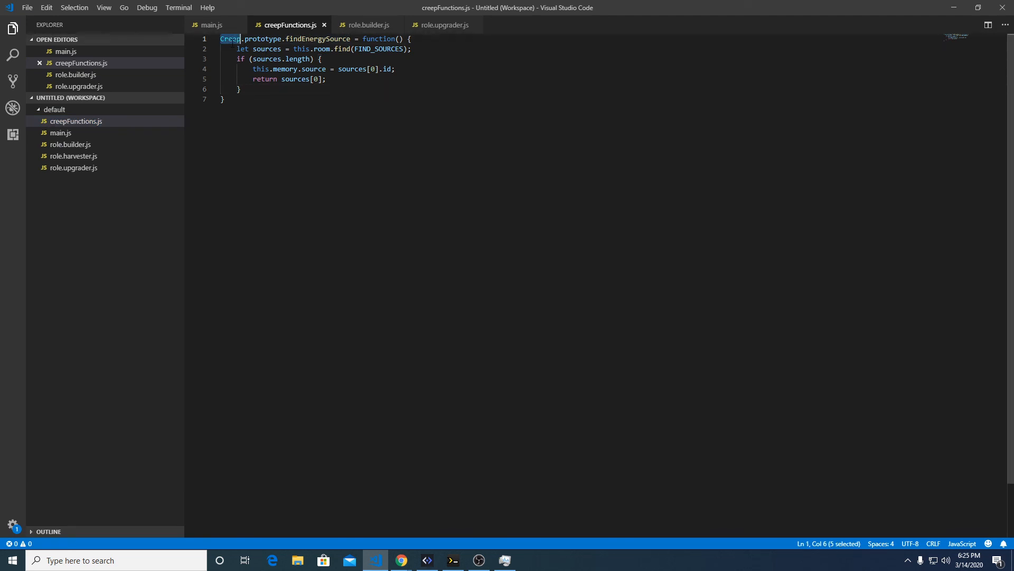